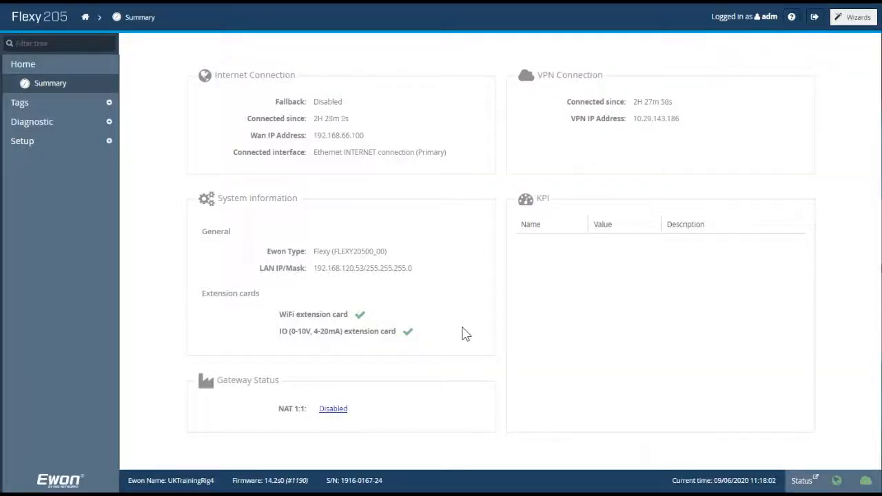
mouse_move(470, 329)
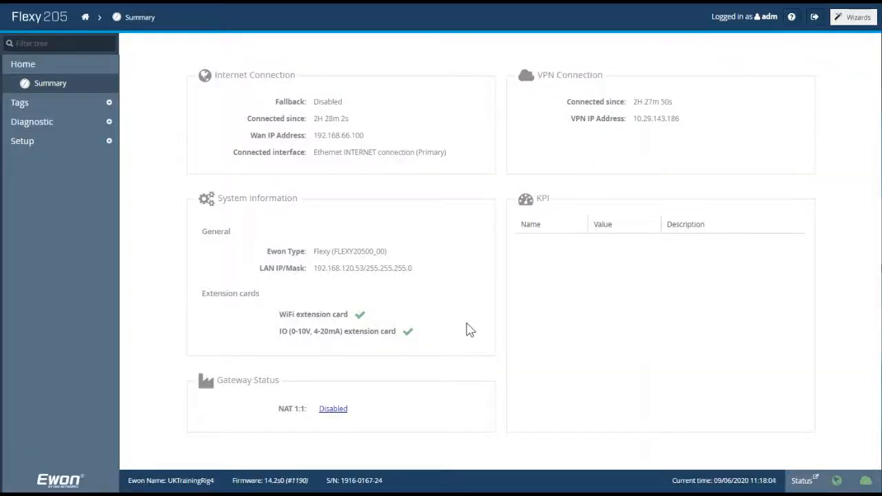
mouse_move(538, 297)
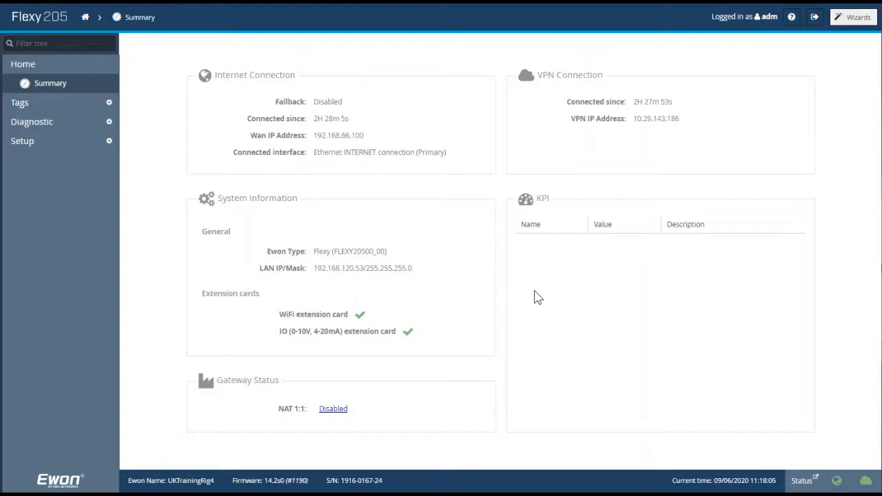
mouse_move(22, 202)
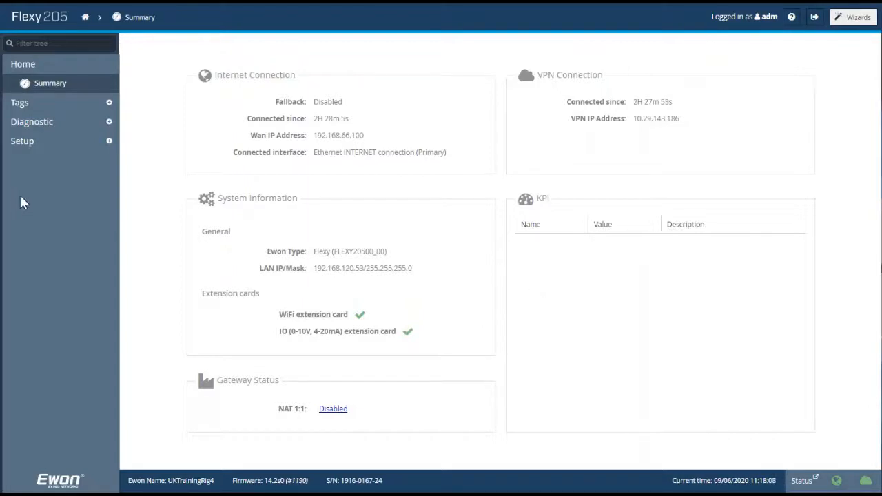
Expand the Tags section to show Values, Alarms and IO Servers entries.
left_click(19, 102)
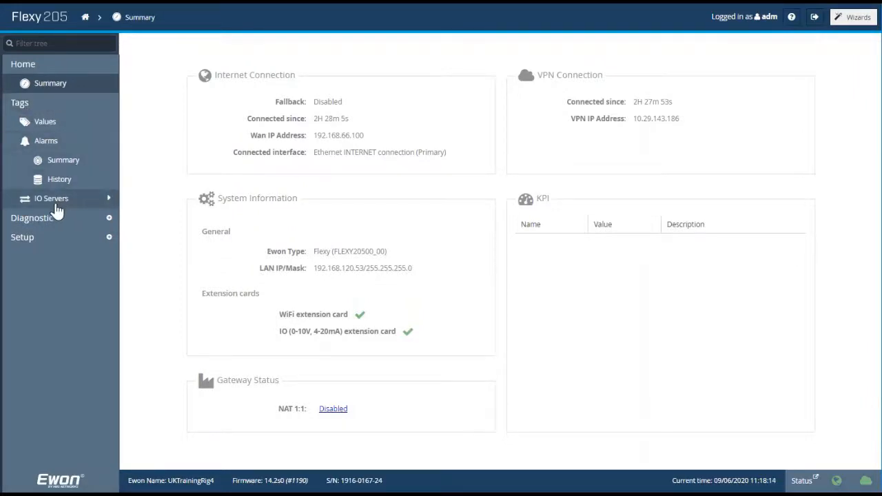
Show the IO Servers list and bring up the EWON IO server configuration page.
left_click(51, 198)
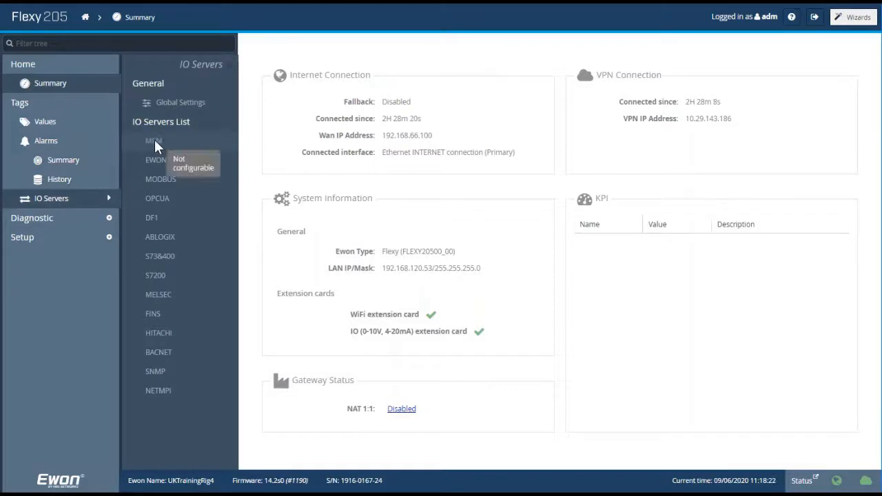
mouse_move(190, 146)
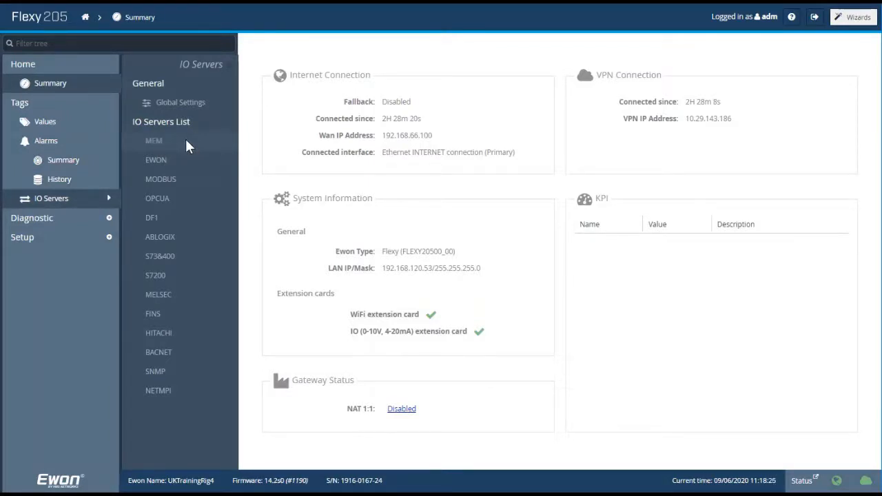
left_click(156, 159)
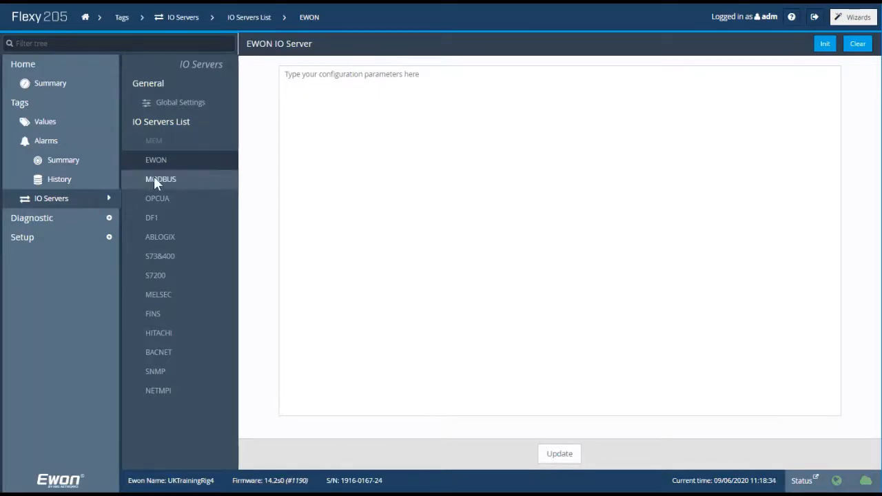
Bring up the MODBUS IO server settings and enable Topic A.
left_click(160, 179)
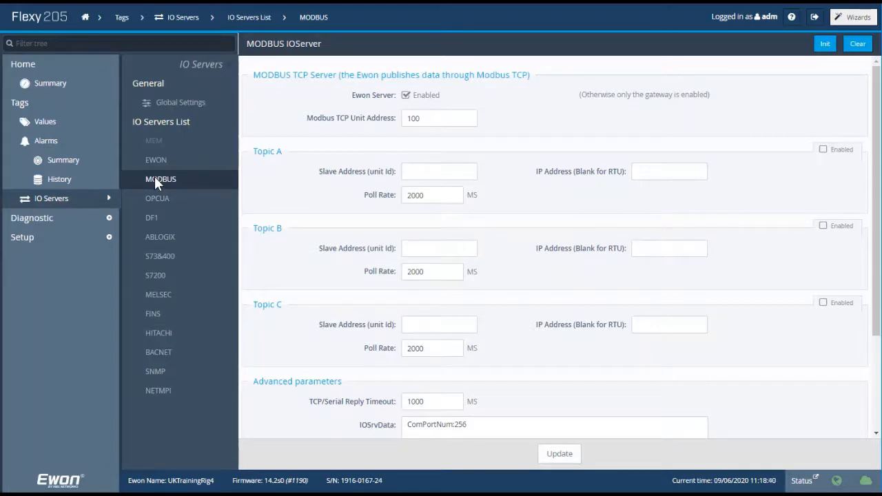
mouse_move(562, 112)
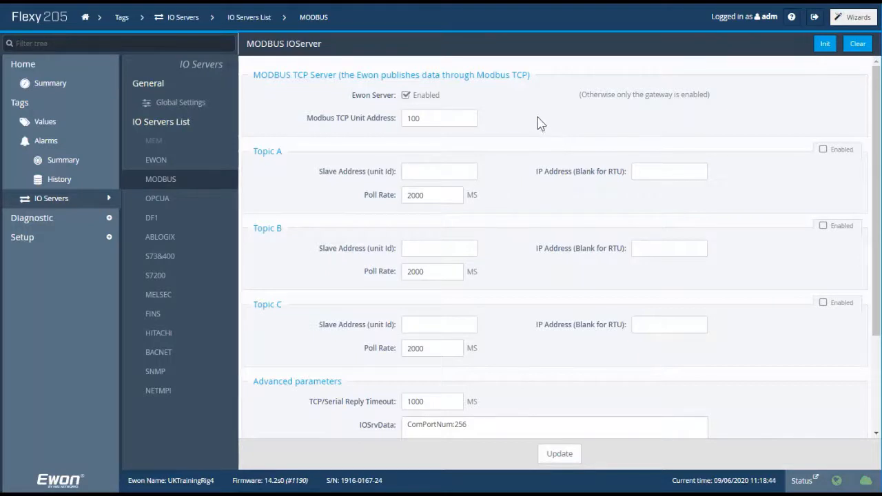
mouse_move(539, 108)
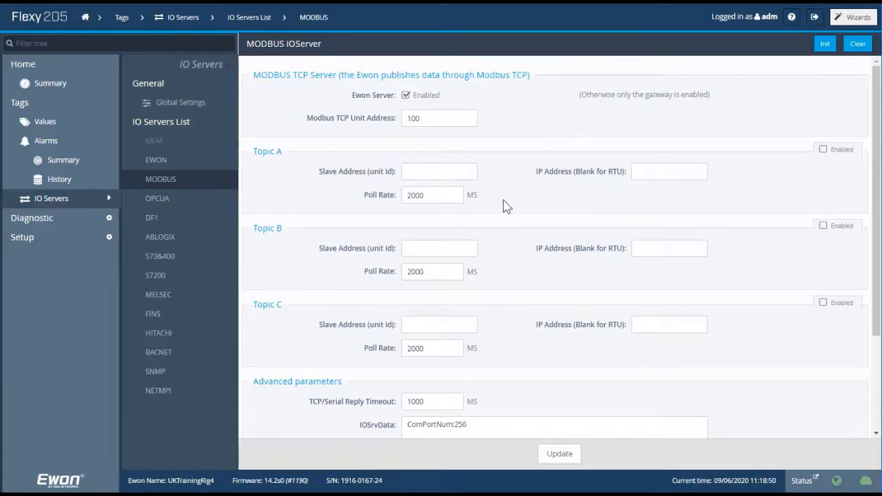
left_click(822, 149)
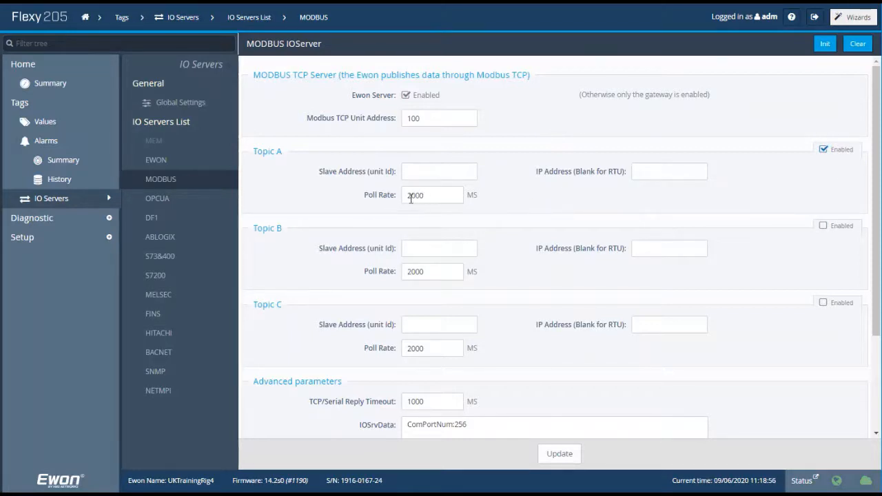
Give Topic A a 1000 ms poll rate, slave address 1 and IP address 192.168.120.55.
left_click(432, 195)
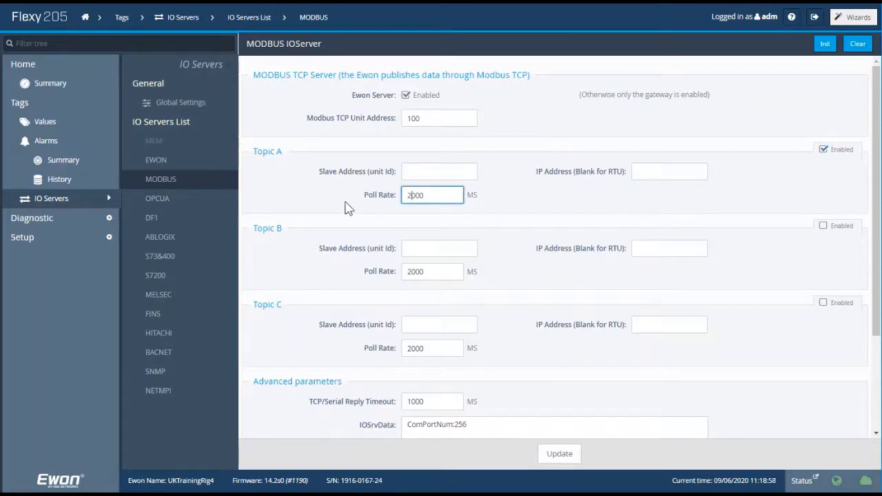
type("1000")
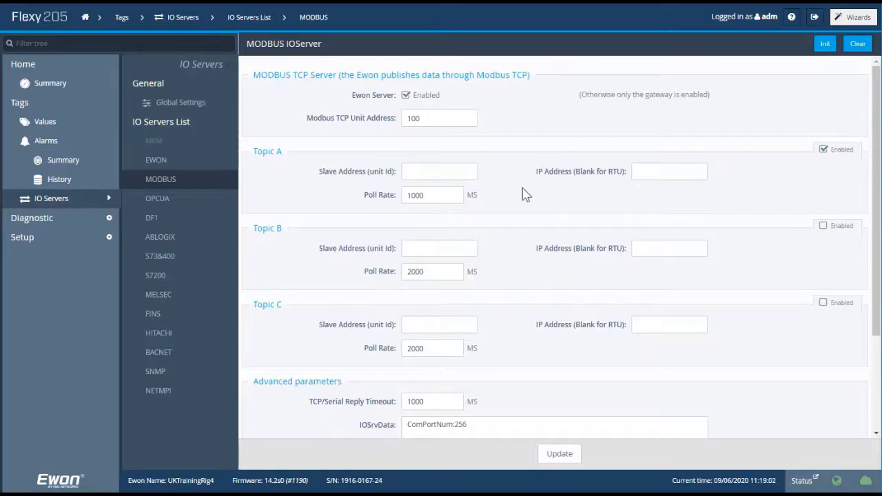
left_click(439, 171)
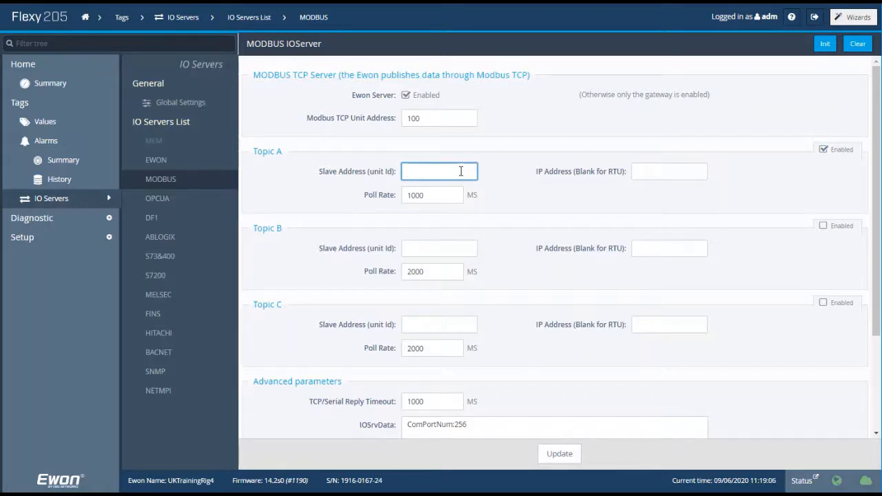
type("1")
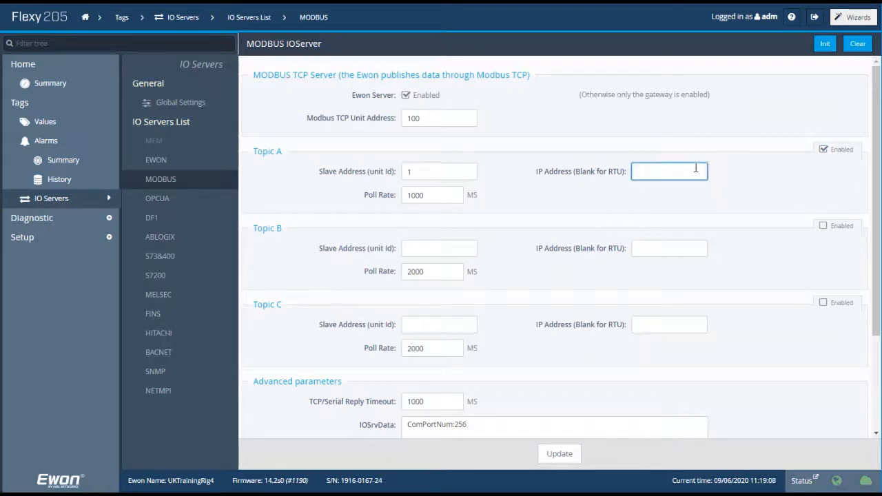
type("192.168.120.")
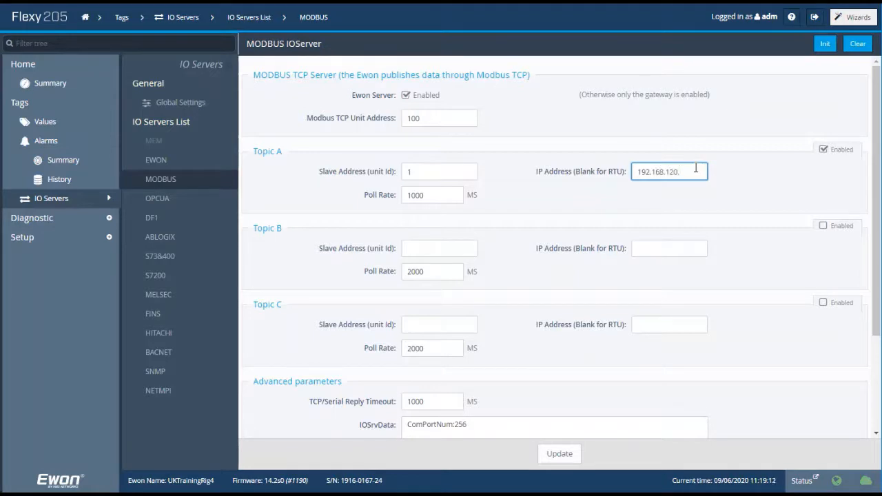
type("55")
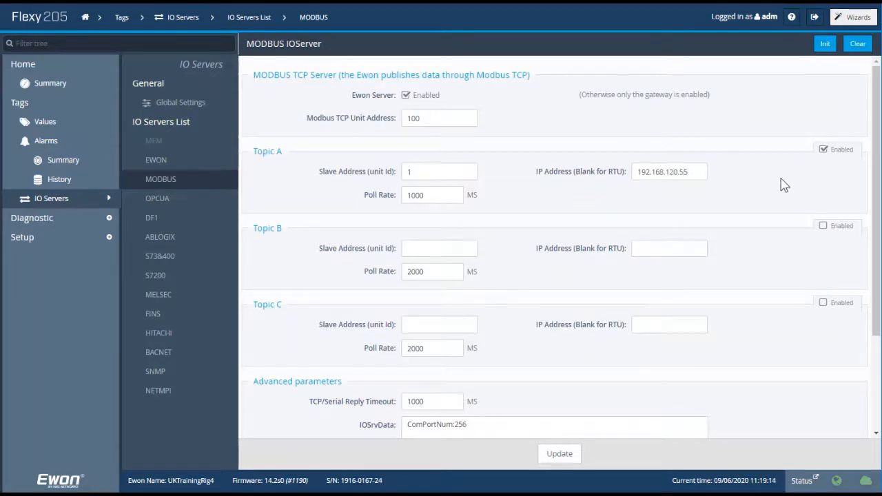
mouse_move(682, 184)
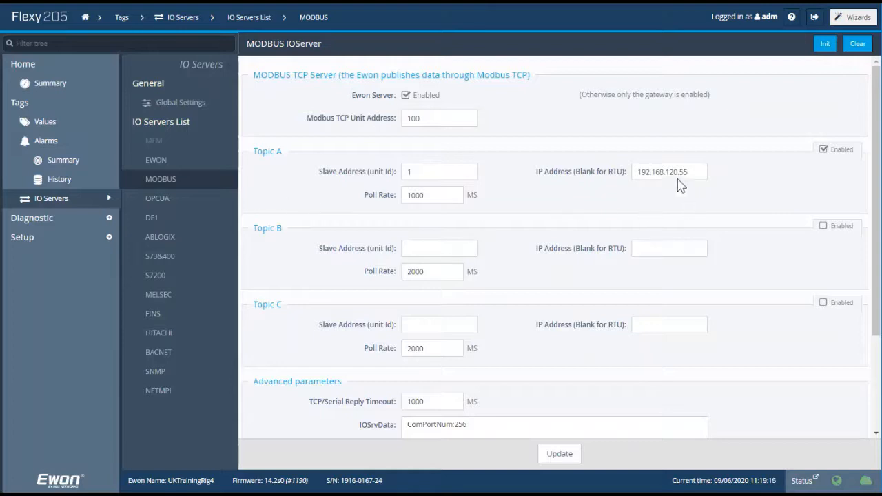
mouse_move(752, 201)
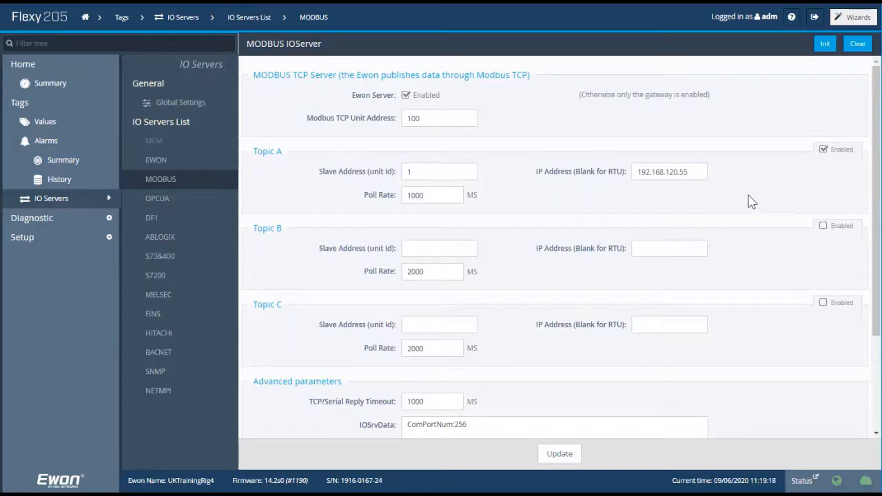
mouse_move(739, 191)
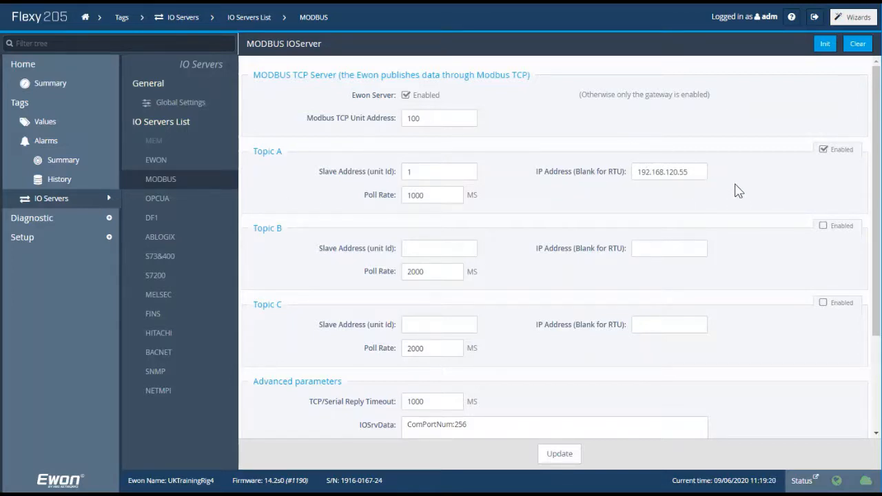
mouse_move(634, 203)
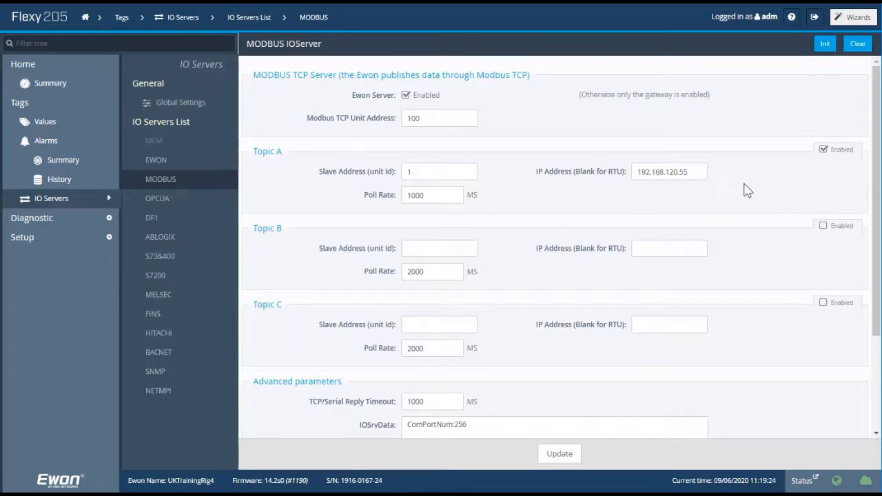
mouse_move(513, 340)
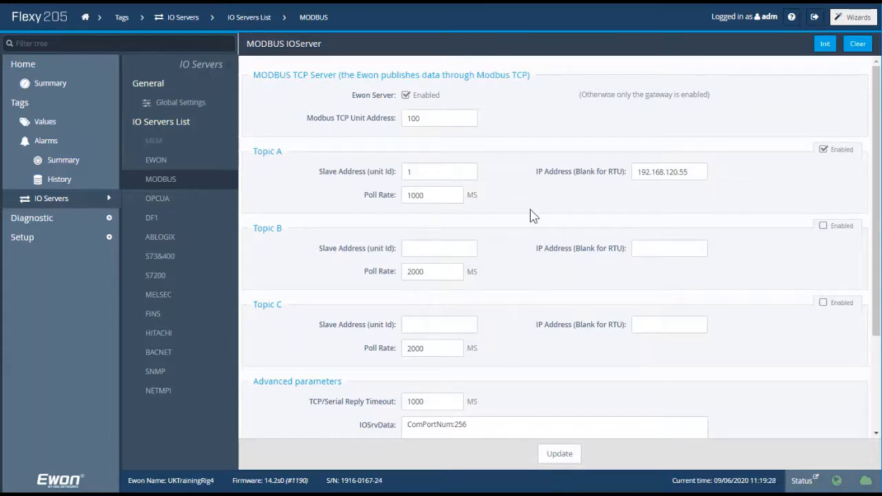
mouse_move(692, 197)
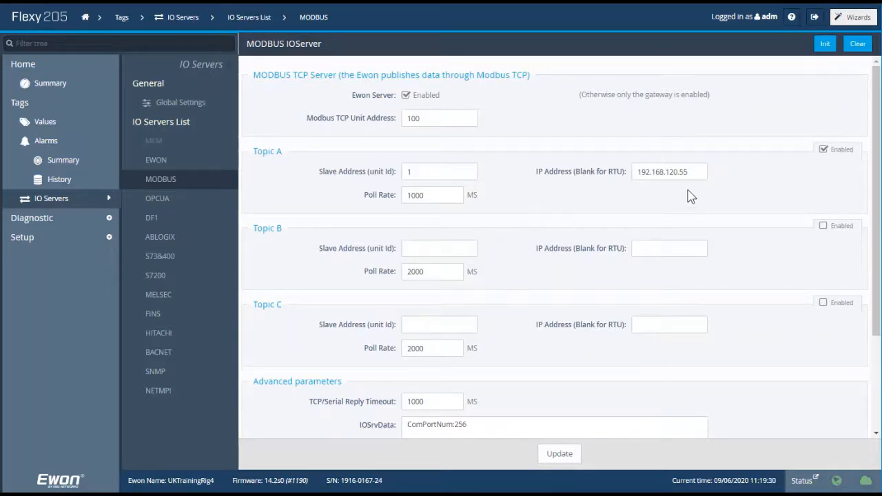
mouse_move(720, 194)
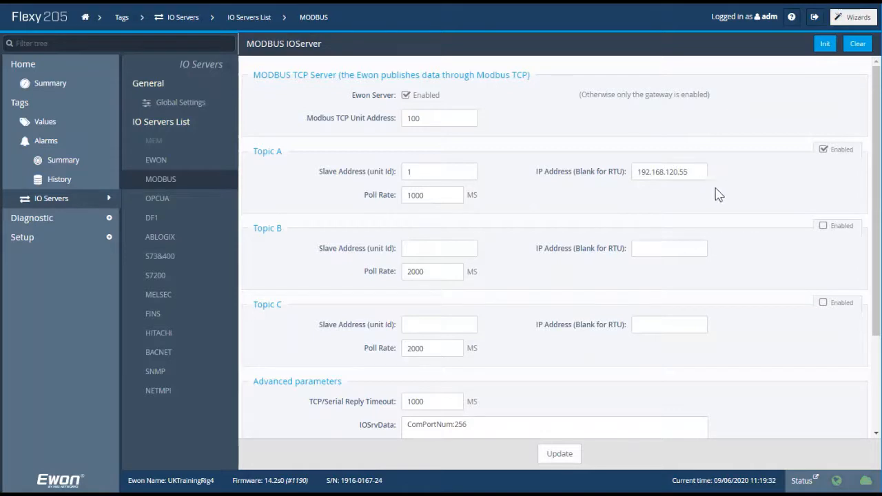
mouse_move(734, 191)
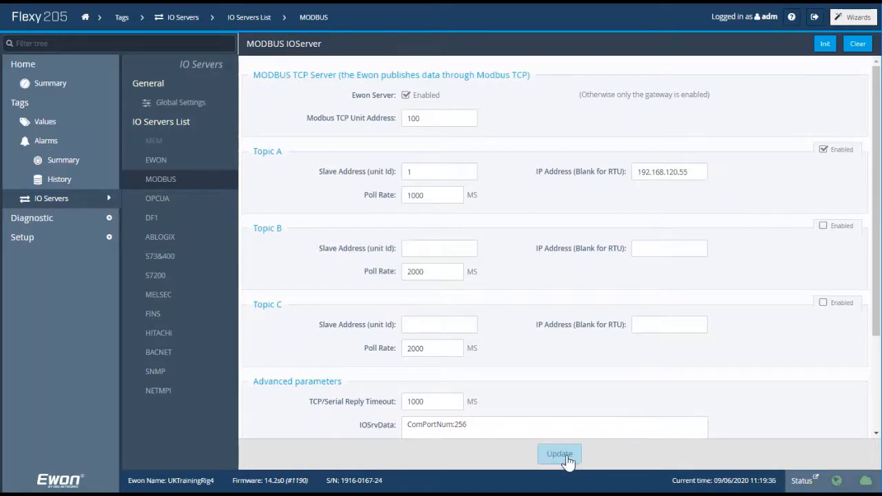
Update the MODBUS IO server so the 'Modbus config modified' confirmation appears.
left_click(559, 454)
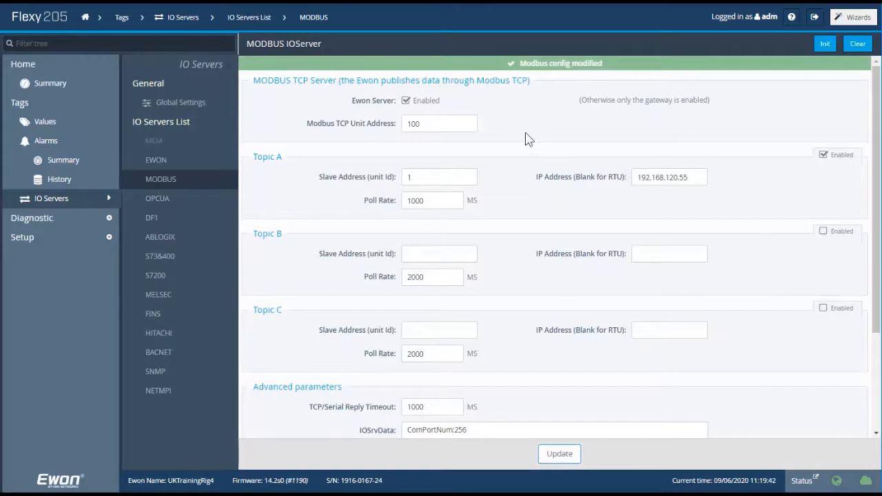
mouse_move(268, 102)
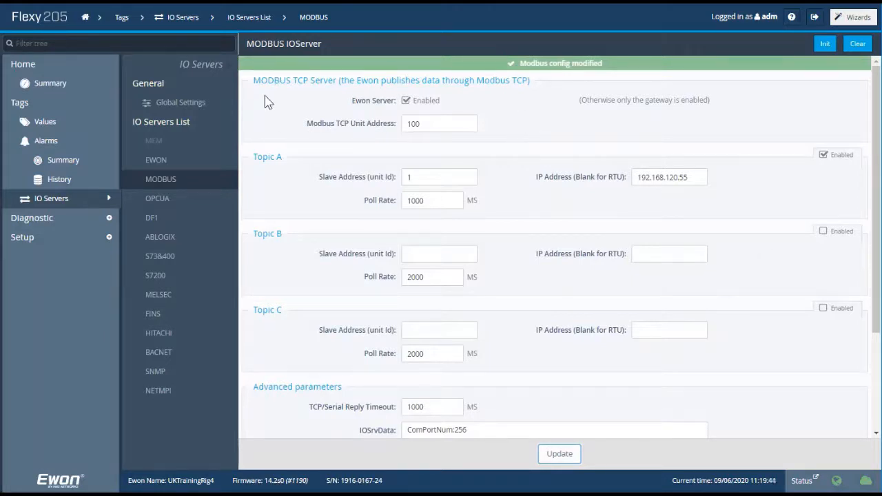
mouse_move(503, 100)
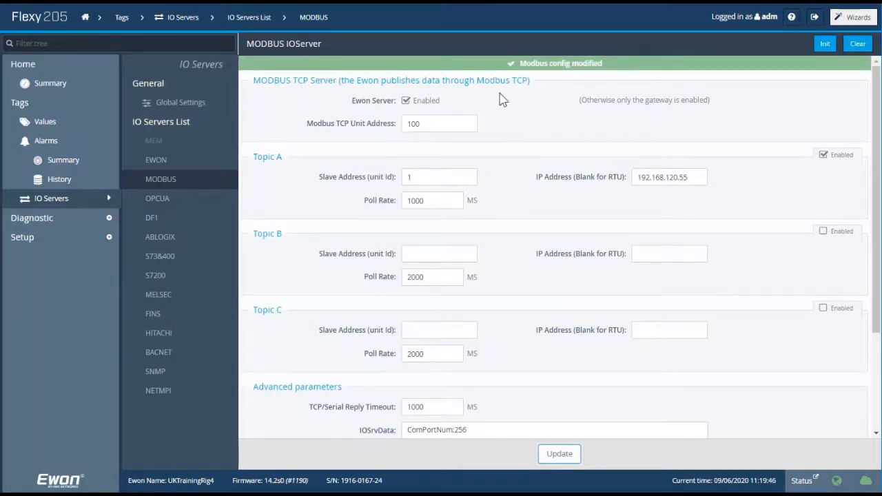
mouse_move(517, 116)
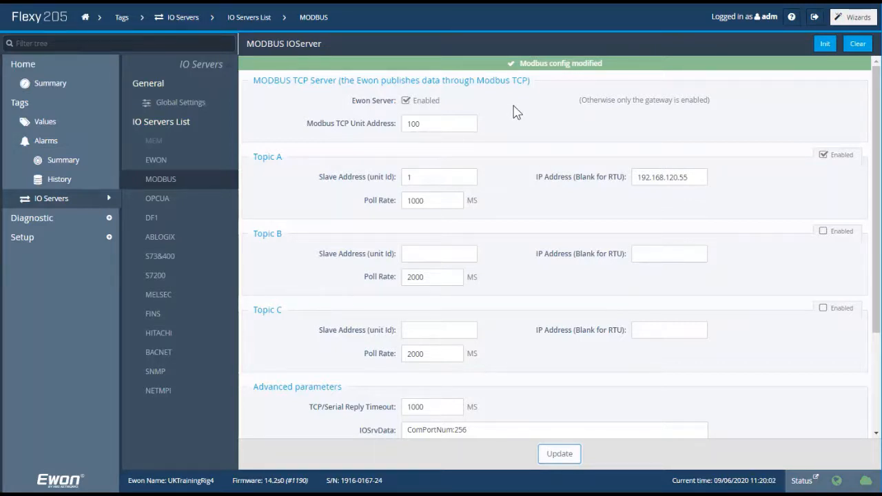
mouse_move(528, 112)
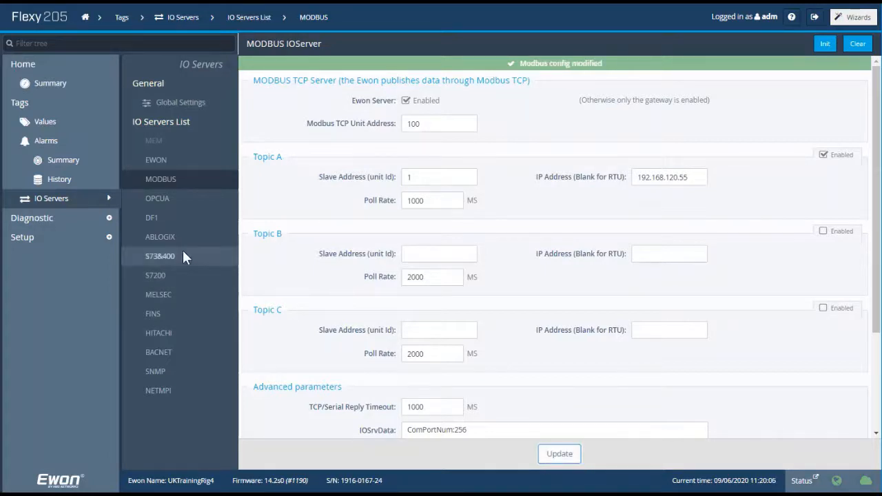
mouse_move(159, 236)
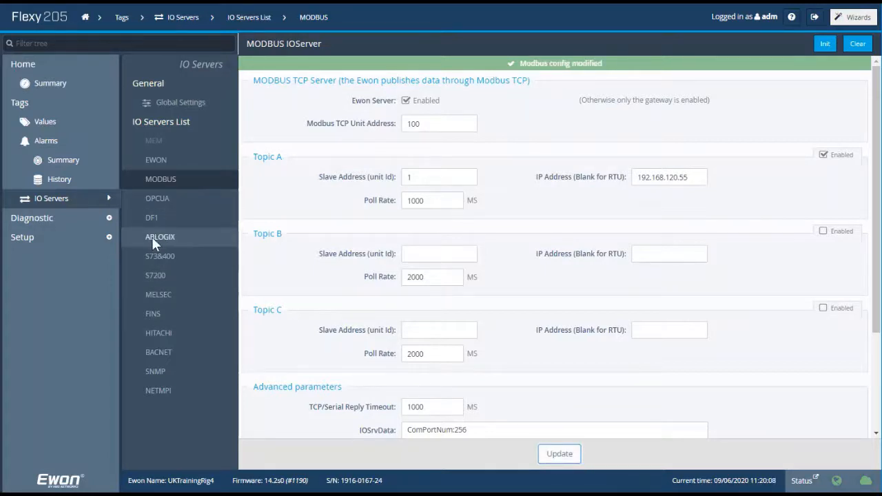
Browse the ABLOGIX and S73&400 IO server pages, ending on the MITSUBISHI MELSEC settings.
left_click(160, 236)
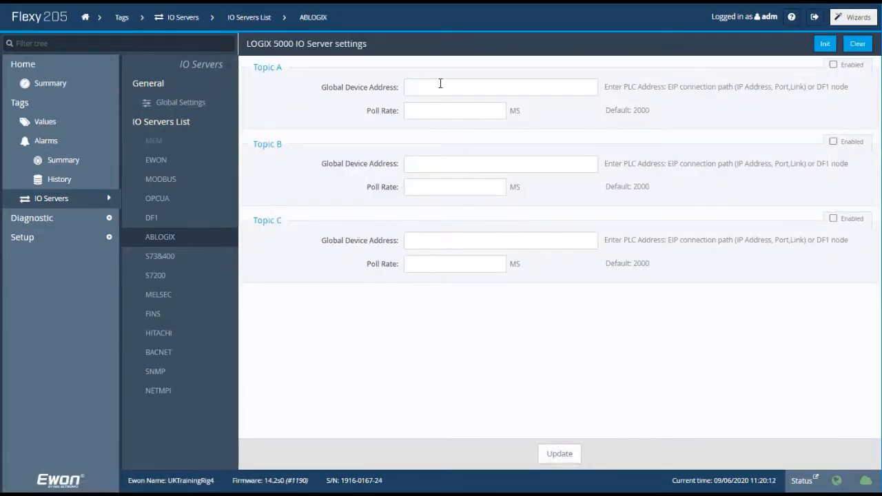
mouse_move(457, 300)
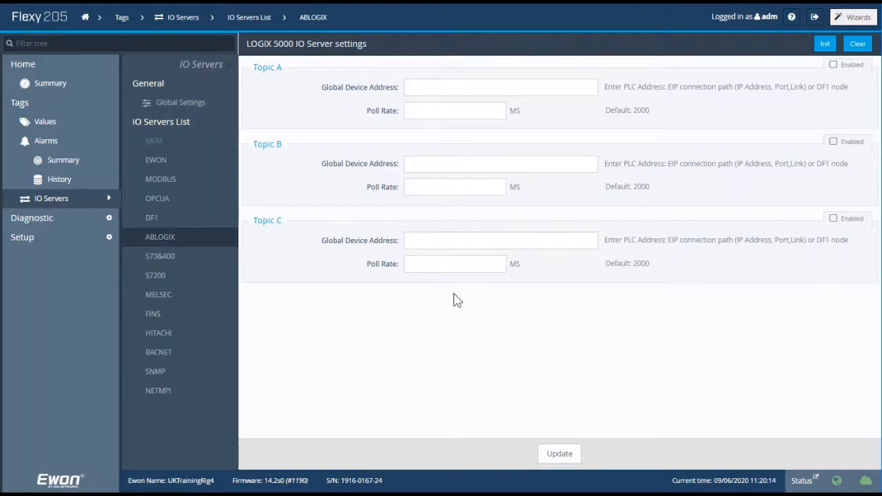
mouse_move(420, 306)
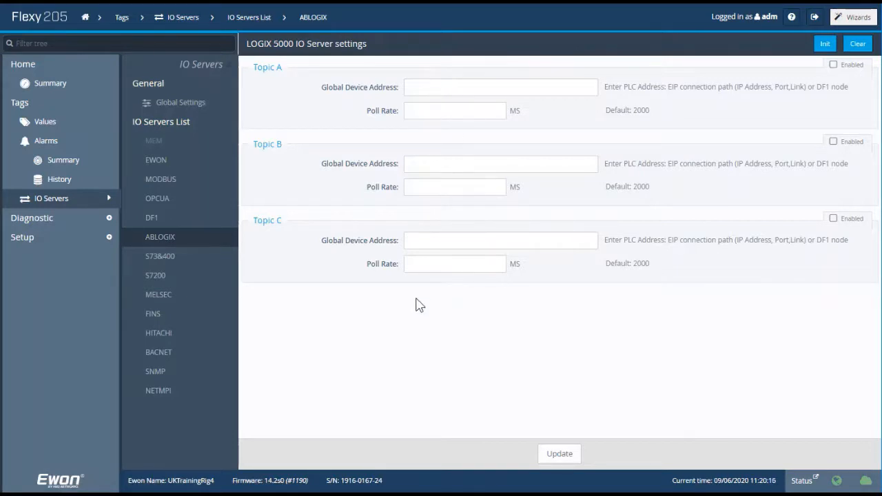
left_click(160, 256)
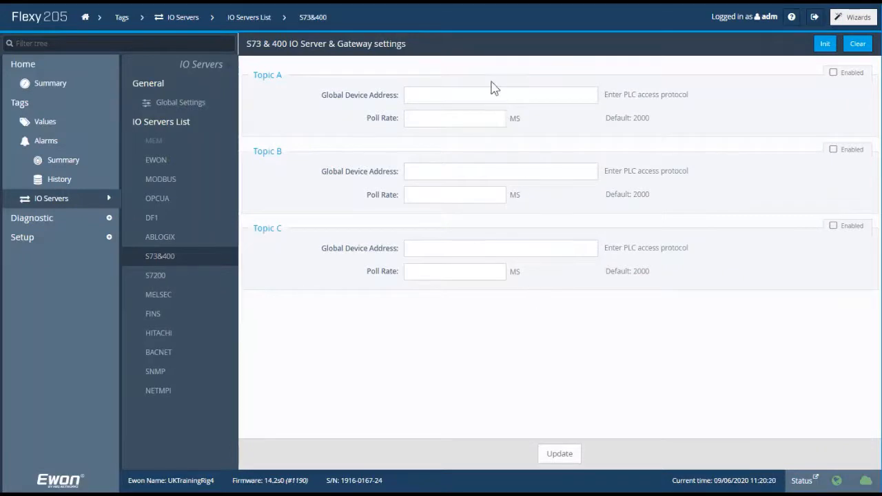
mouse_move(420, 236)
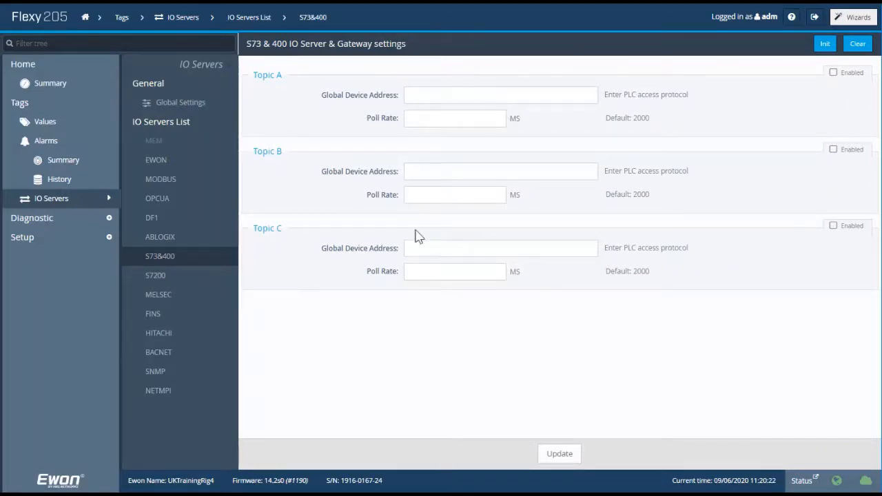
mouse_move(159, 294)
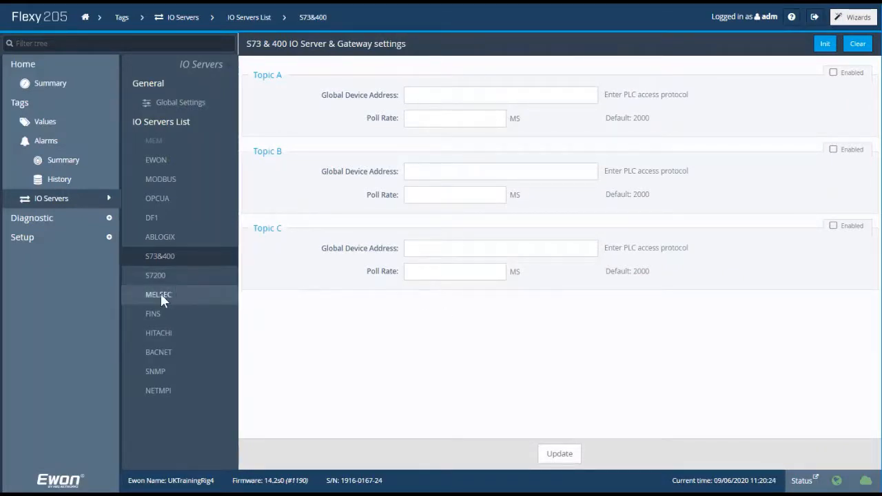
left_click(158, 294)
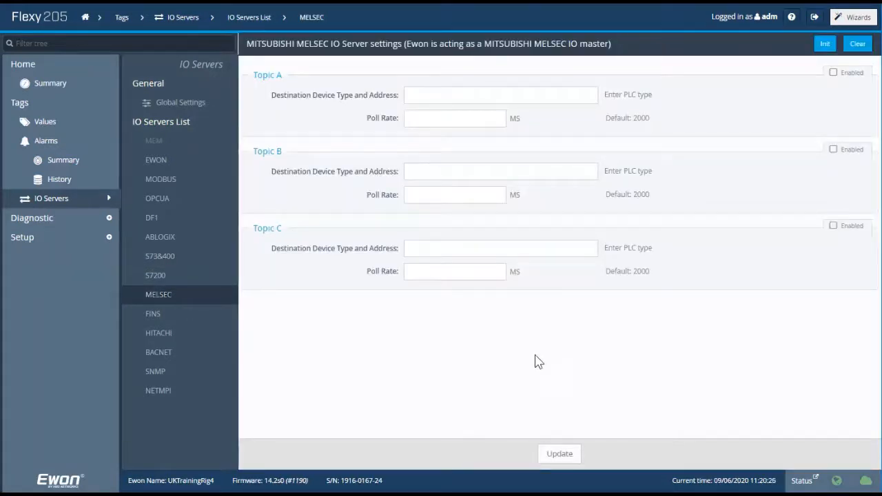
mouse_move(487, 369)
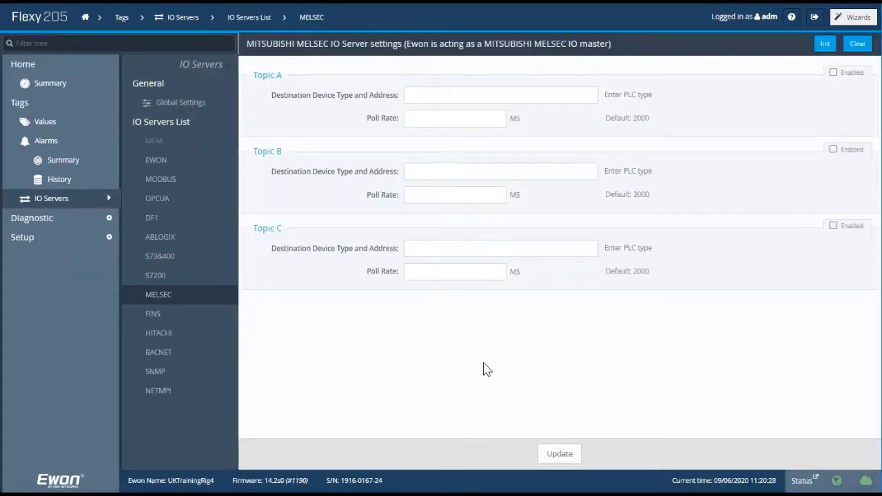
mouse_move(430, 363)
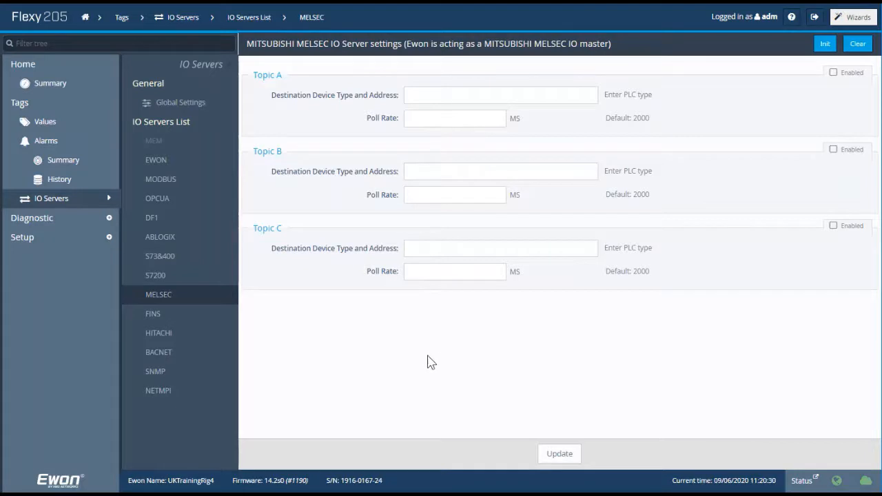
mouse_move(448, 343)
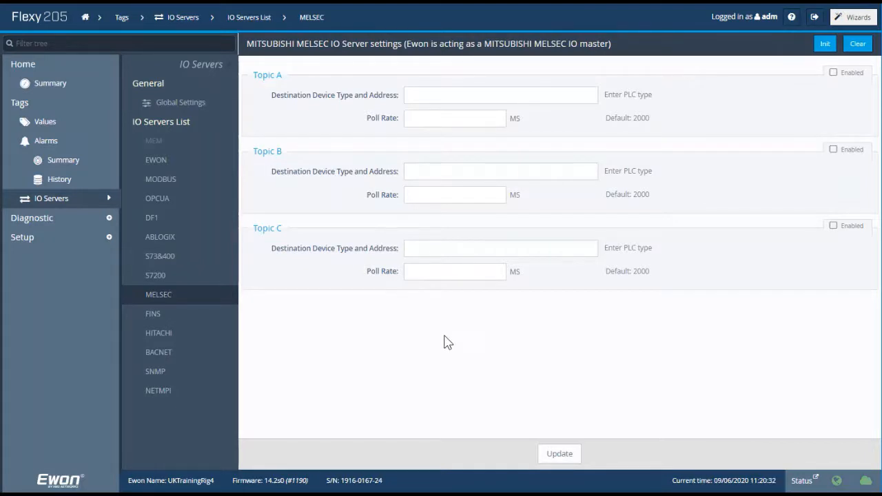
mouse_move(453, 355)
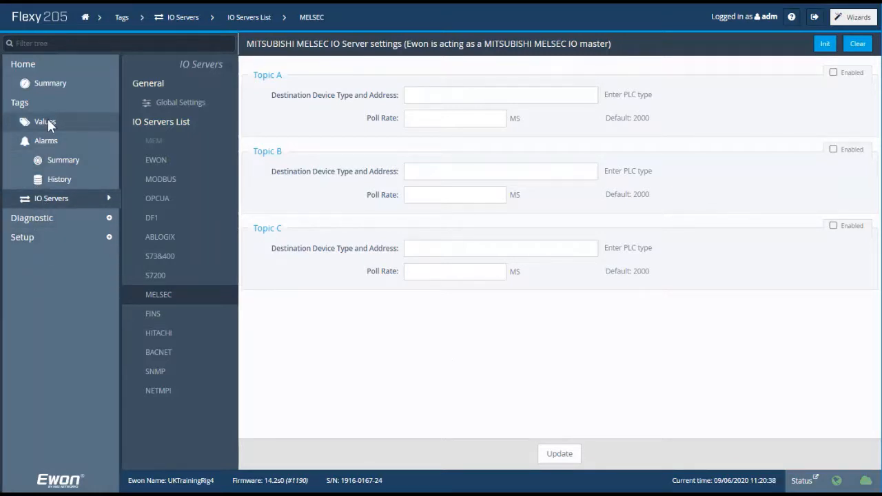
Show the Tags Values page, which lists no tags yet.
left_click(45, 122)
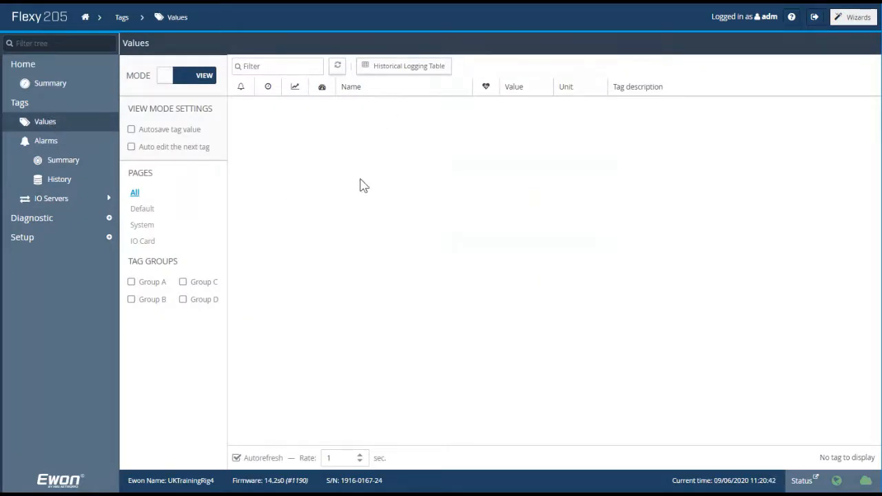
mouse_move(421, 362)
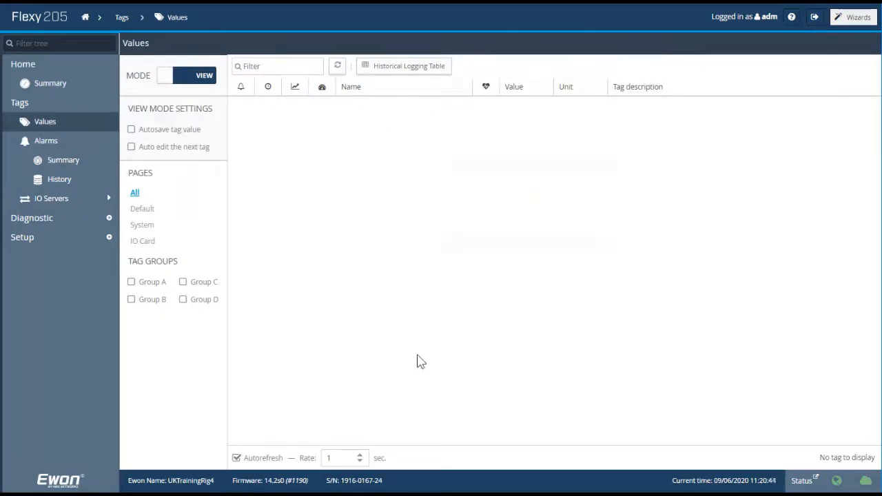
mouse_move(376, 301)
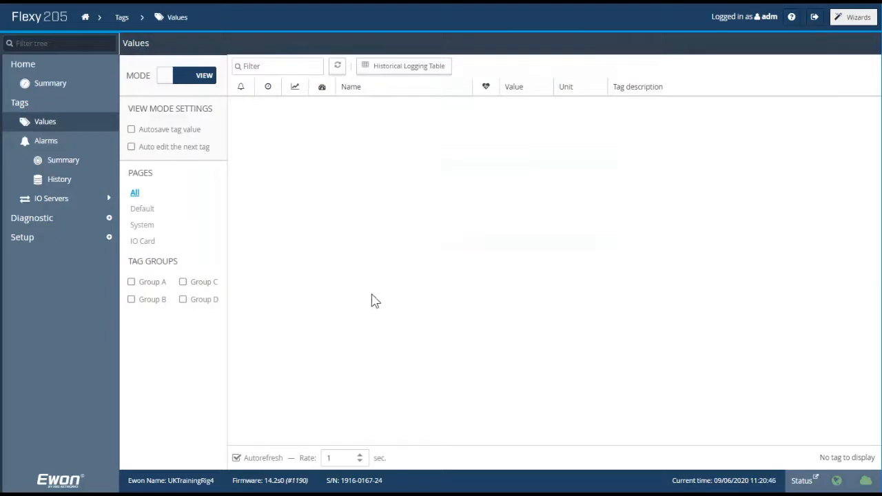
mouse_move(290, 203)
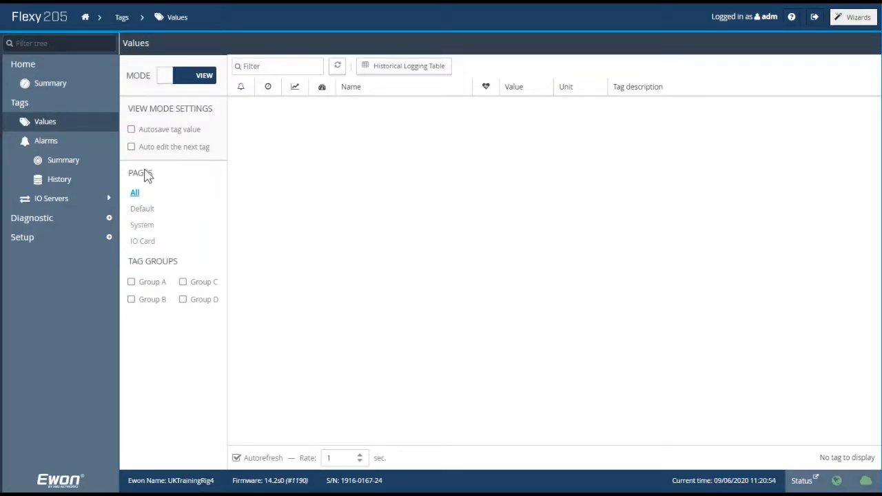
mouse_move(153, 274)
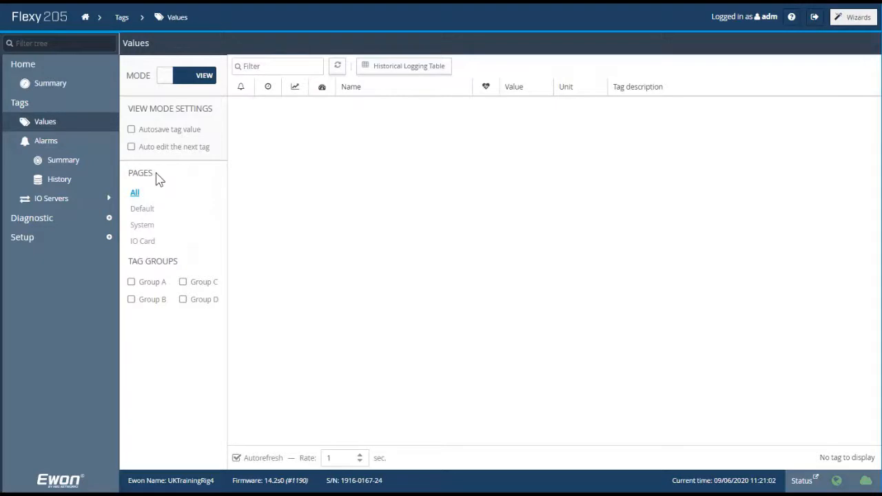
mouse_move(167, 267)
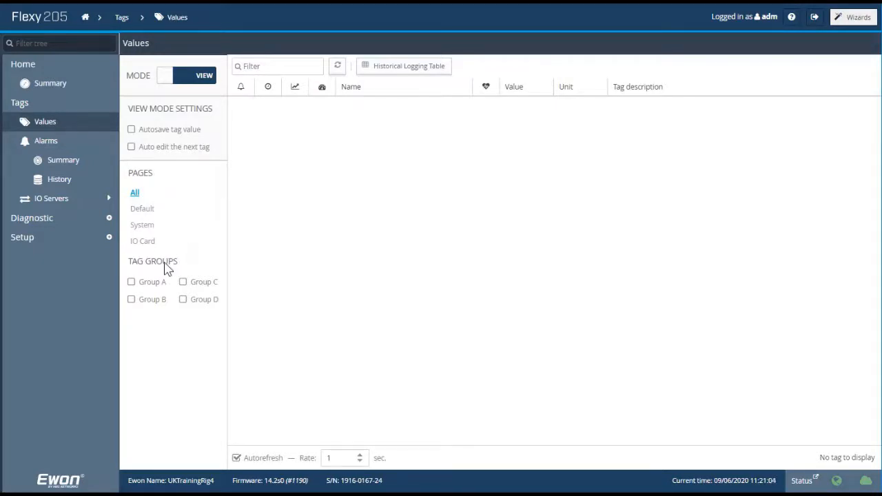
mouse_move(173, 363)
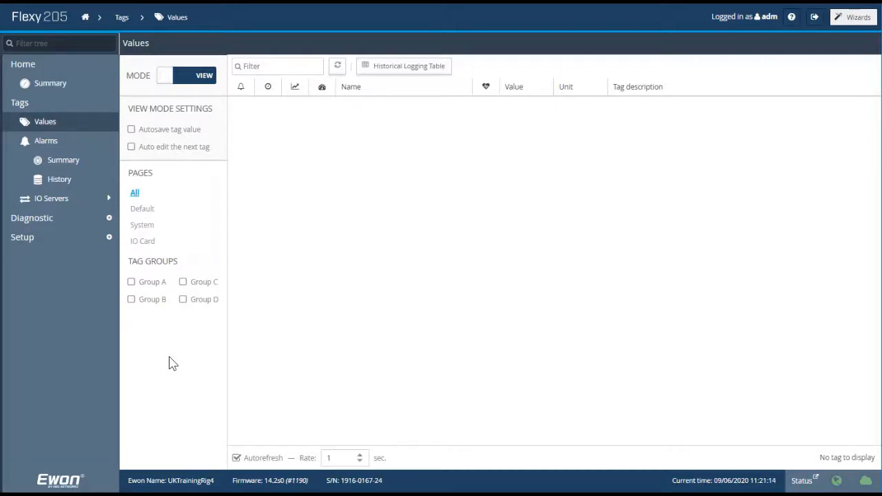
mouse_move(149, 330)
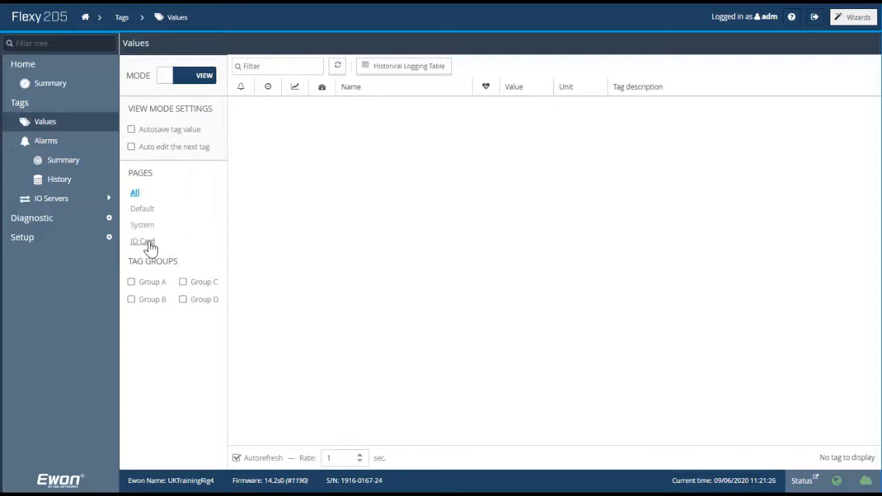
Select the IO Card page and switch the tag list from VIEW to SETUP mode.
left_click(142, 241)
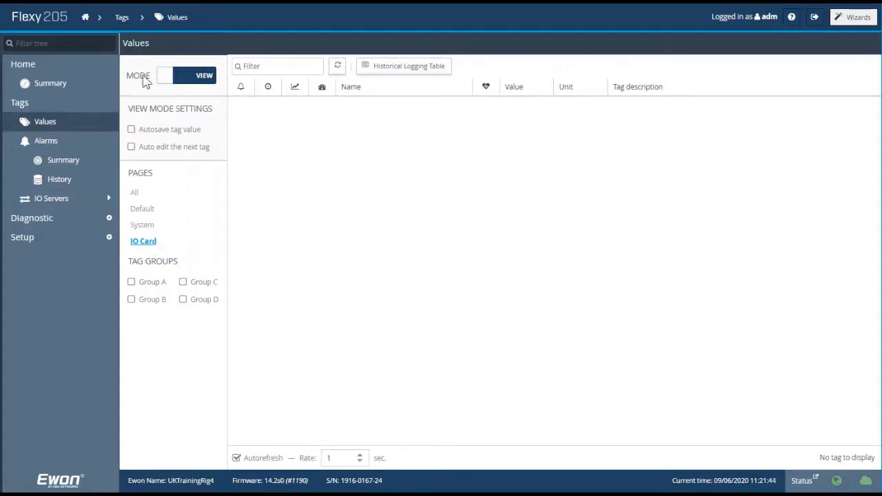
left_click(186, 75)
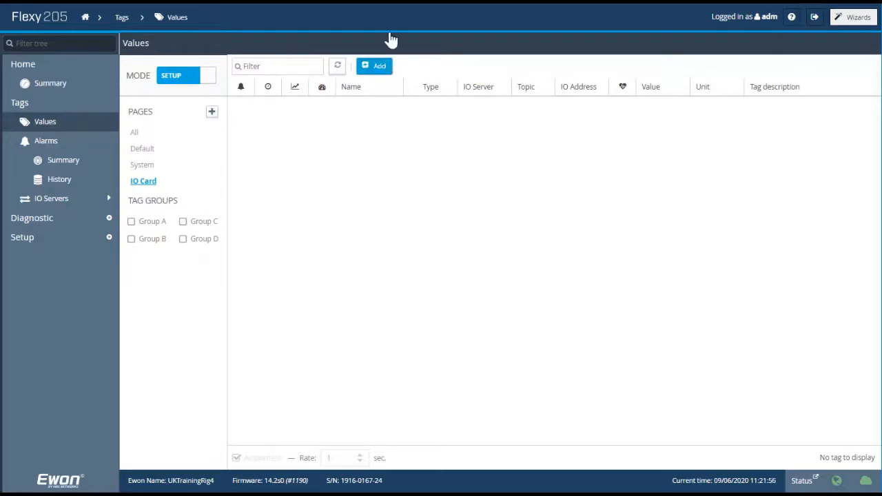
Add a new tag named BoilerTemp with description 'Water temp in boiler'.
left_click(375, 65)
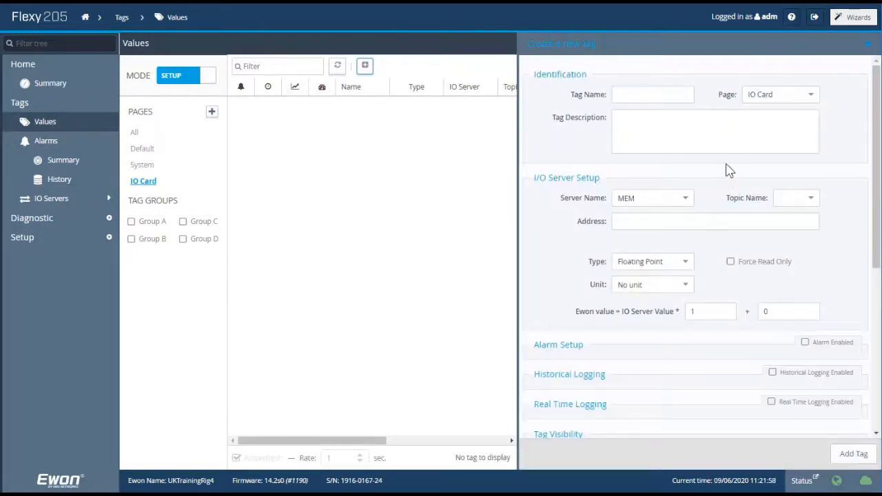
left_click(652, 95)
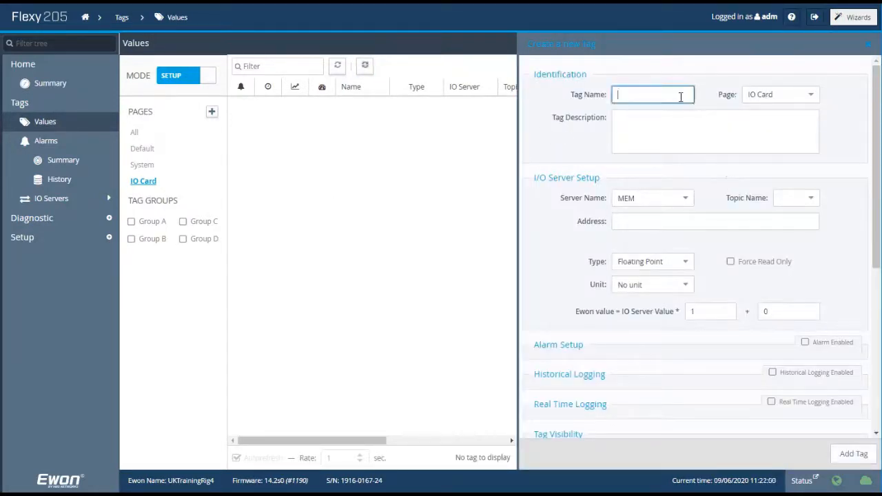
left_click(650, 94)
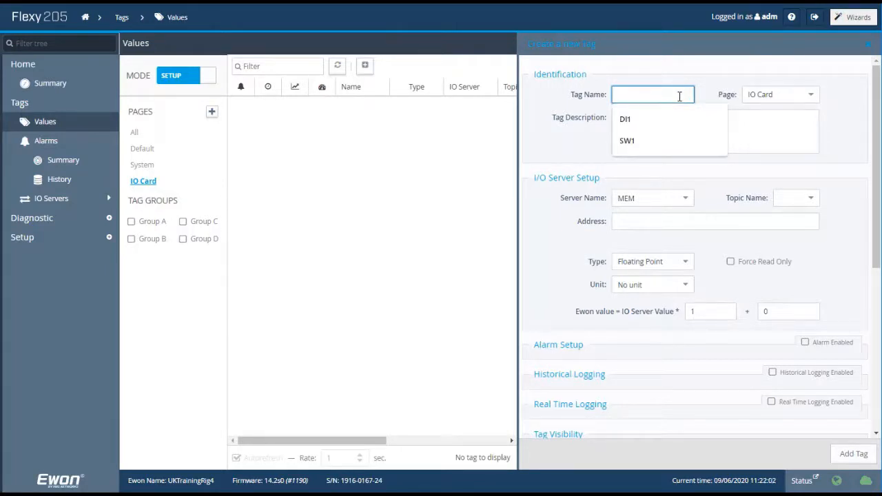
type("BoilerTemp")
left_click(716, 131)
type("W")
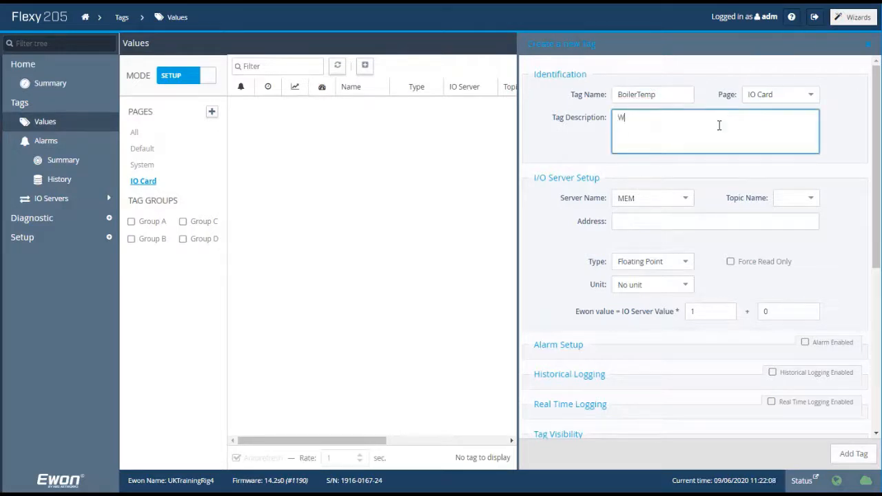
type("ater temp in boiler")
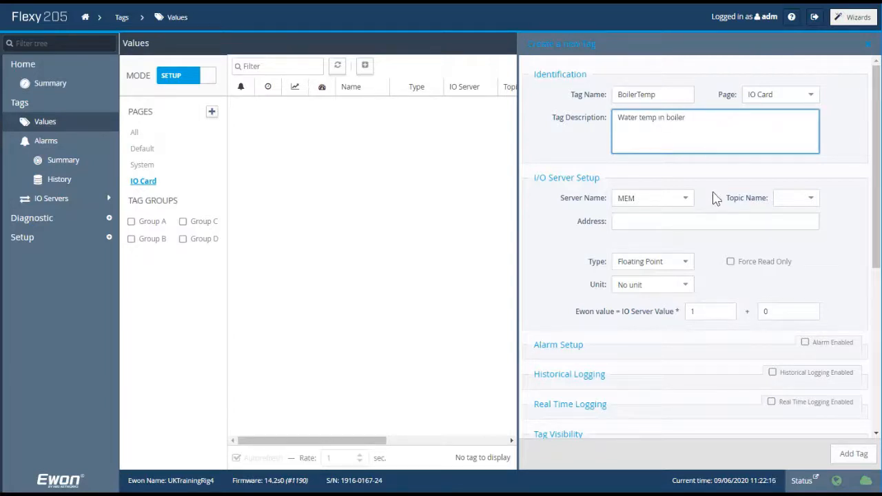
Assign BoilerTemp to the EWON IO server with address AI1,E2.
left_click(652, 198)
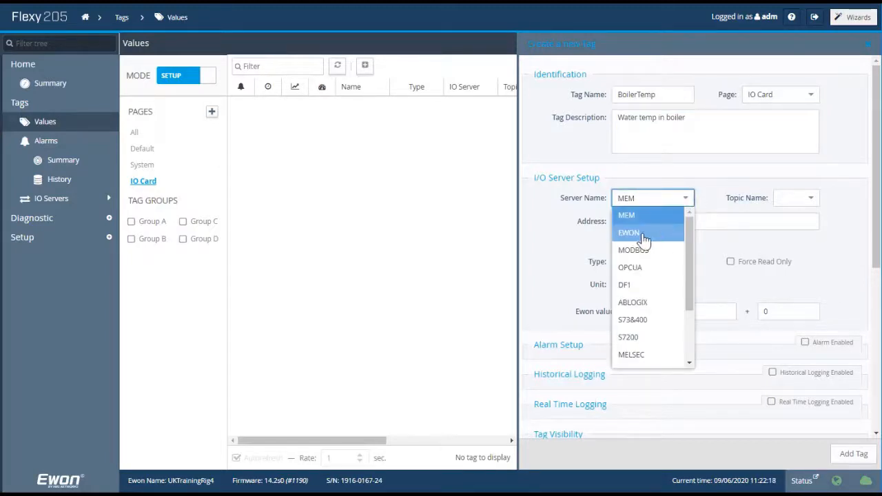
left_click(629, 232)
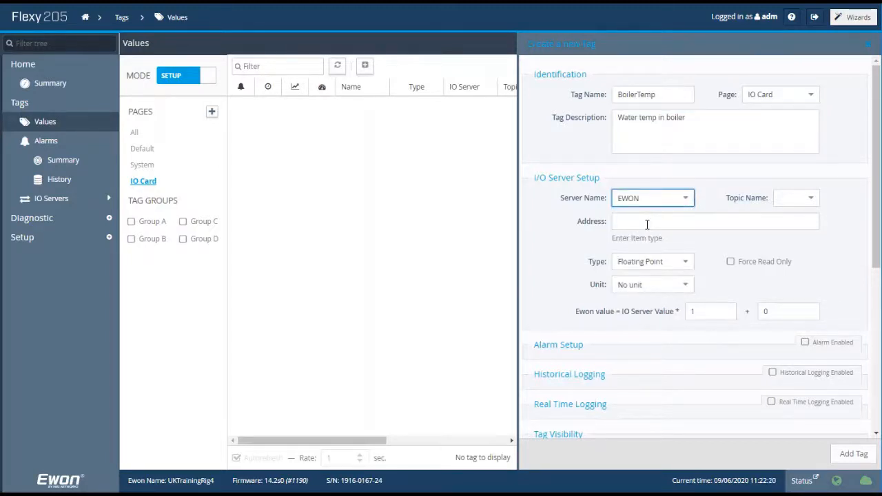
left_click(715, 221)
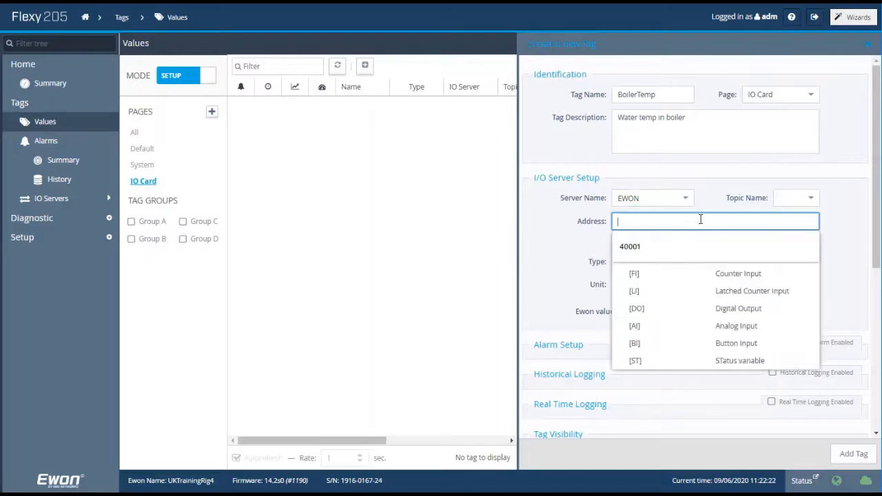
type("AI1,E2")
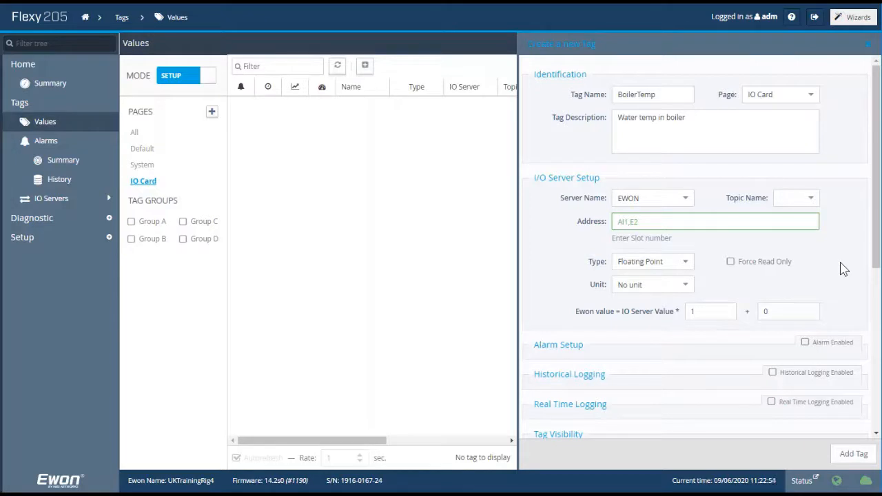
mouse_move(729, 258)
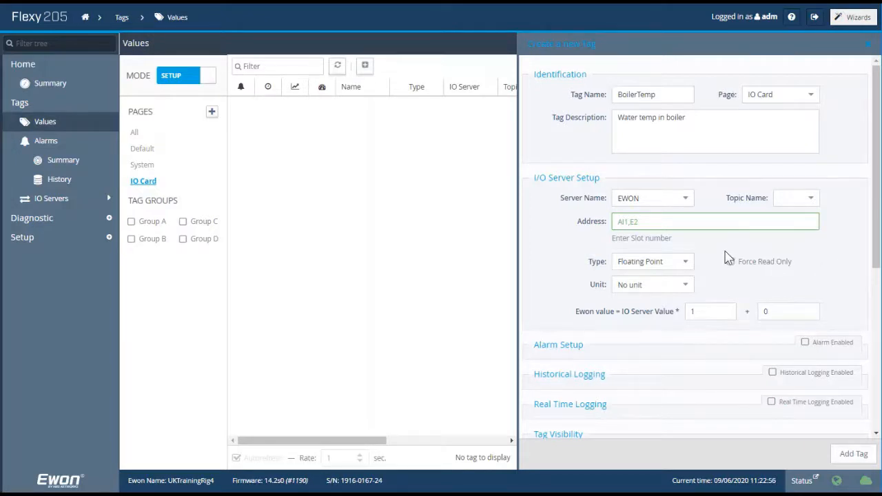
mouse_move(659, 263)
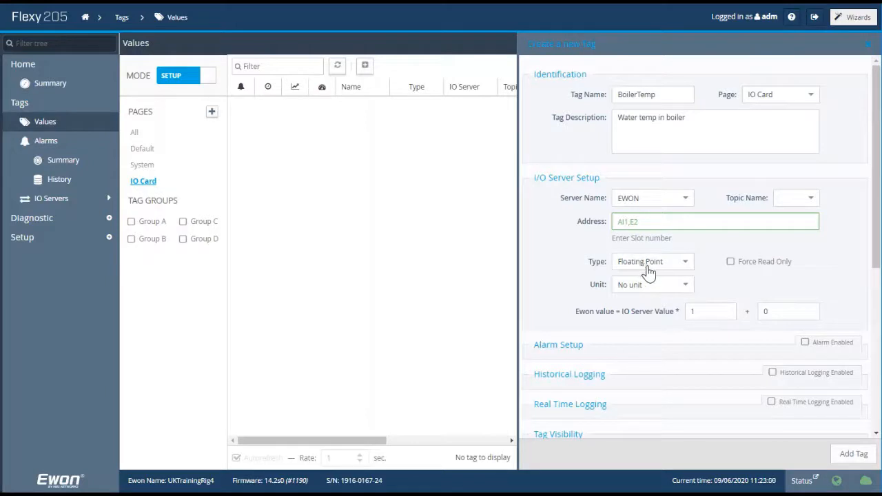
Choose °C as the BoilerTemp tag's unit.
left_click(652, 284)
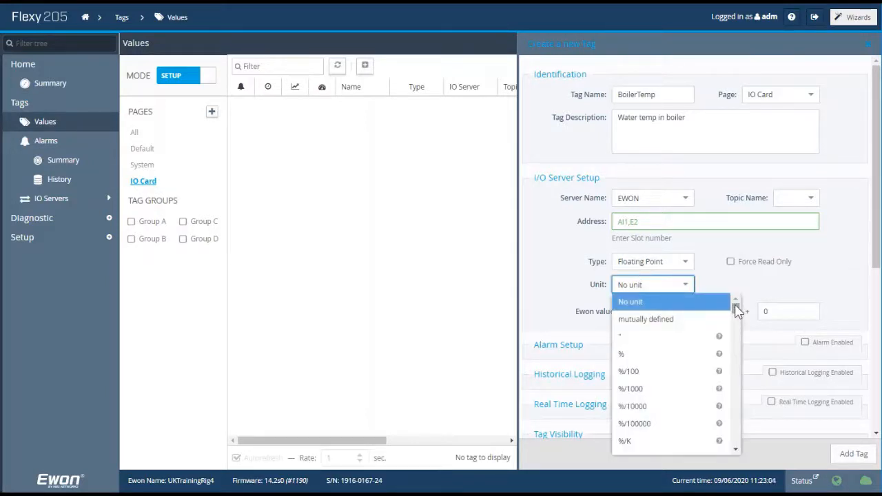
scroll("down", 3)
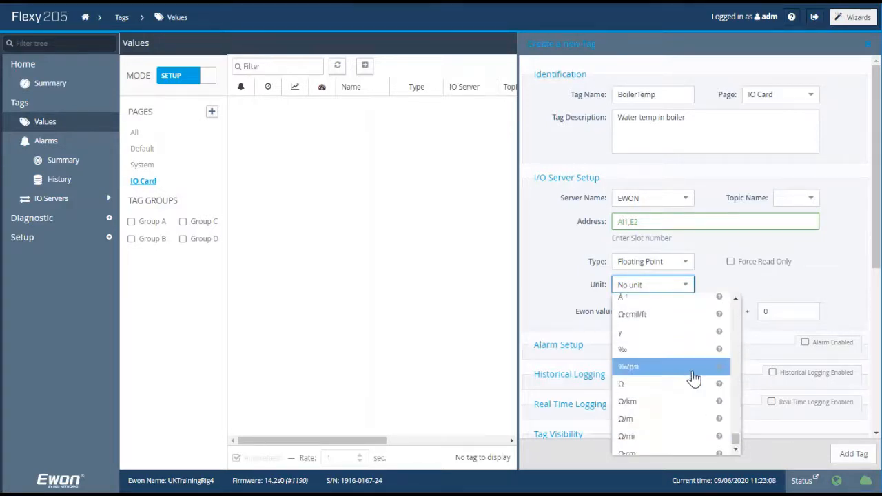
scroll("down", 3)
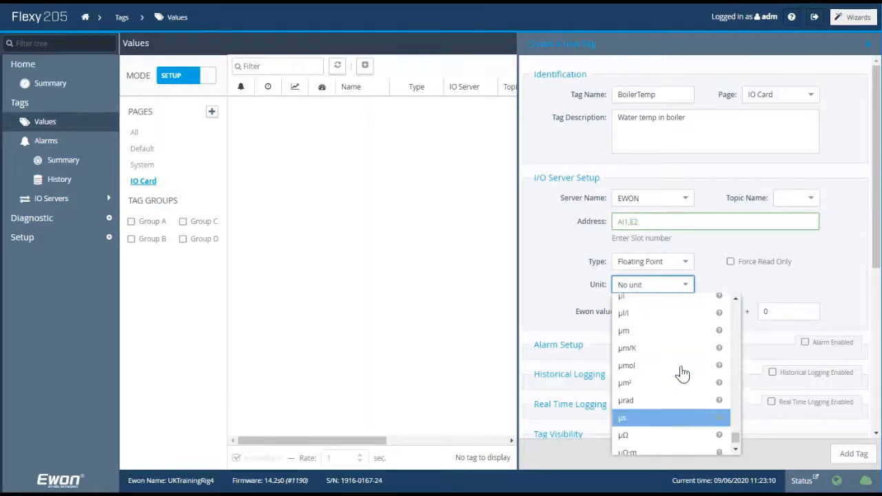
scroll("down", 3)
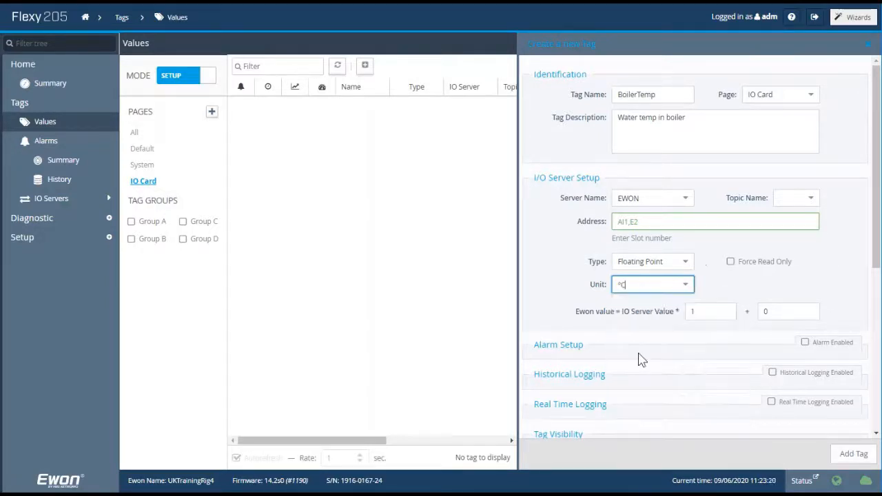
Set the IO Server value scaling multiplier to 0.0018.
left_click(710, 311)
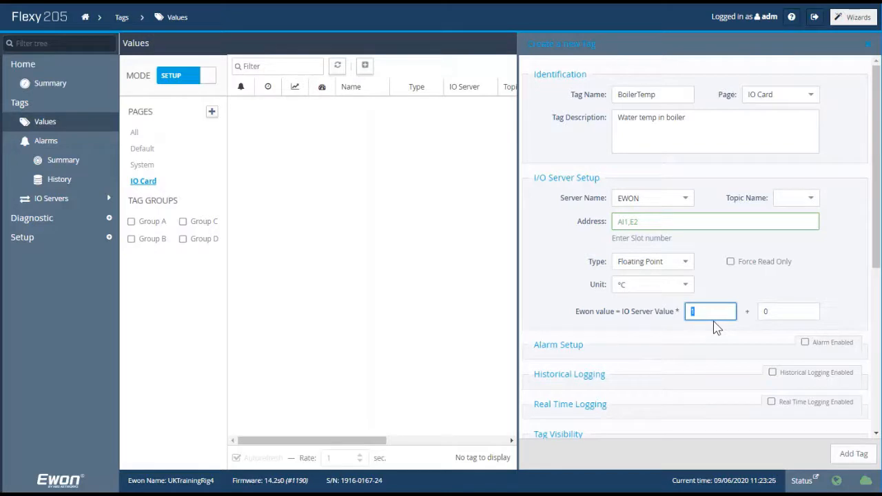
type("0")
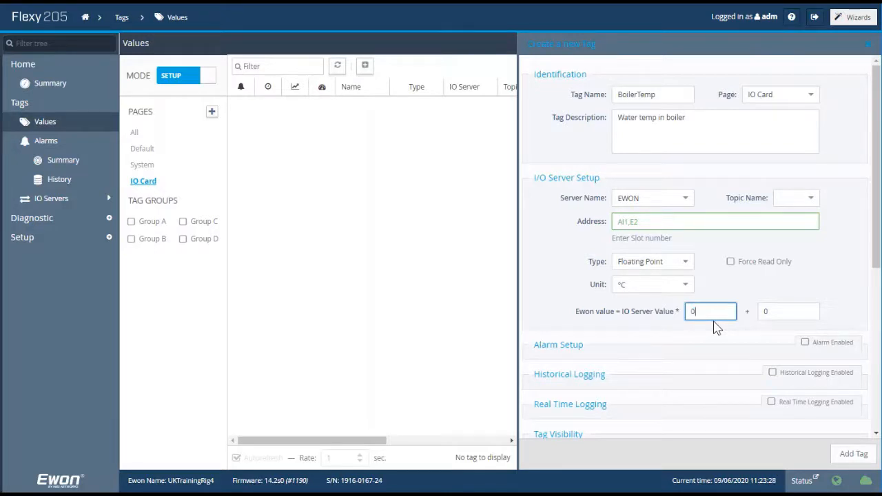
type("0.0018")
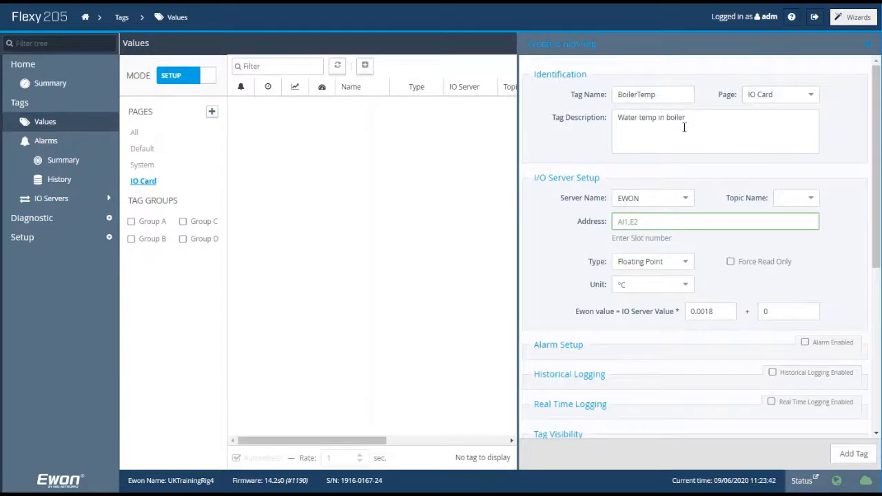
mouse_move(548, 252)
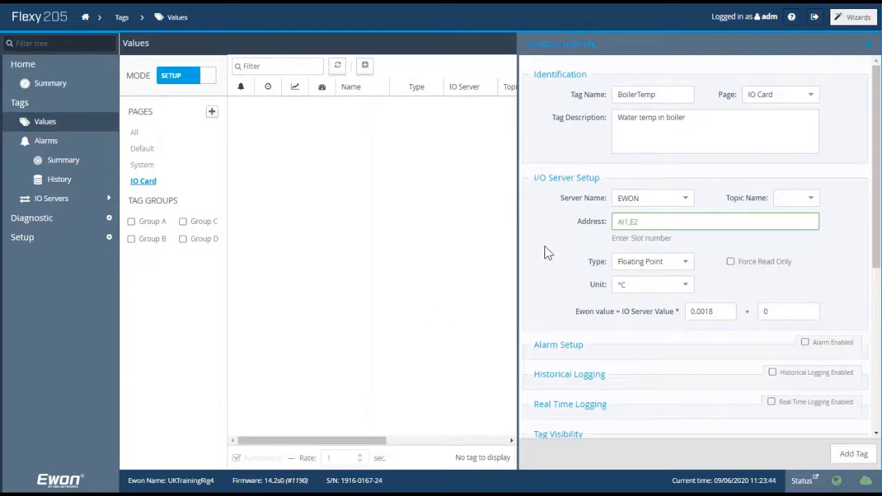
scroll("down", 3)
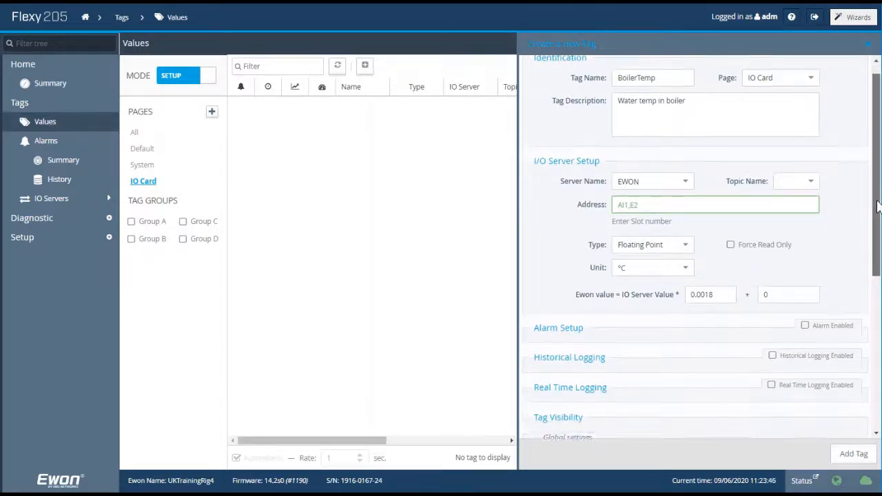
scroll("down", 3)
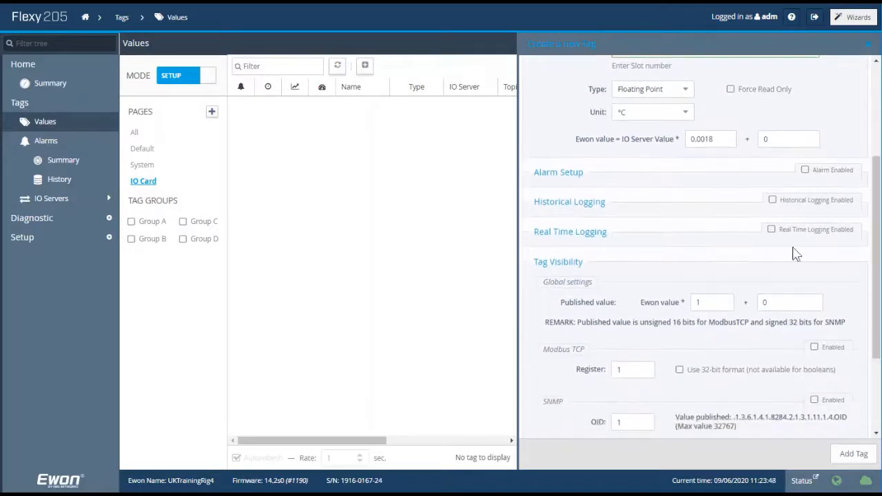
mouse_move(681, 190)
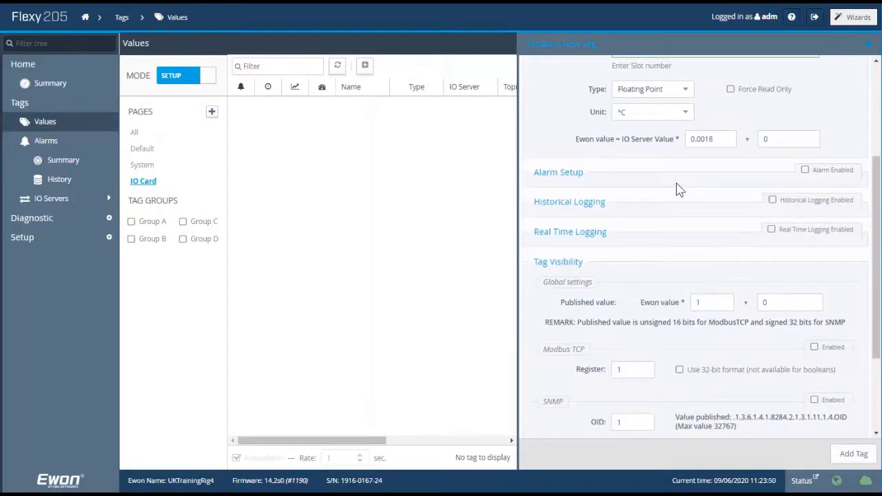
mouse_move(842, 188)
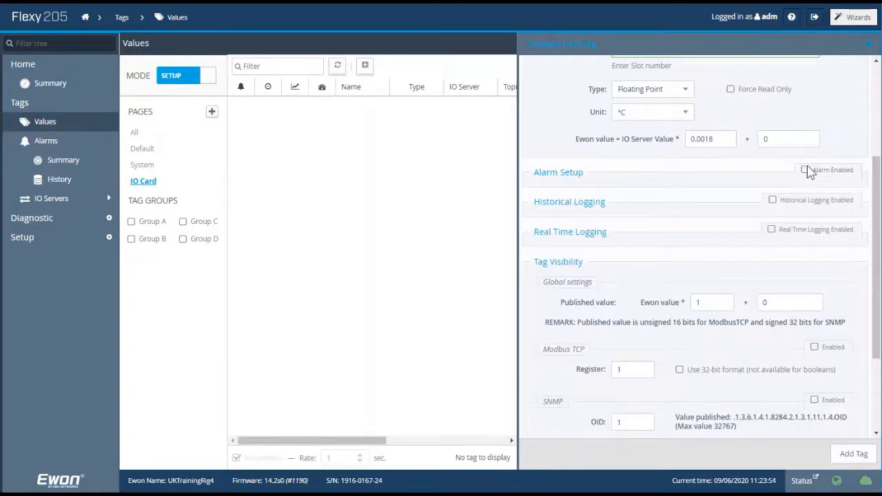
Enable alarms on BoilerTemp with Low 10, LowLow 5, High 90 and HighHigh 100.
left_click(805, 170)
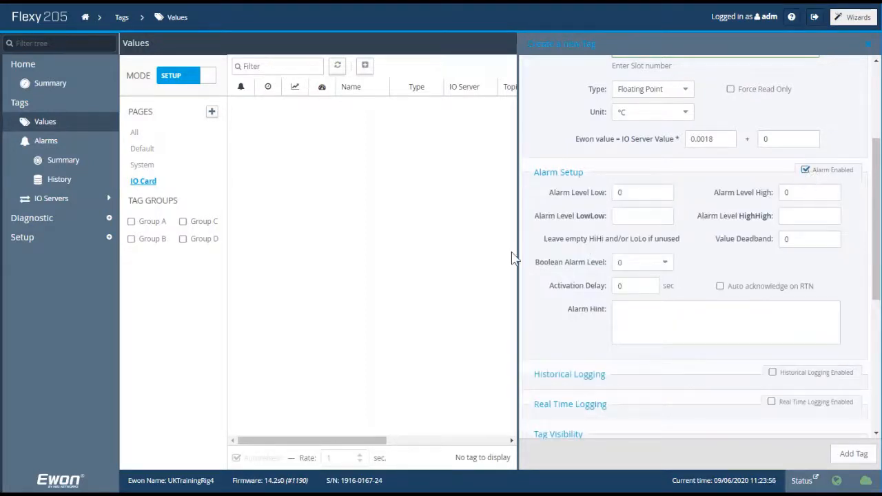
mouse_move(692, 257)
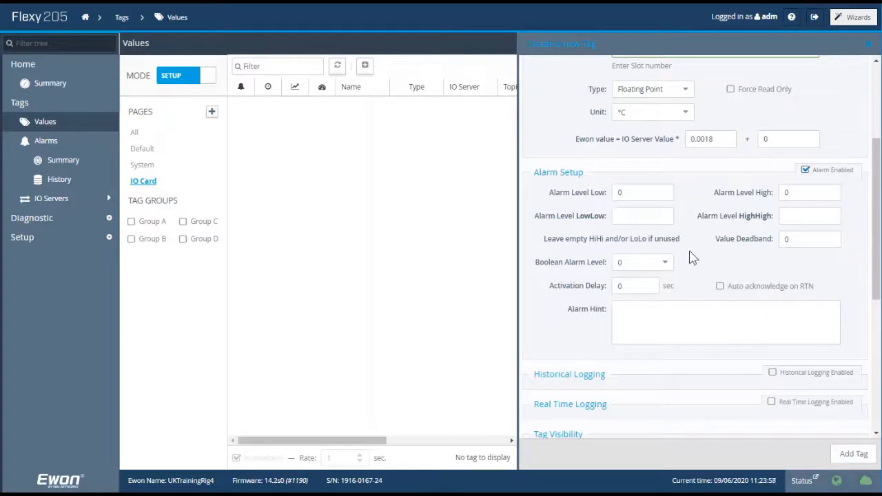
mouse_move(698, 257)
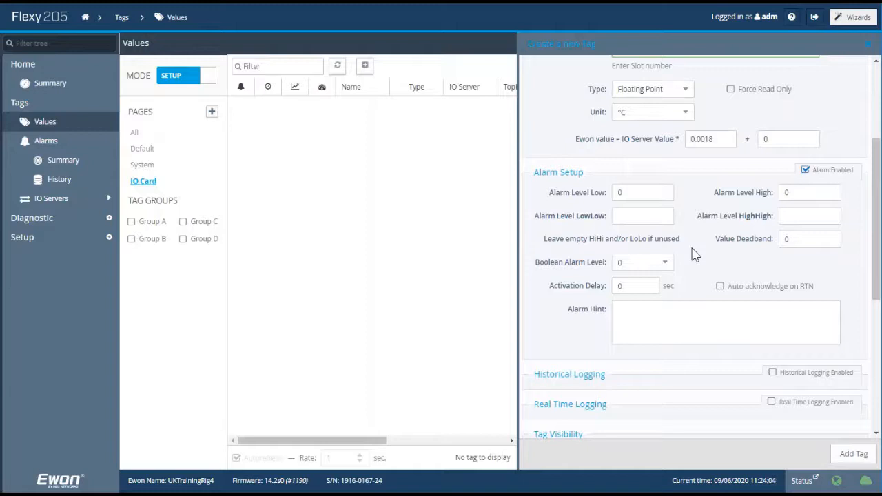
mouse_move(643, 189)
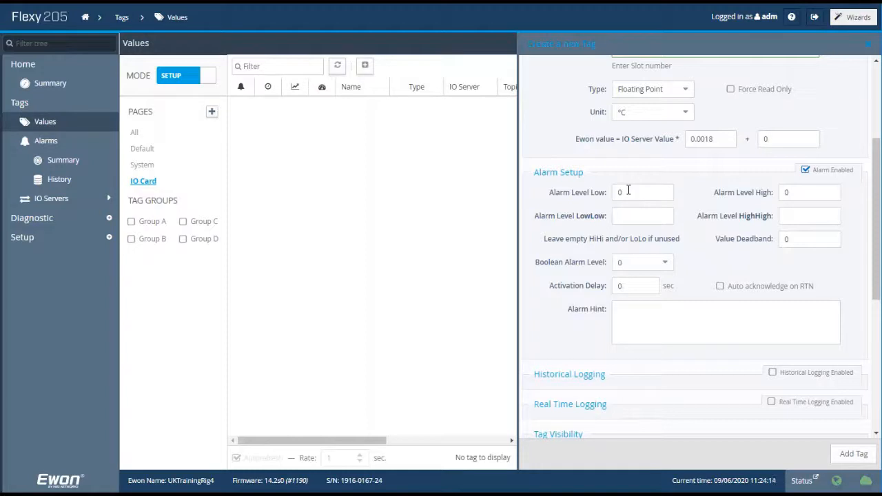
type("10")
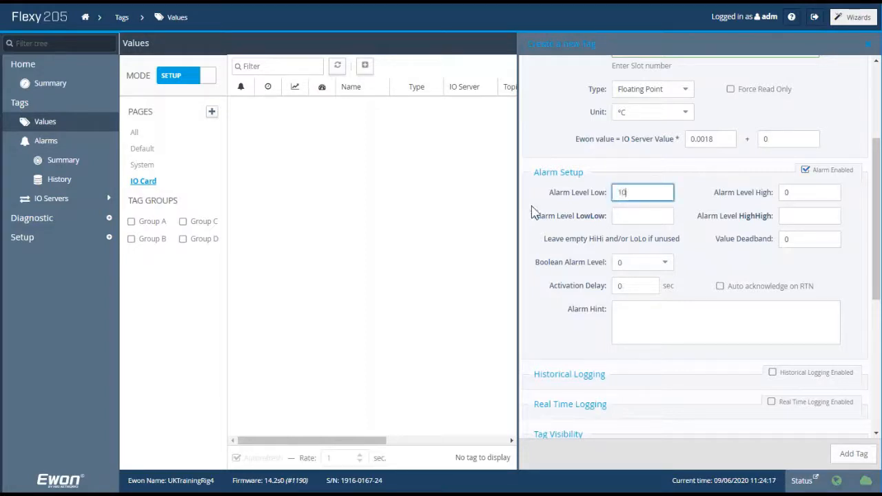
left_click(642, 216)
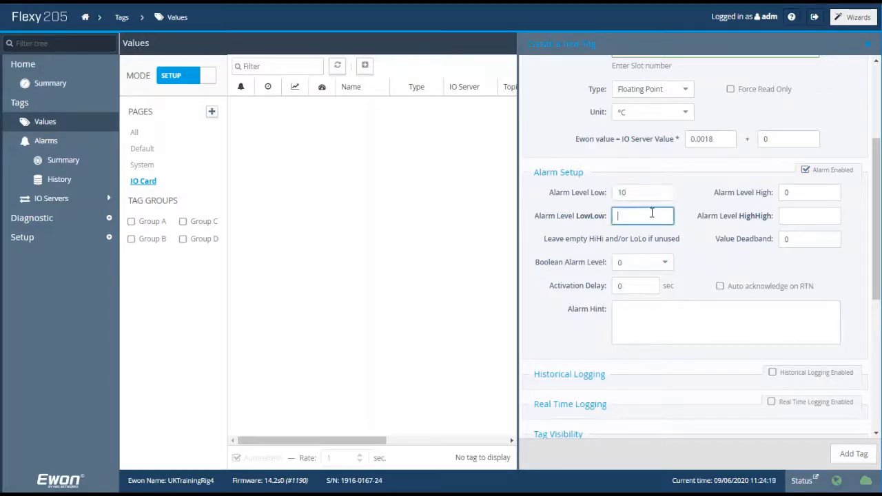
type("5")
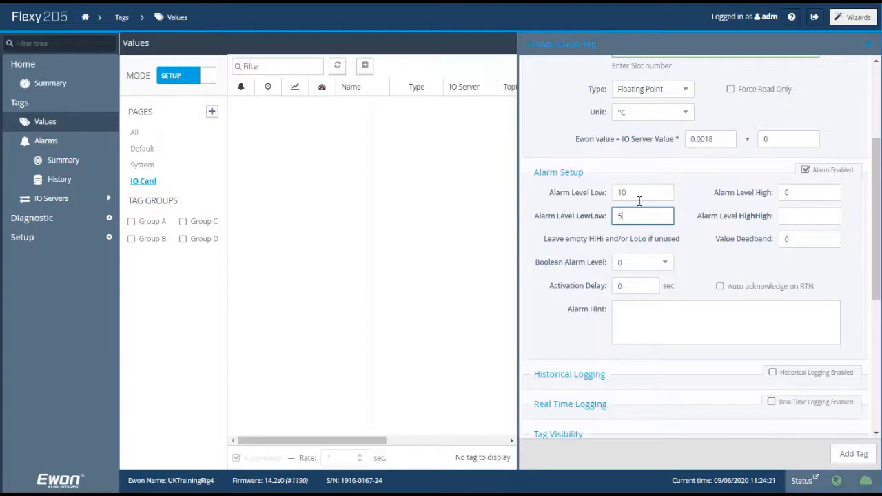
left_click(810, 192)
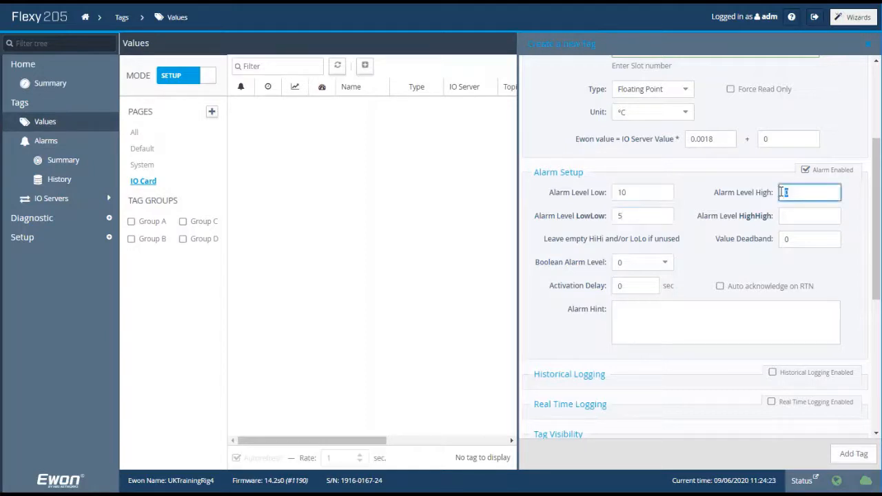
type("9")
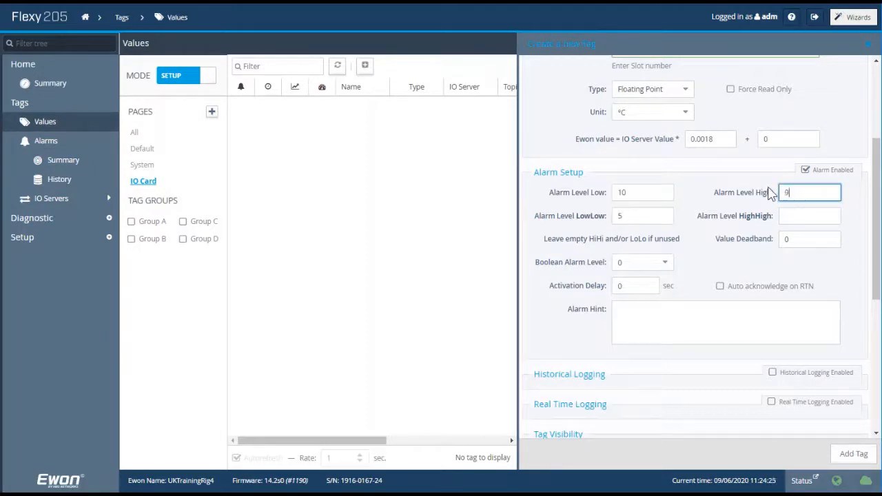
left_click(810, 216)
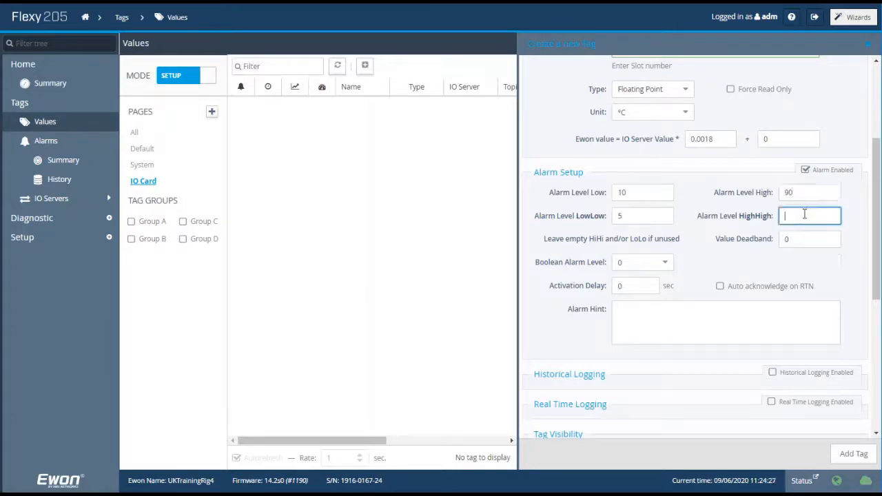
type("100")
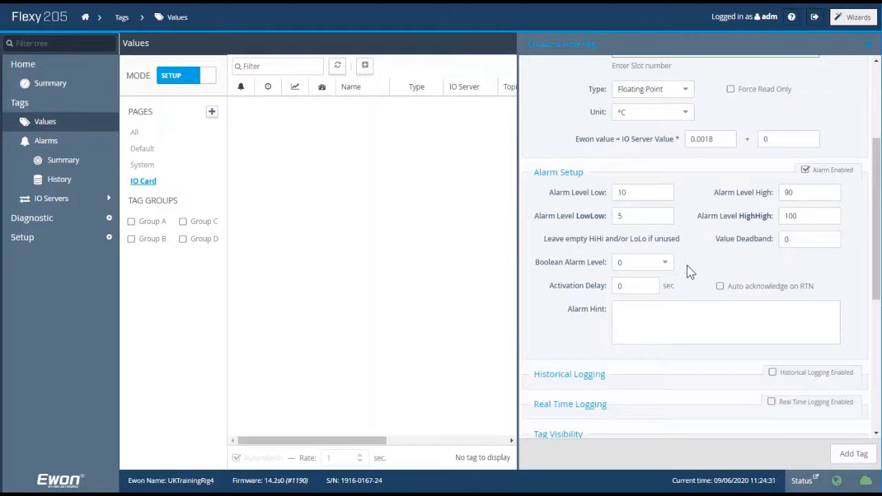
mouse_move(682, 279)
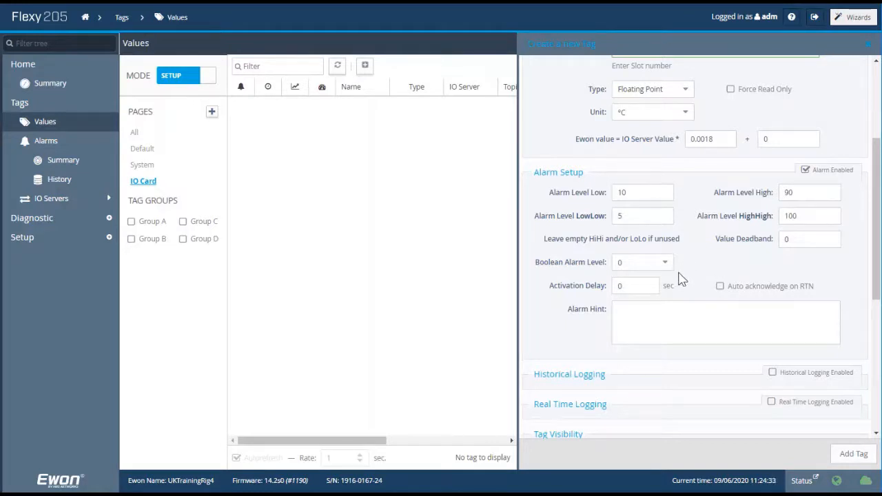
mouse_move(700, 260)
type("B")
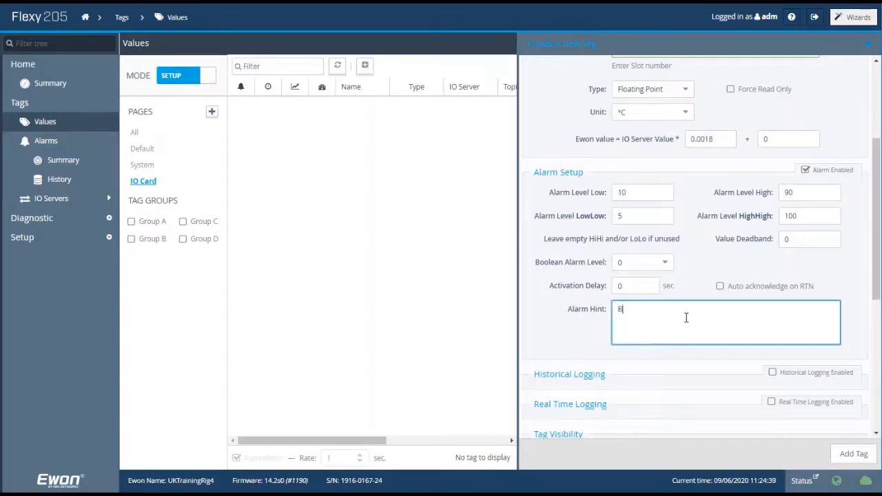
Enter 'Boiler temp problem' as the alarm hint.
type("oiler temp")
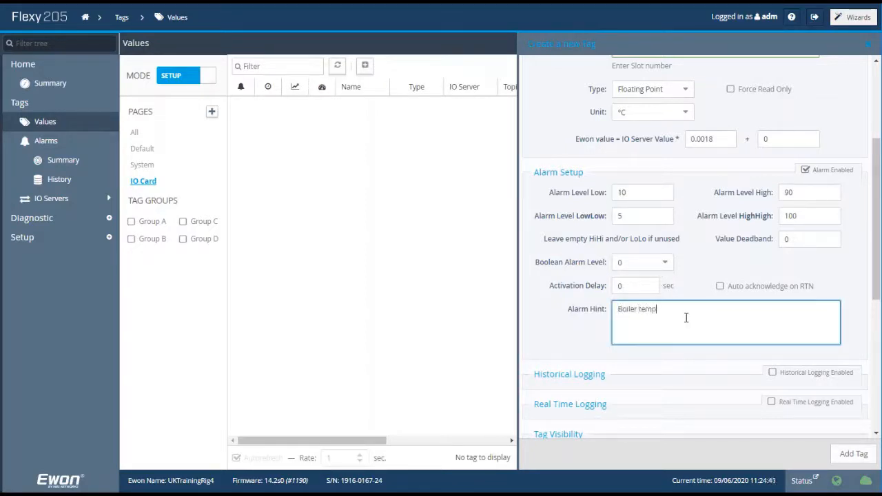
type("prob")
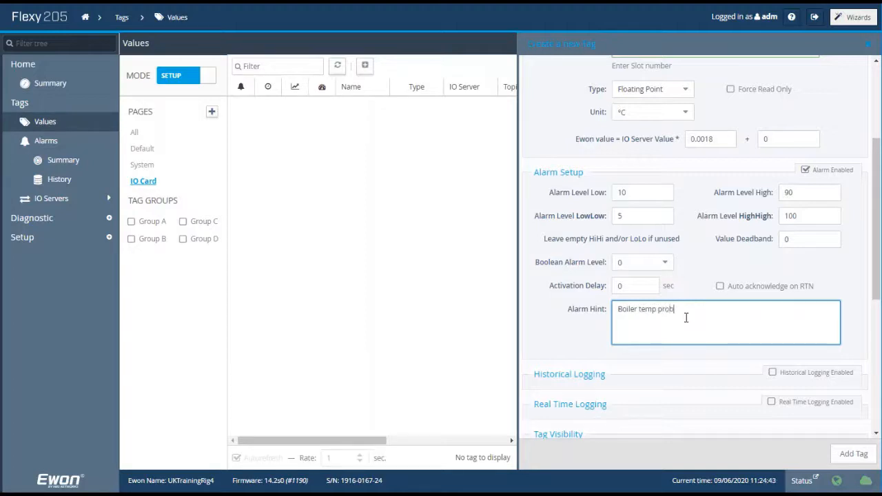
type("lem")
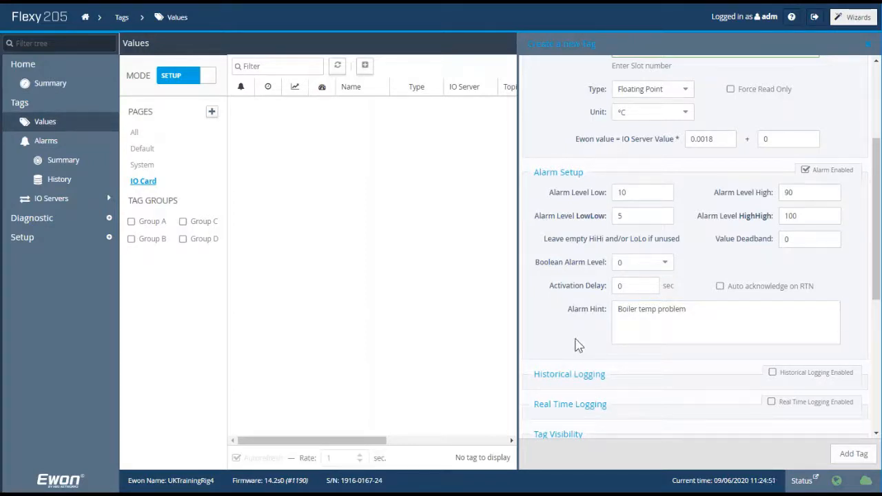
Enable historical logging with a 60 s interval and deadband 1.
scroll("down", 3)
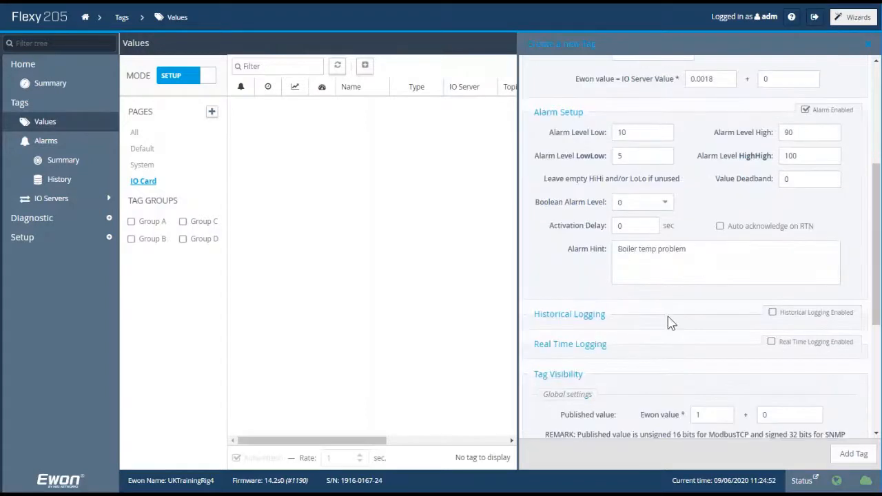
left_click(773, 313)
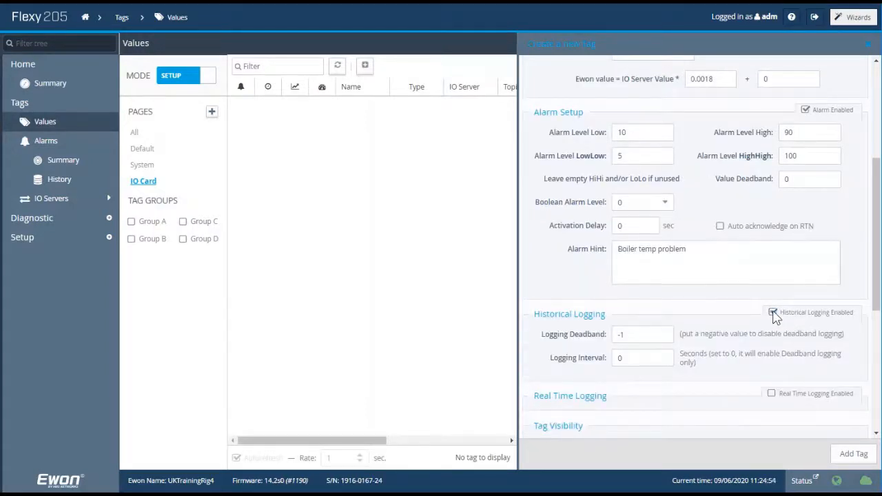
left_click(773, 312)
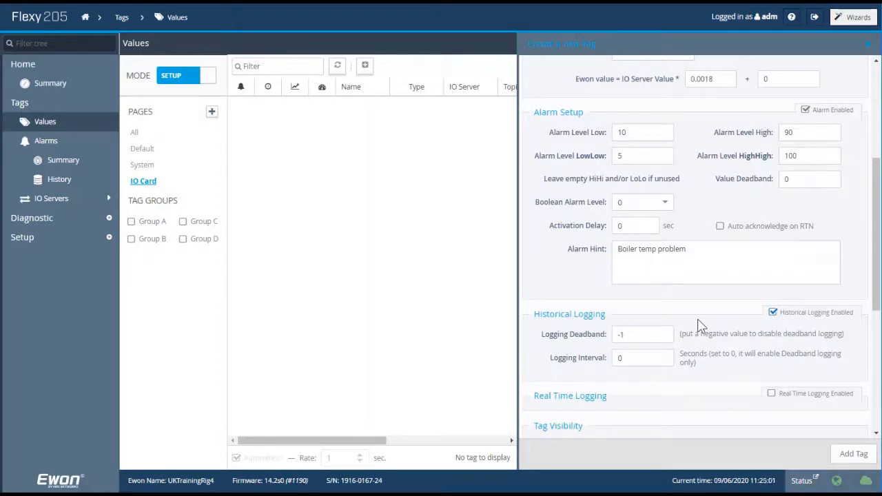
left_click(642, 357)
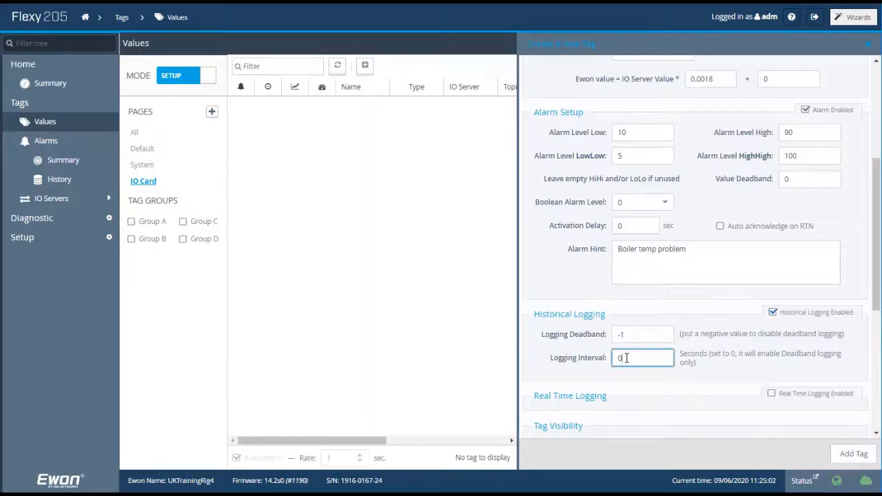
type("60")
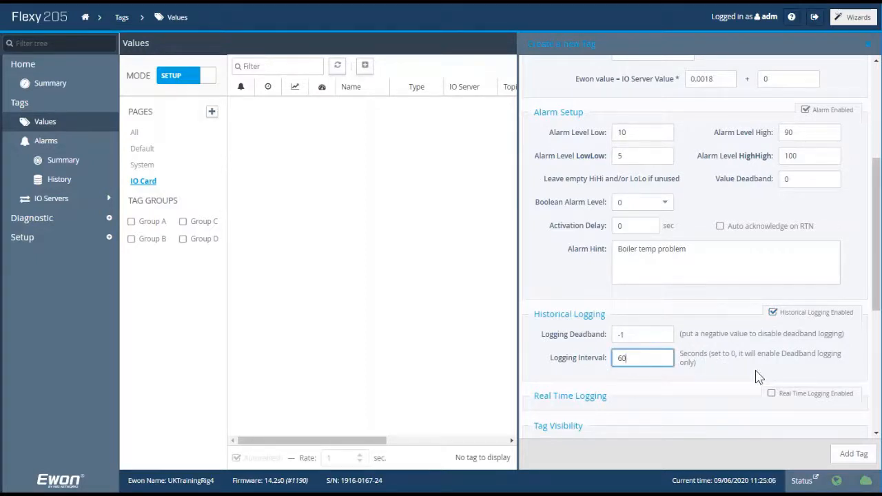
left_click(642, 334)
type("1")
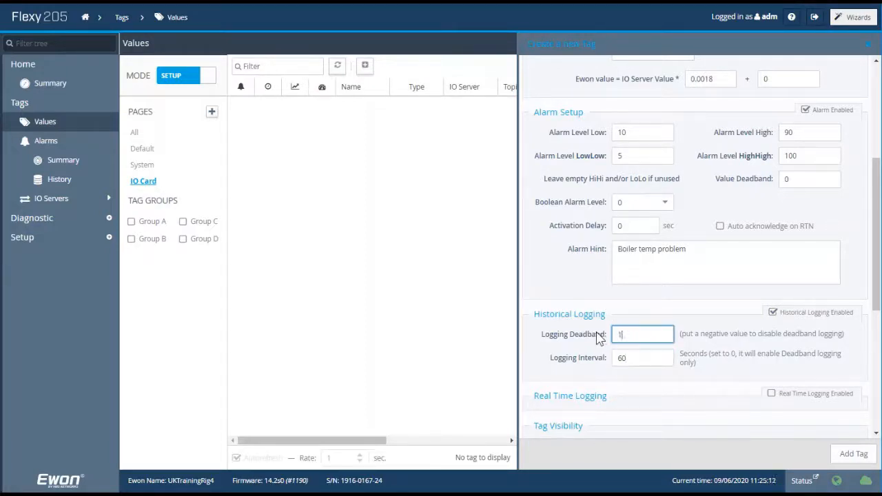
mouse_move(721, 377)
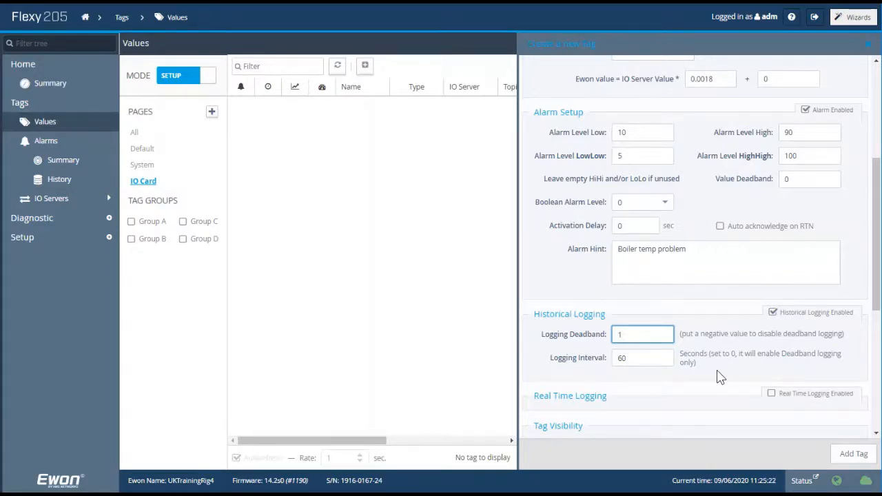
Enable real-time logging for the tag.
scroll("down", 3)
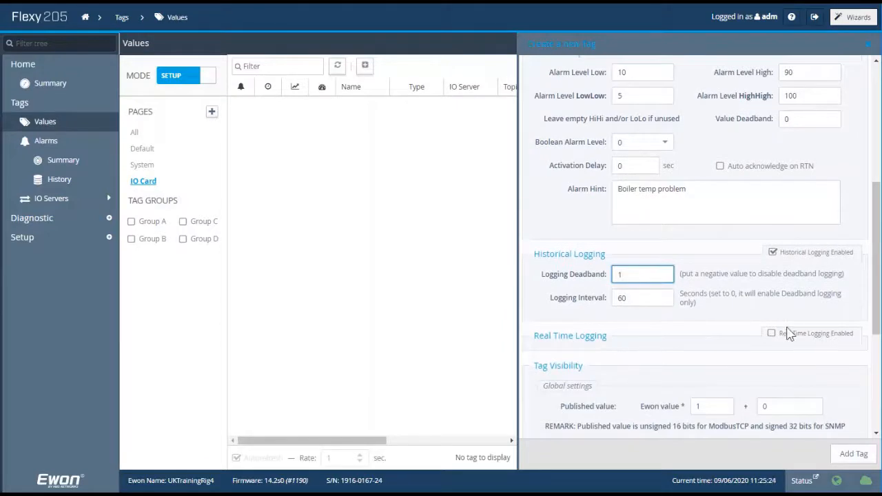
left_click(772, 333)
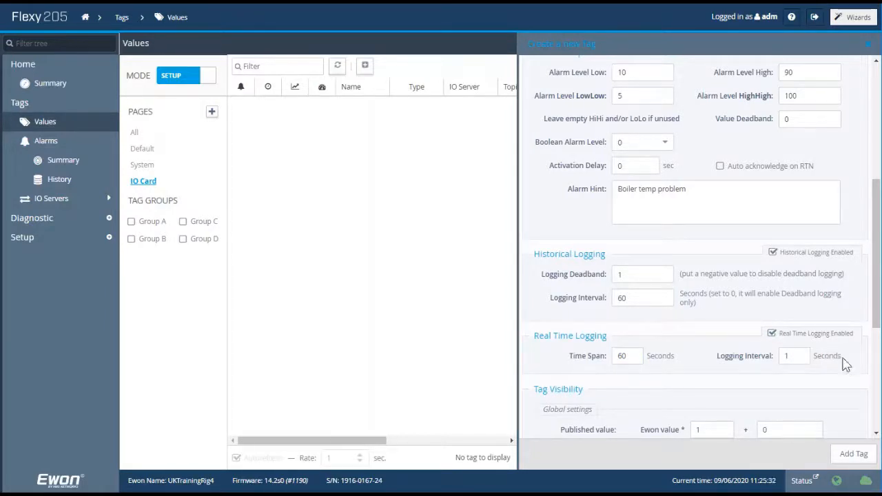
Publish the tag over Modbus TCP at register 4 in 32-bit format.
scroll("down", 3)
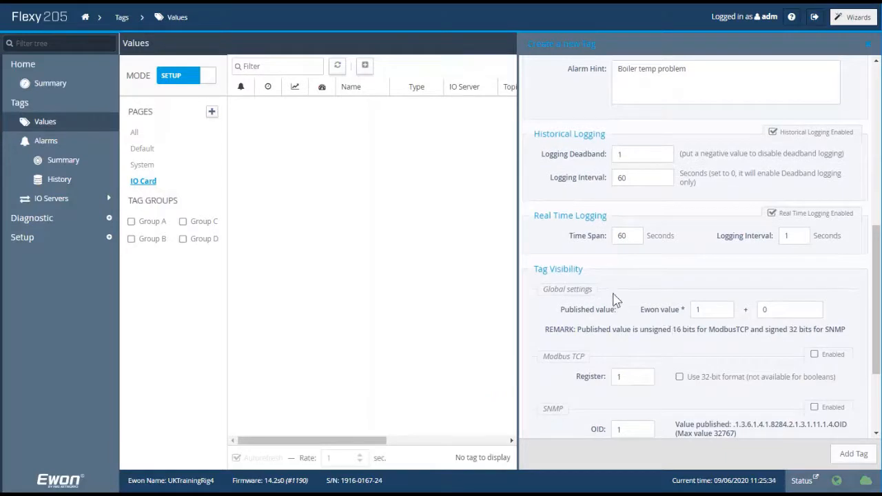
mouse_move(607, 276)
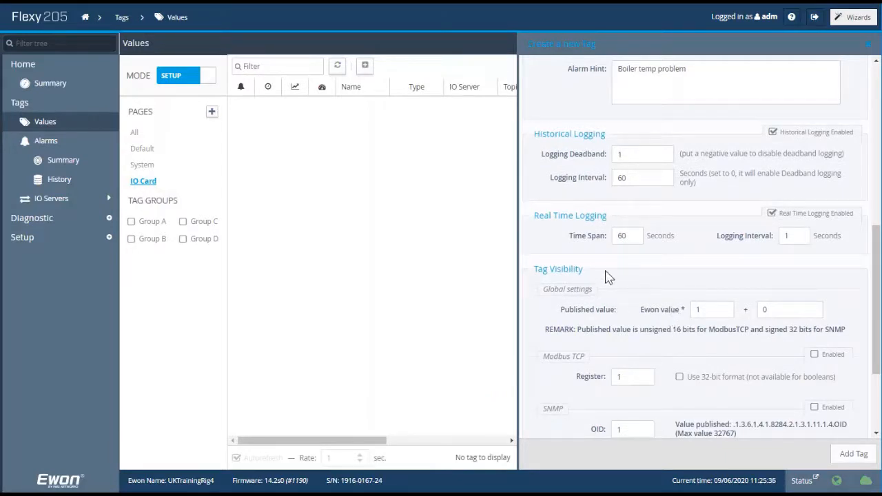
scroll("down", 3)
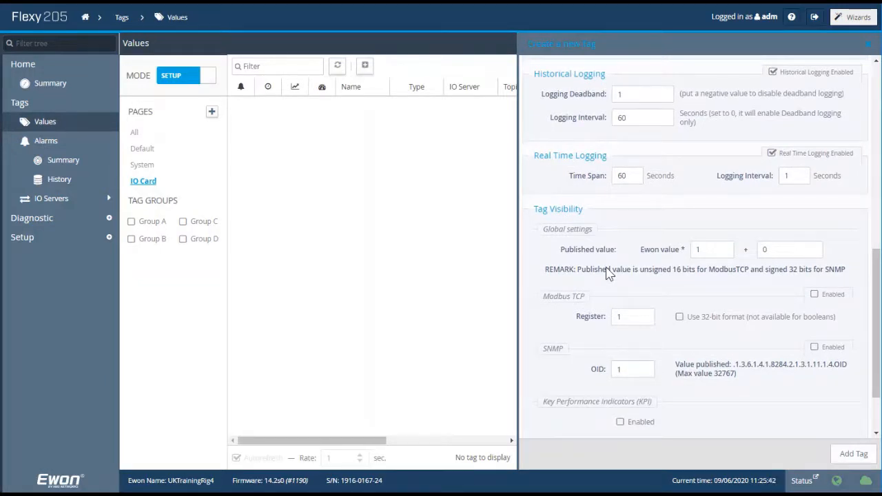
mouse_move(689, 288)
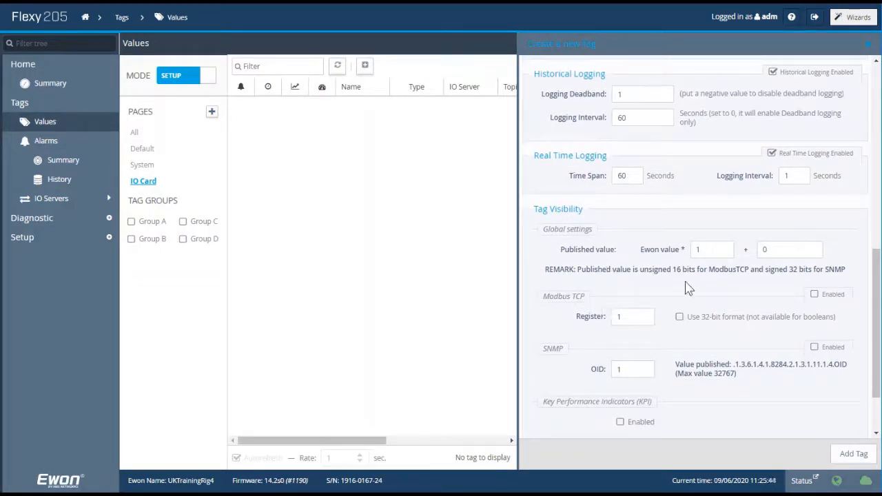
left_click(814, 295)
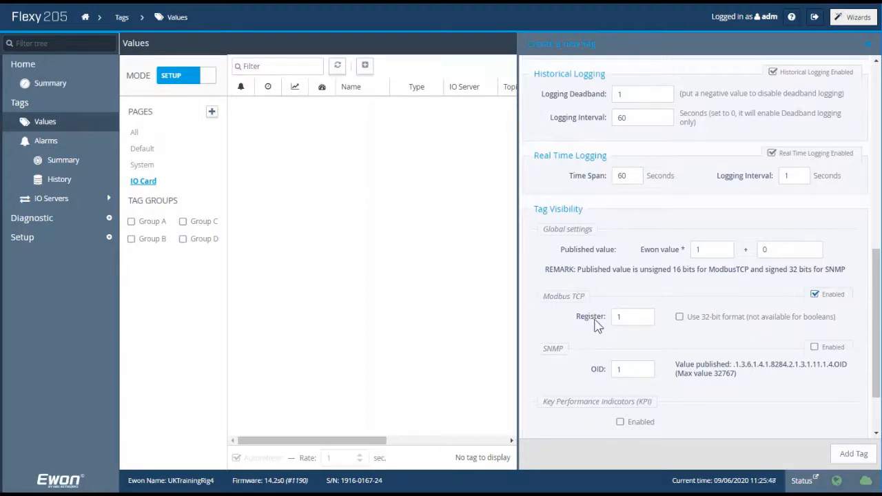
left_click(632, 317)
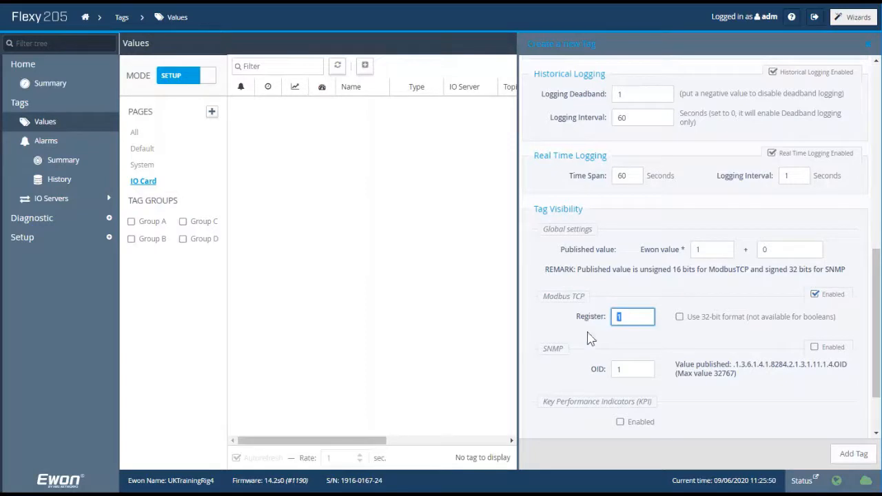
type("4")
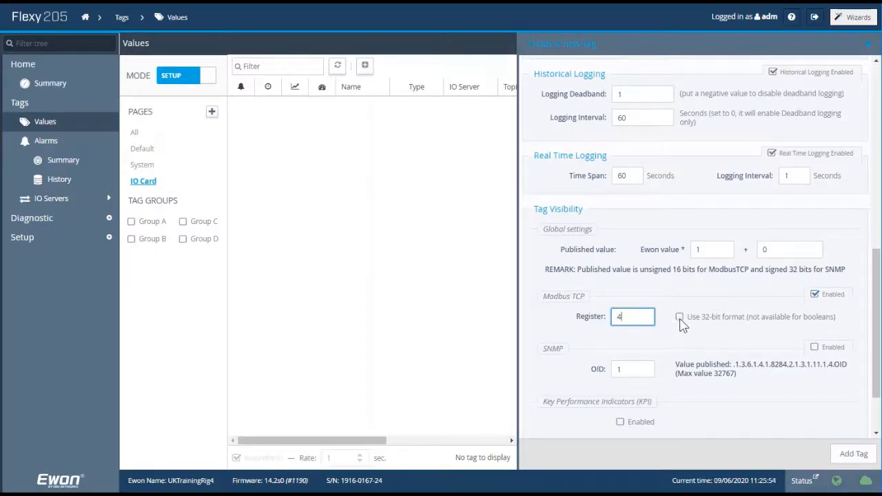
left_click(680, 317)
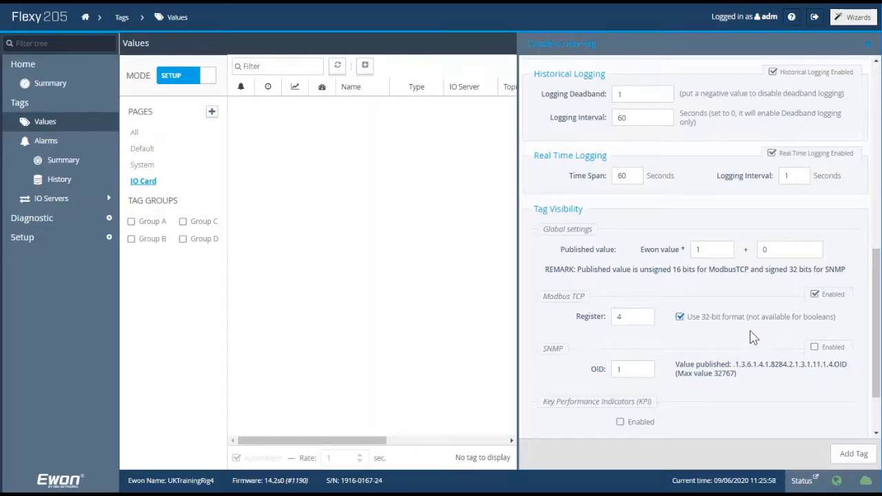
Flag the tag as a KPI in Group A and add the BoilerTemp tag.
scroll("down", 3)
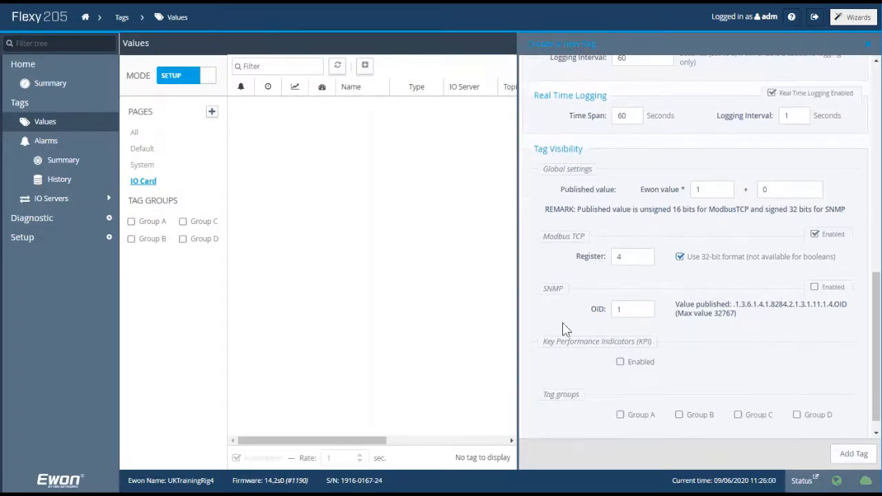
mouse_move(739, 330)
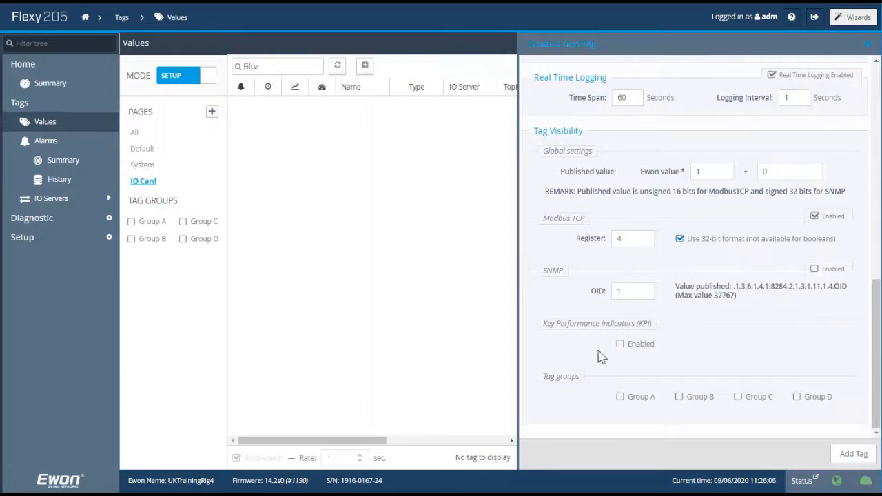
left_click(621, 344)
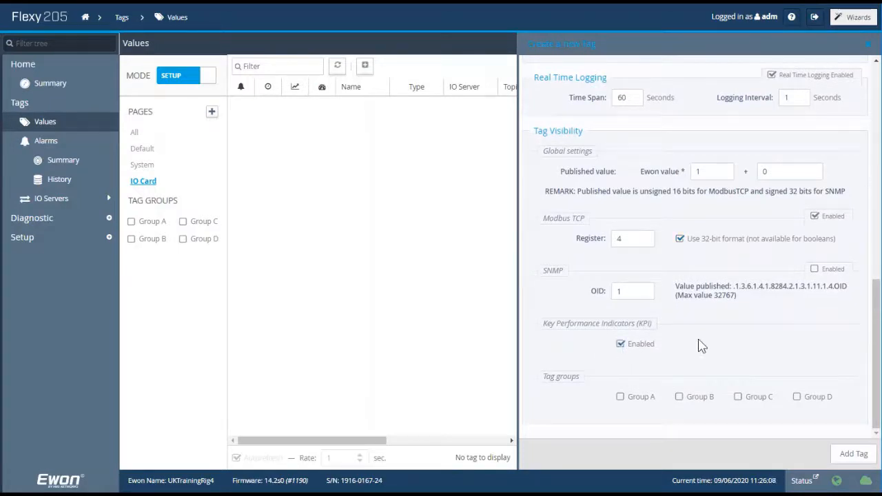
mouse_move(706, 350)
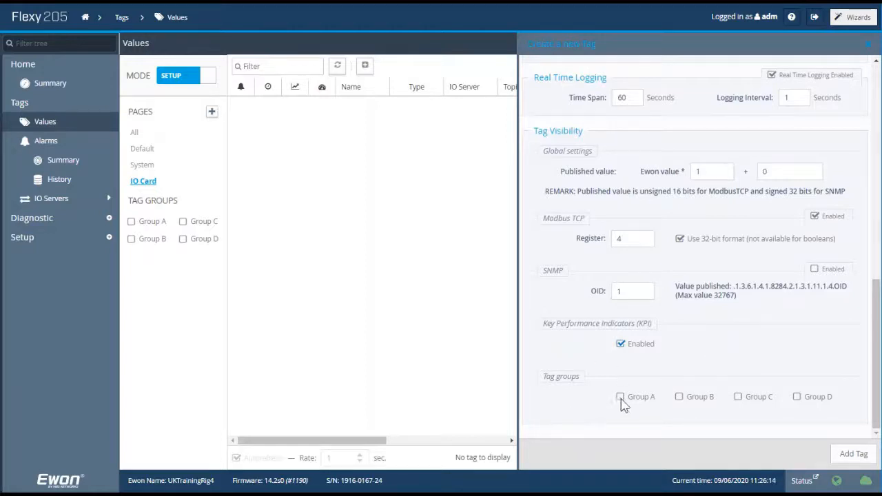
left_click(620, 396)
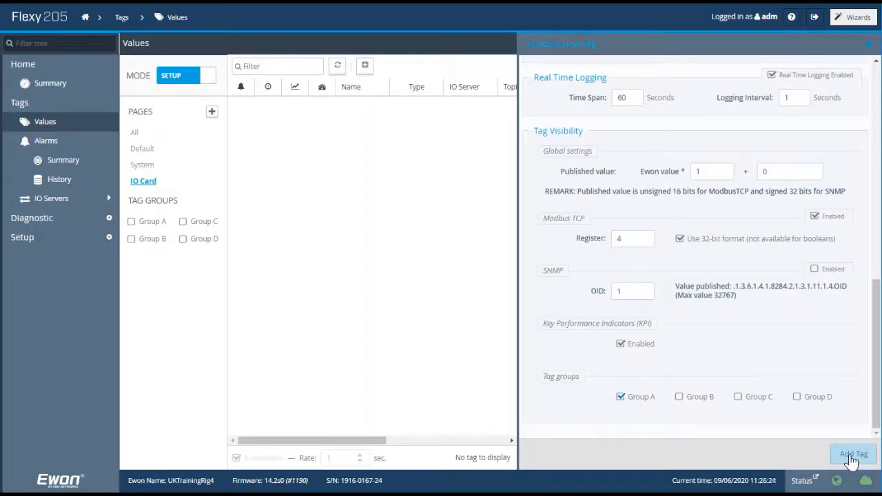
left_click(853, 454)
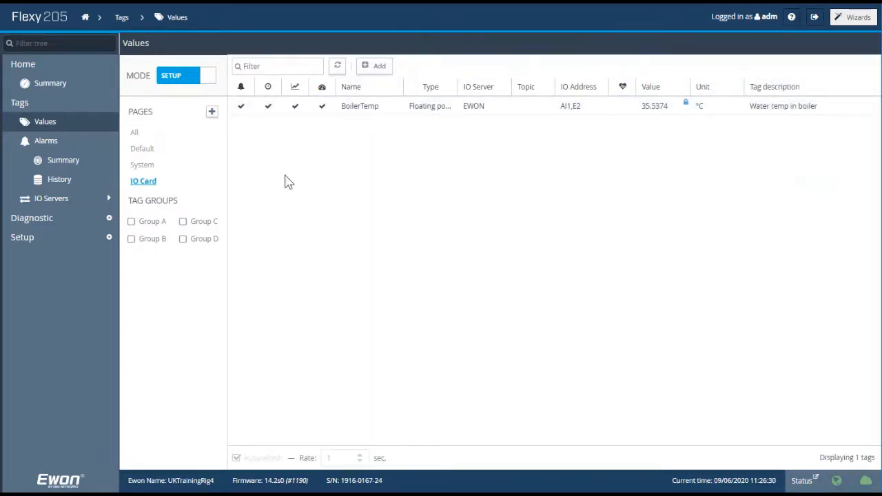
Start a BoilerPresssure tag on the EWON server at AI2 with 0.001 scaling.
left_click(375, 66)
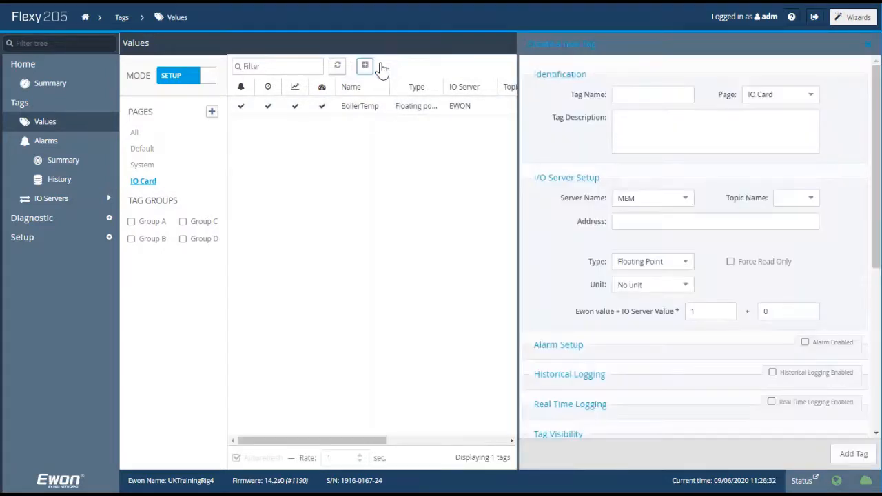
left_click(653, 94)
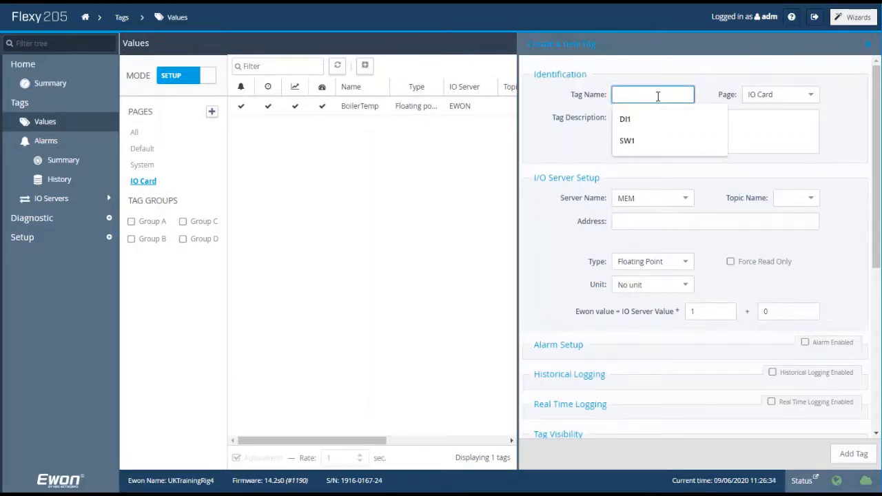
type("BoilerPressure")
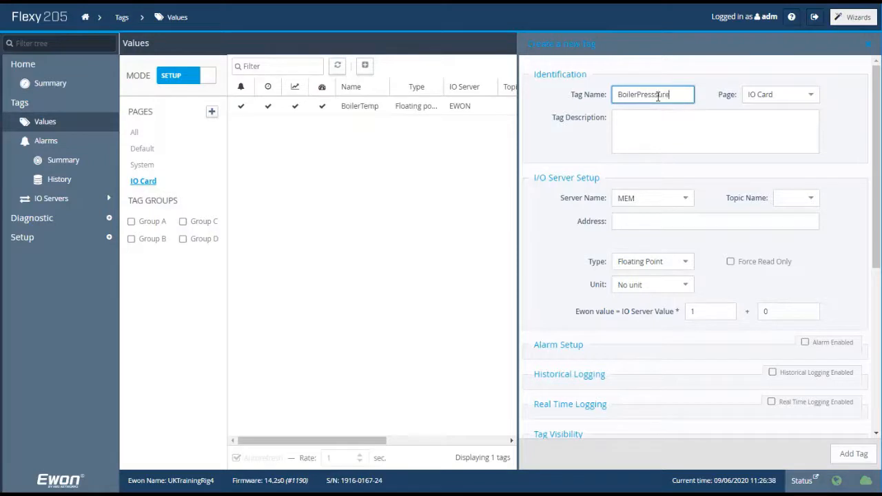
left_click(715, 131)
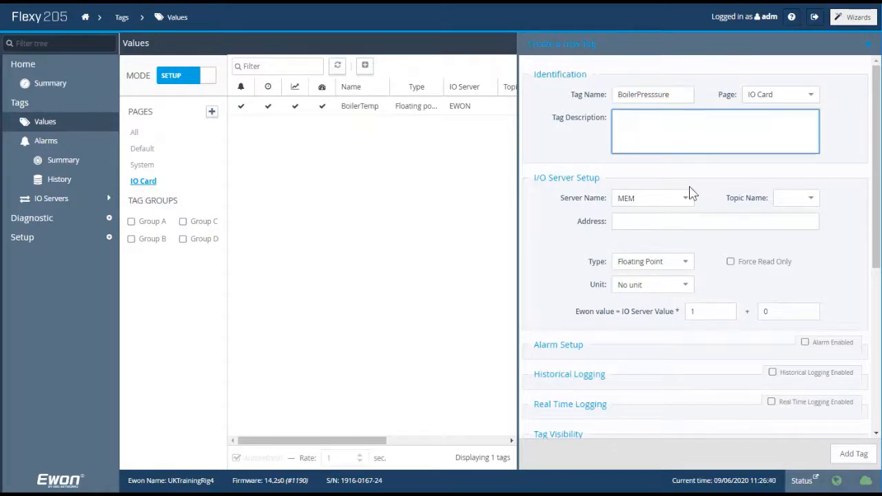
left_click(651, 198)
type("AI2")
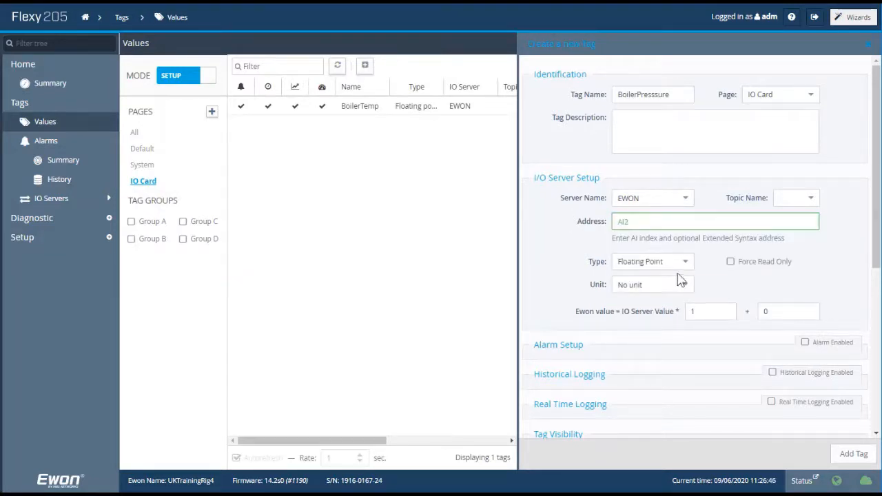
left_click(711, 311)
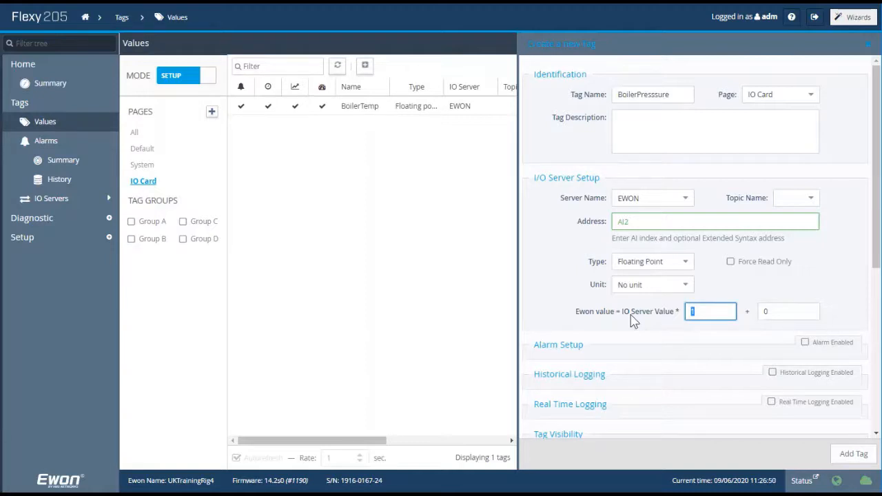
type("0.00")
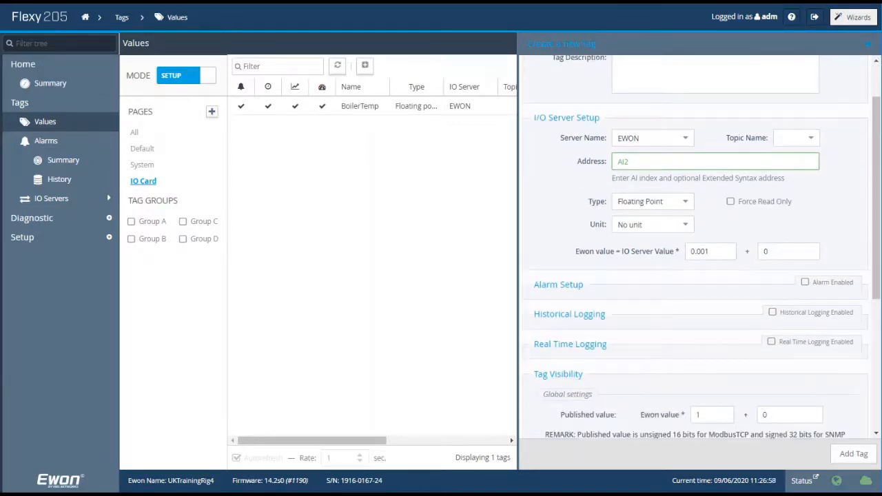
Enable historical logging every 60 s, real-time logging and KPI, then add the tag.
left_click(773, 312)
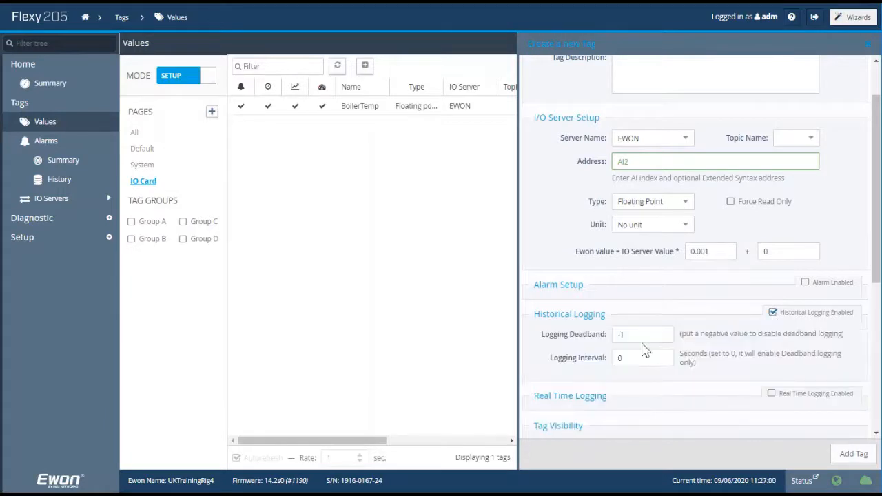
type("60")
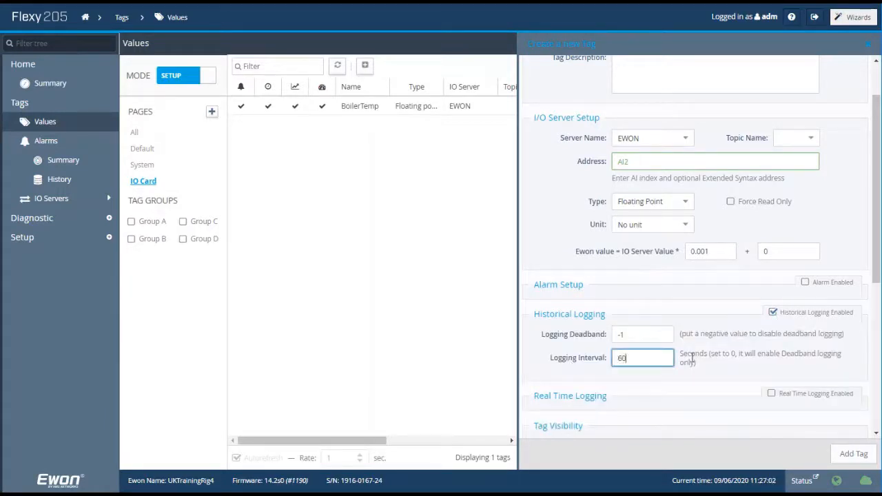
left_click(771, 392)
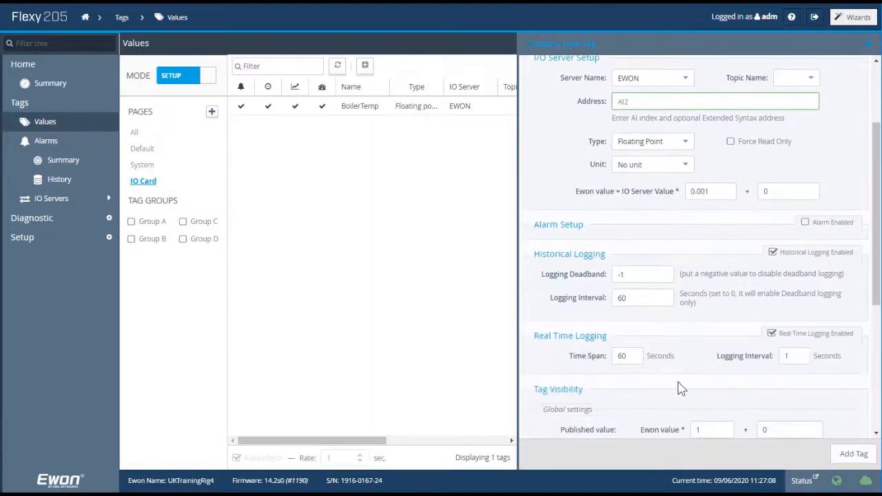
scroll("down", 3)
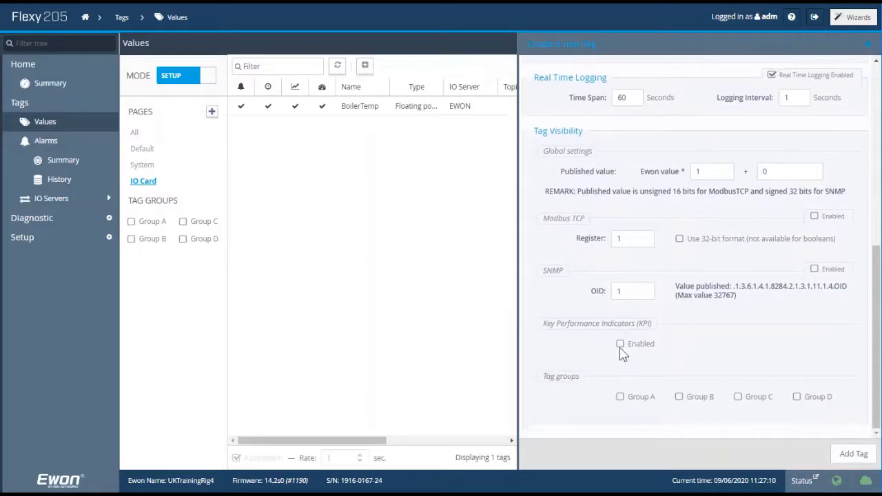
left_click(620, 343)
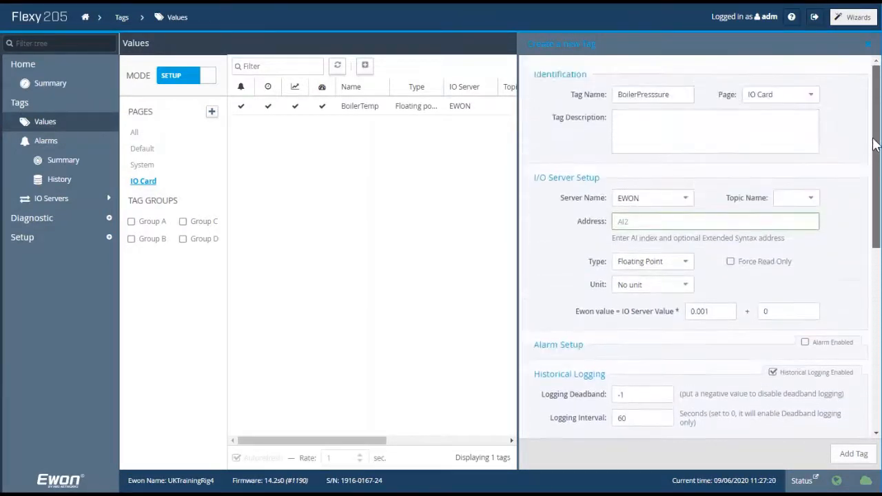
left_click(853, 454)
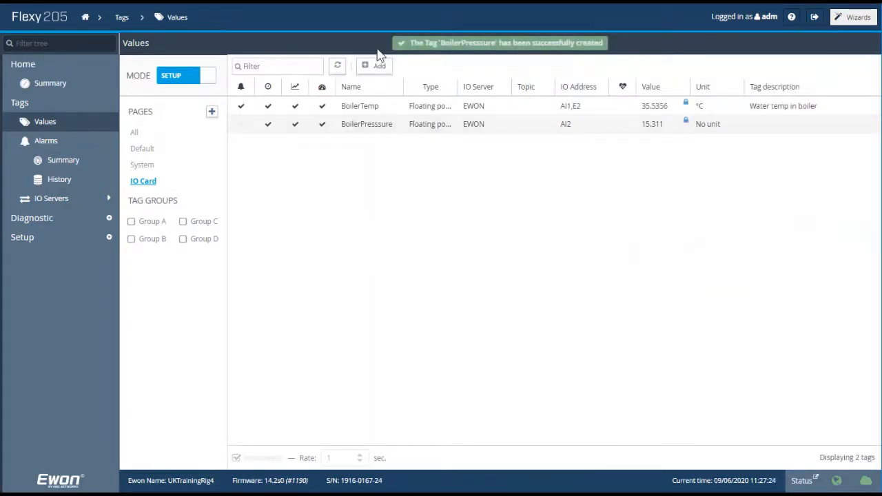
Start a new tag named BoilerSwitch off described 'Boiler emergency shutoff'.
left_click(364, 66)
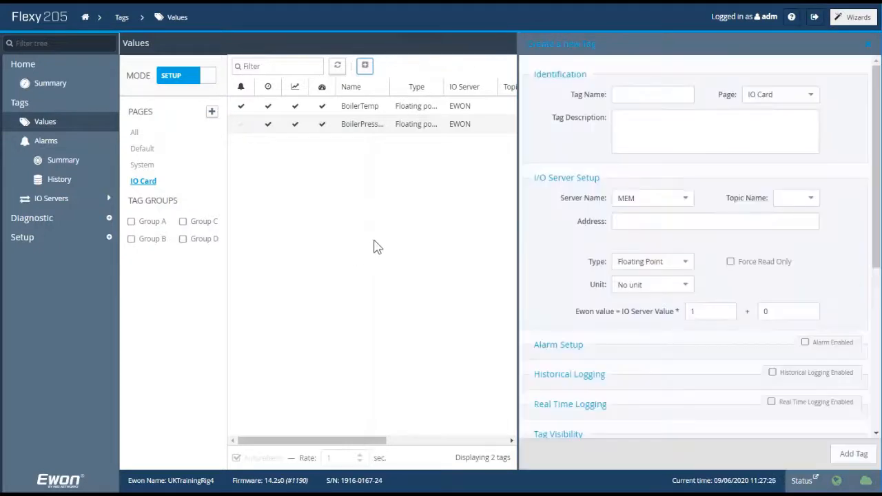
left_click(652, 94)
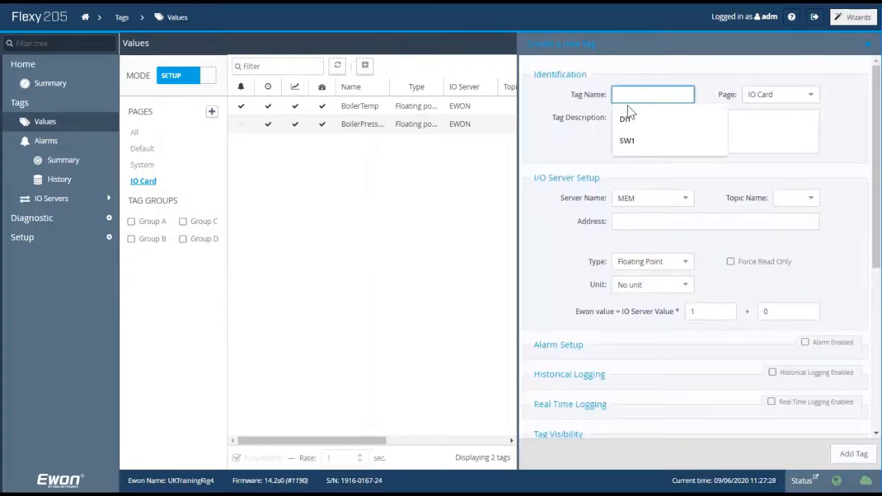
type("BoilerSwitch")
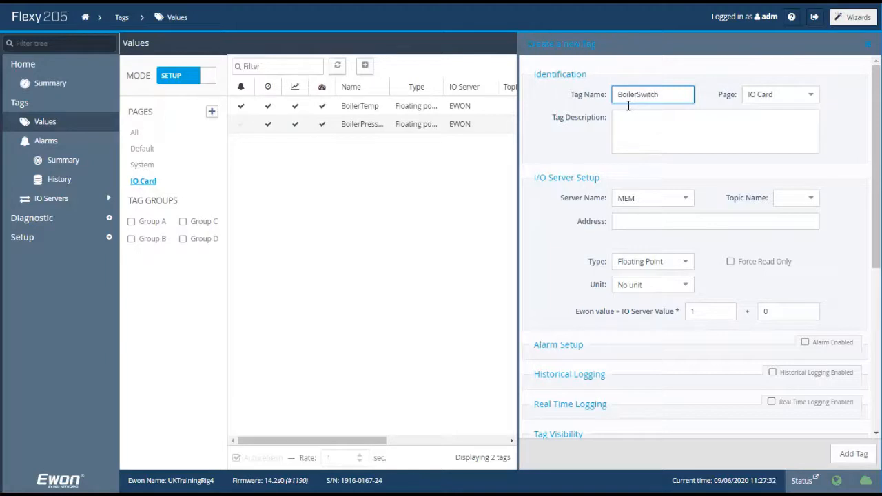
type("off")
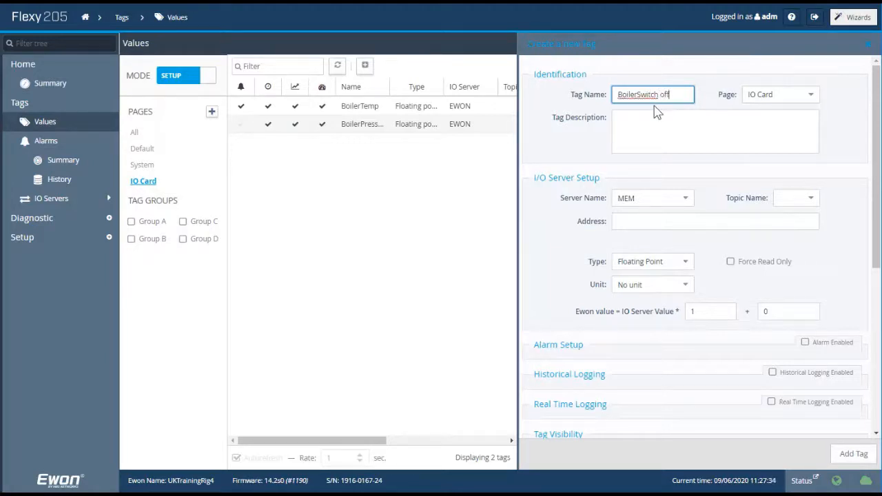
left_click(714, 131)
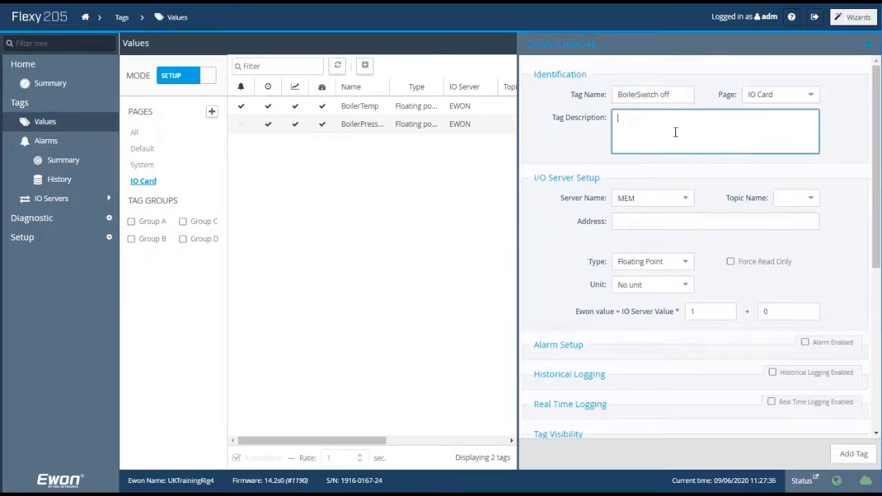
type("Boiler emergency sh")
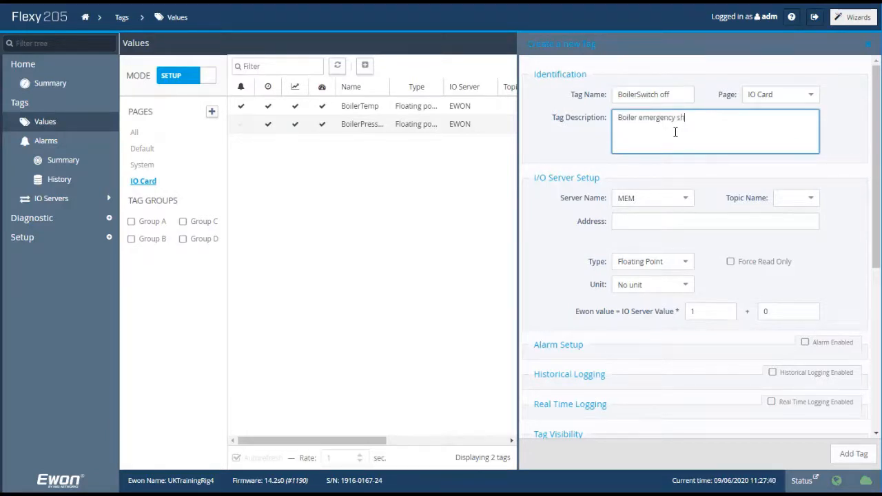
type("utoff")
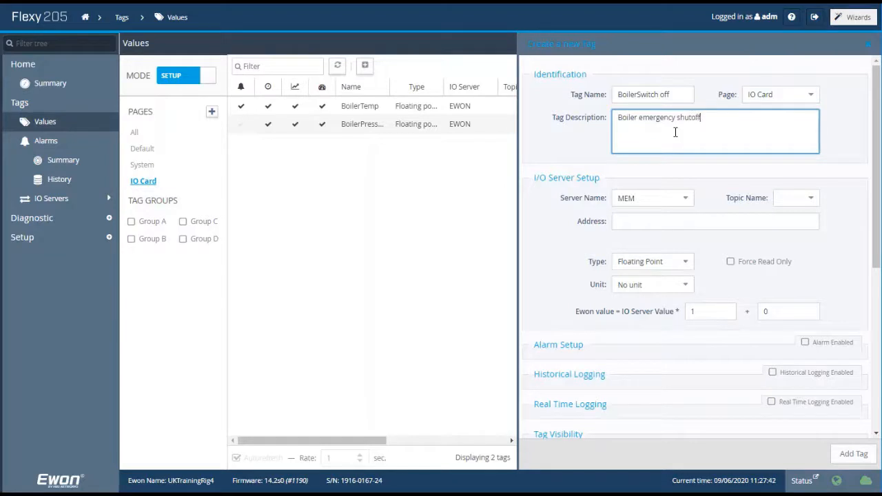
Assign the tag to the EWON IO server at address DI3.
left_click(651, 198)
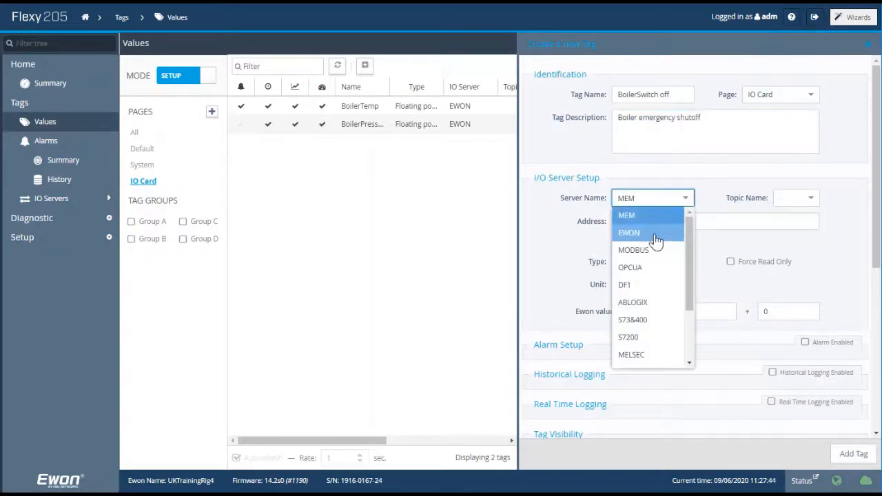
left_click(628, 233)
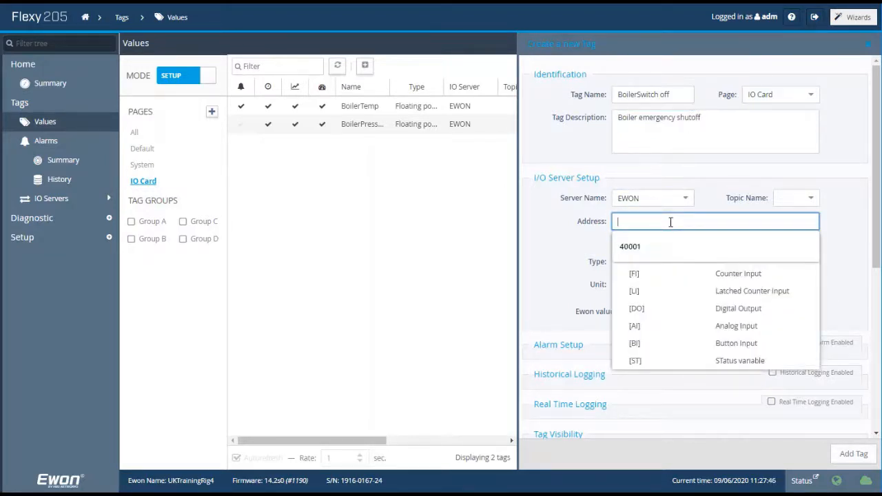
type("B")
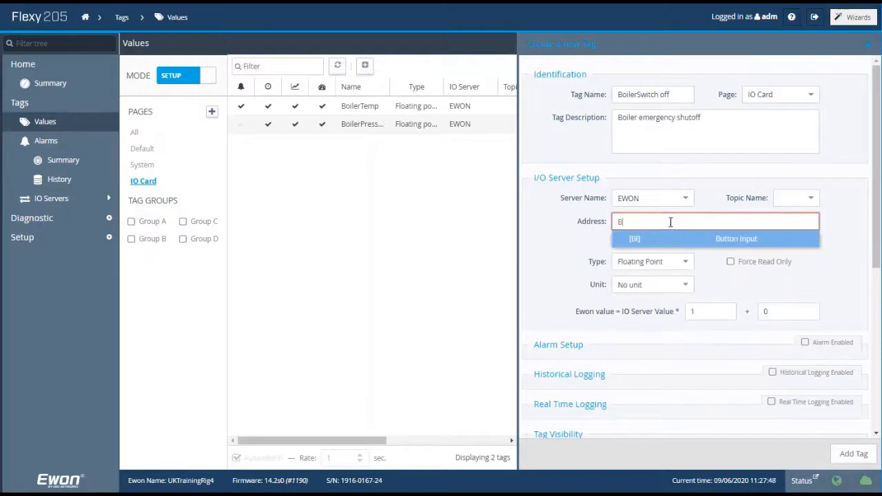
type("I2")
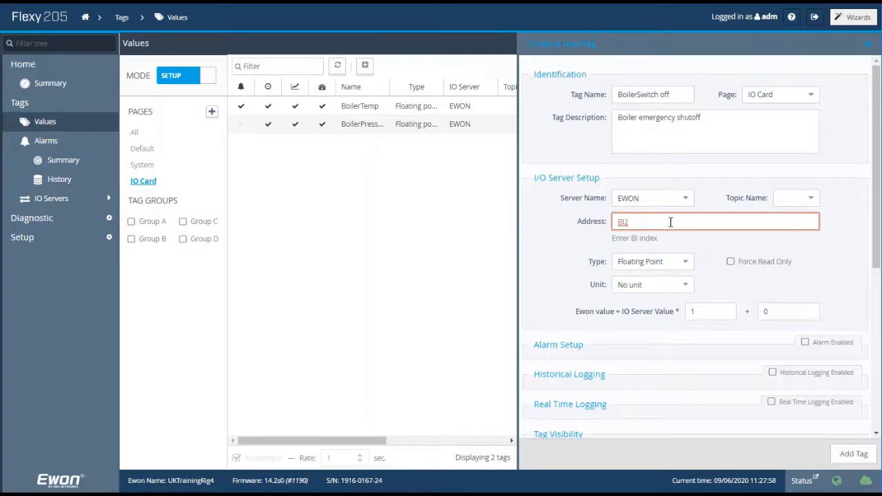
type("BI3")
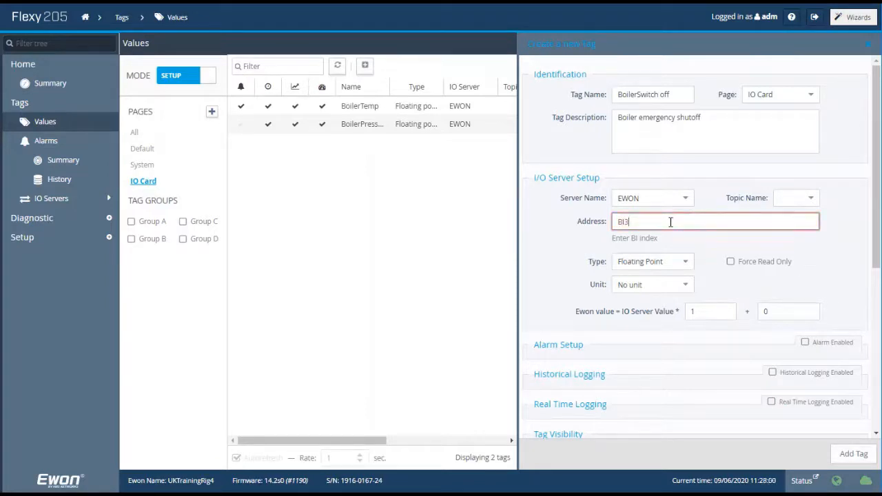
key("Backspace")
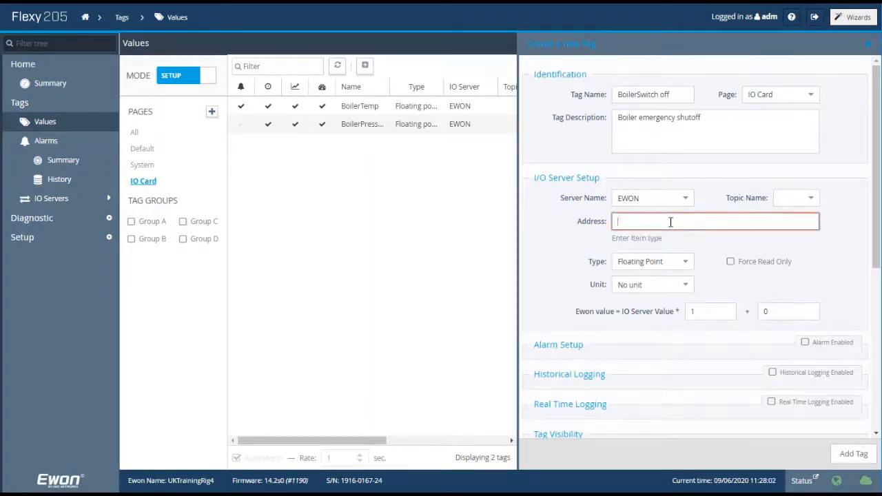
type("DI3")
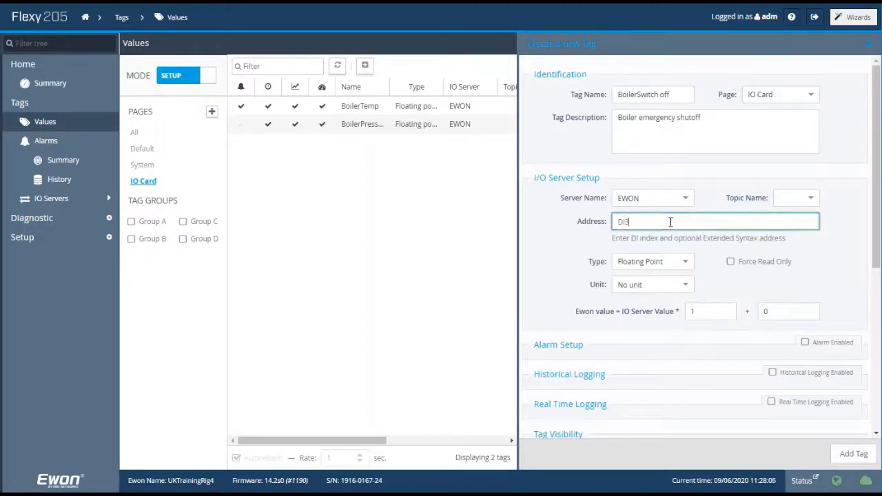
Make the tag Boolean and force it read-only.
left_click(651, 261)
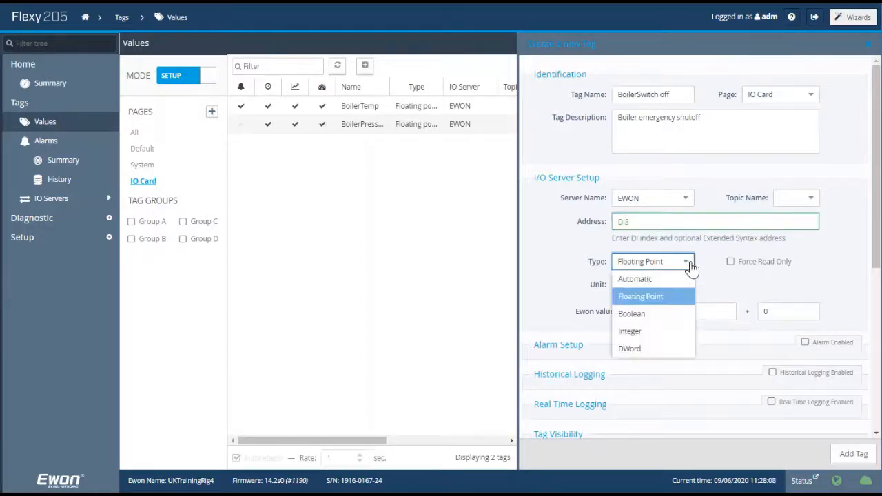
left_click(631, 313)
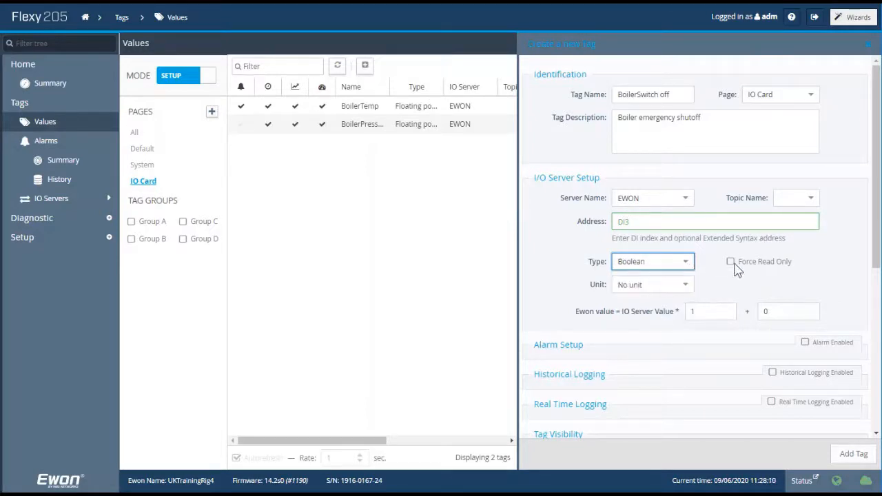
left_click(731, 261)
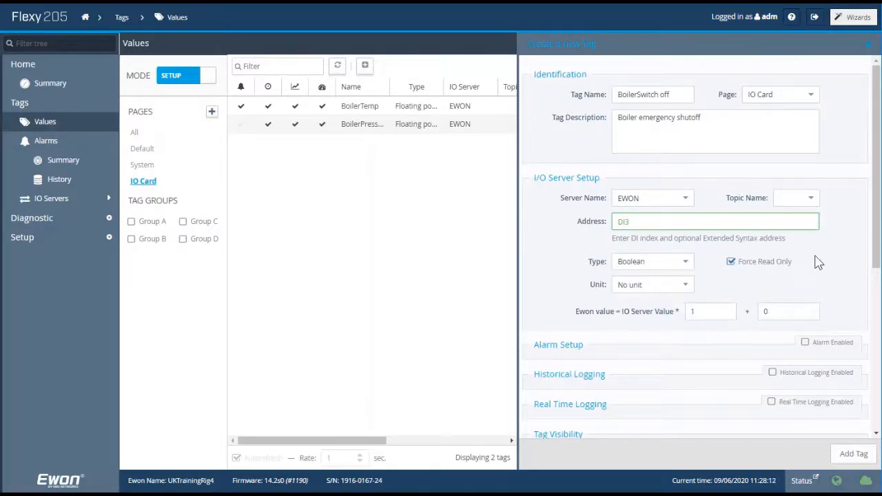
mouse_move(837, 241)
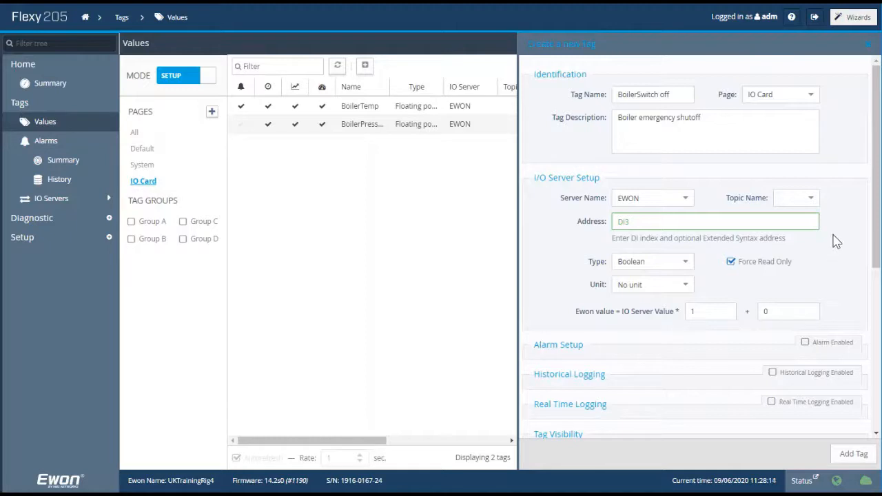
Enable a level-1 Boolean alarm with hint 'Switch activated'.
scroll("down", 3)
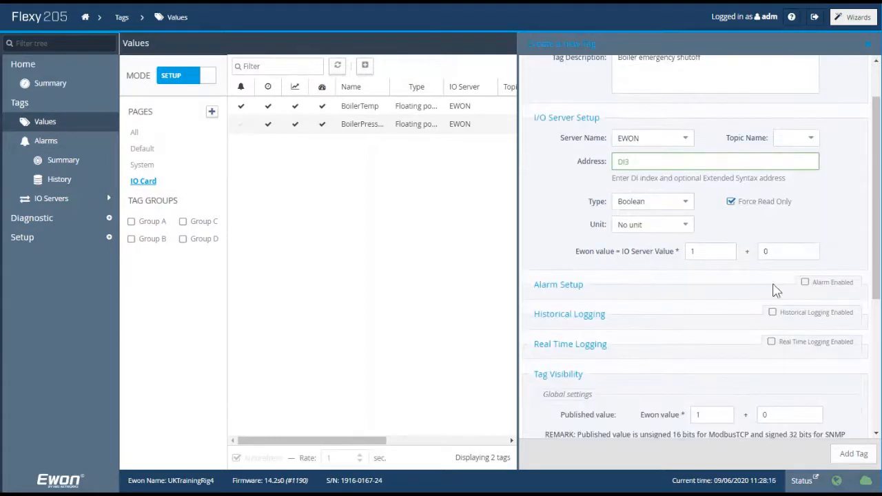
left_click(805, 282)
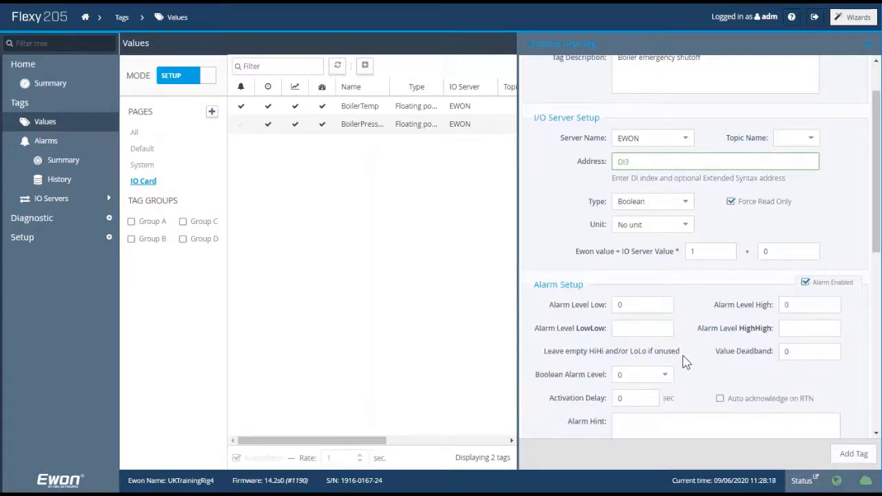
scroll("down", 3)
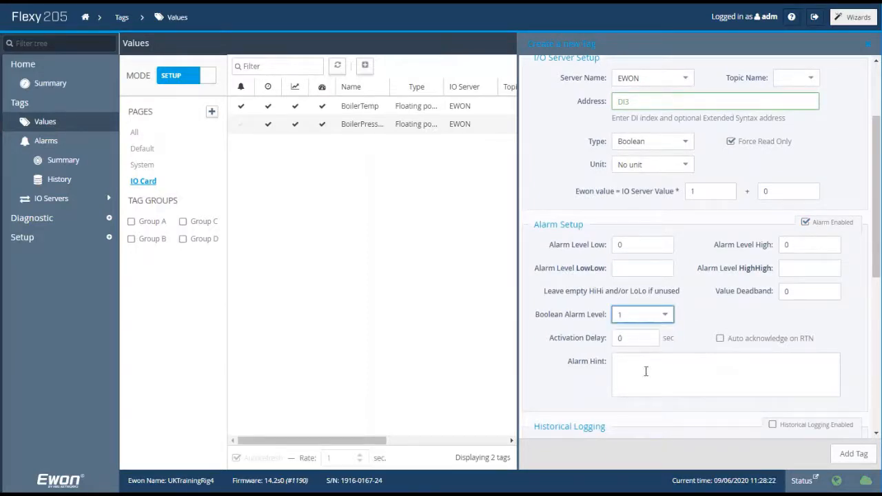
type("Switch activa")
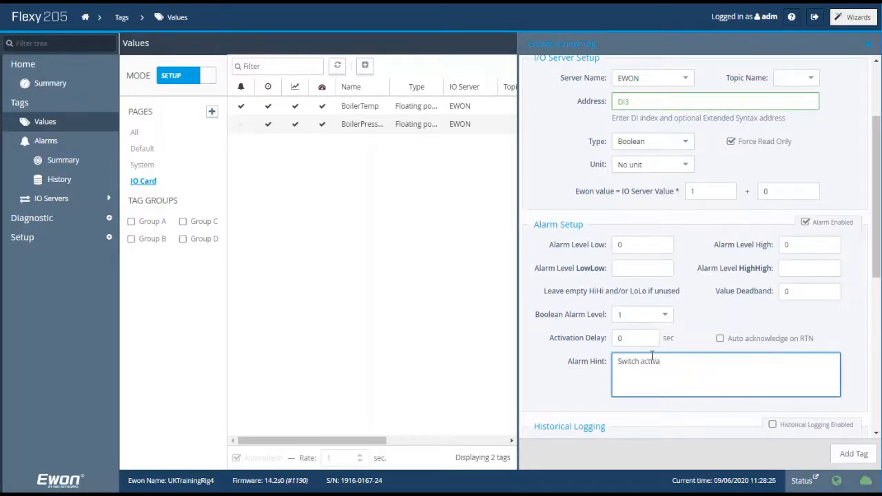
type("ted")
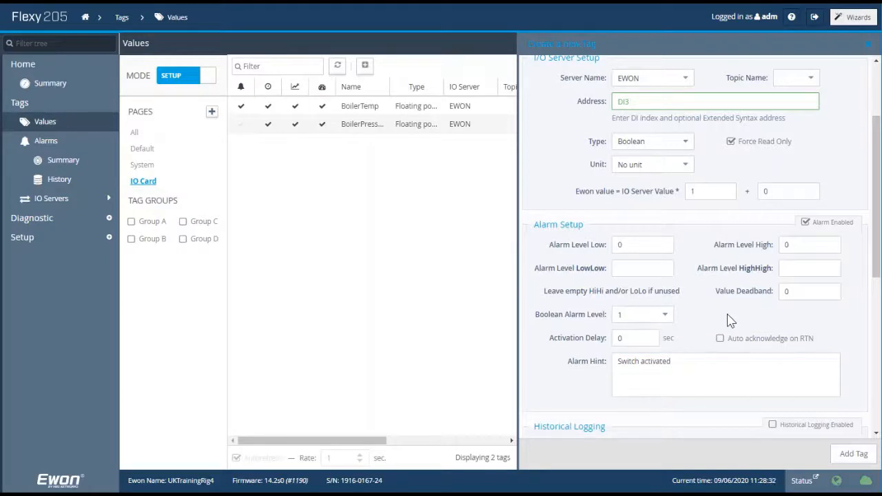
Add the tag to Group A and attempt to add it, getting an invalid-name error.
scroll("down", 3)
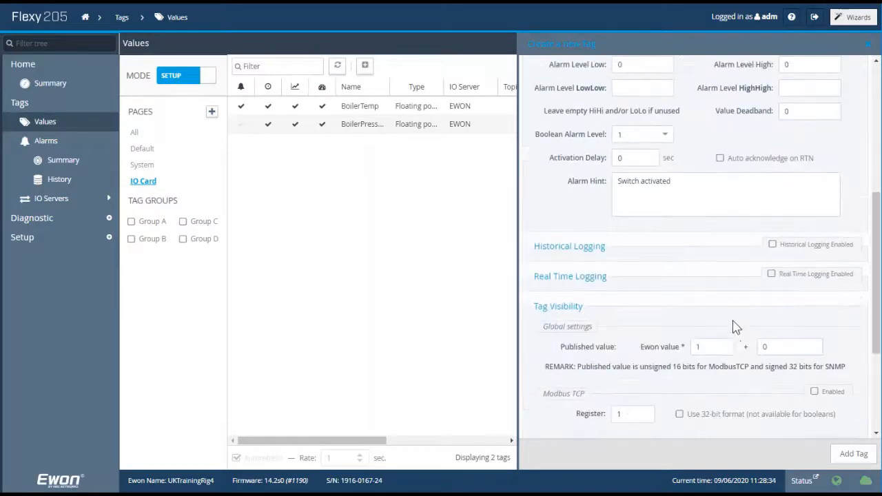
scroll("down", 3)
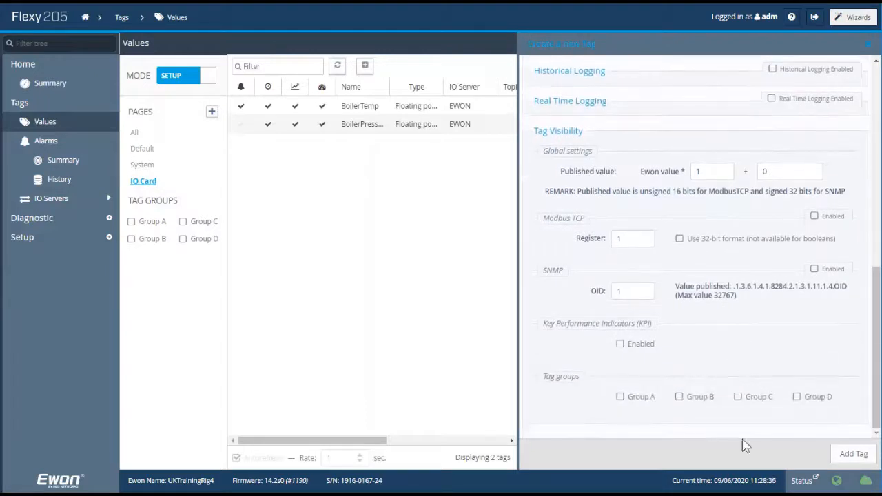
left_click(620, 396)
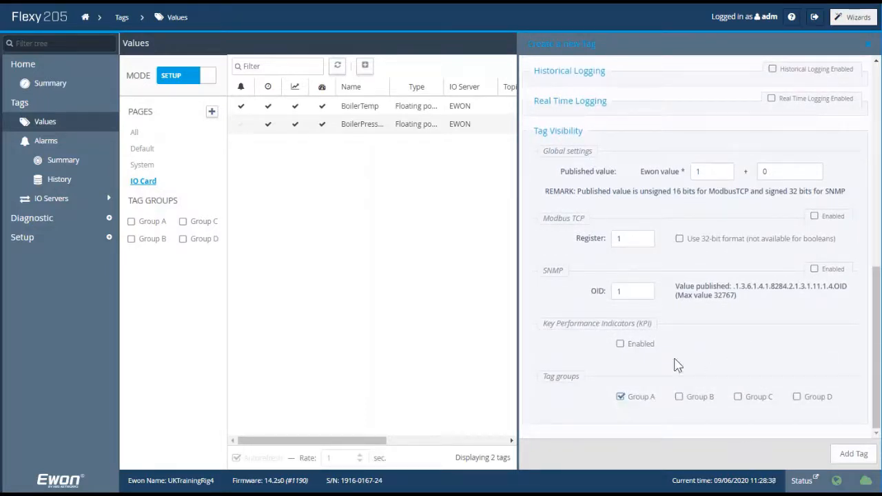
left_click(854, 453)
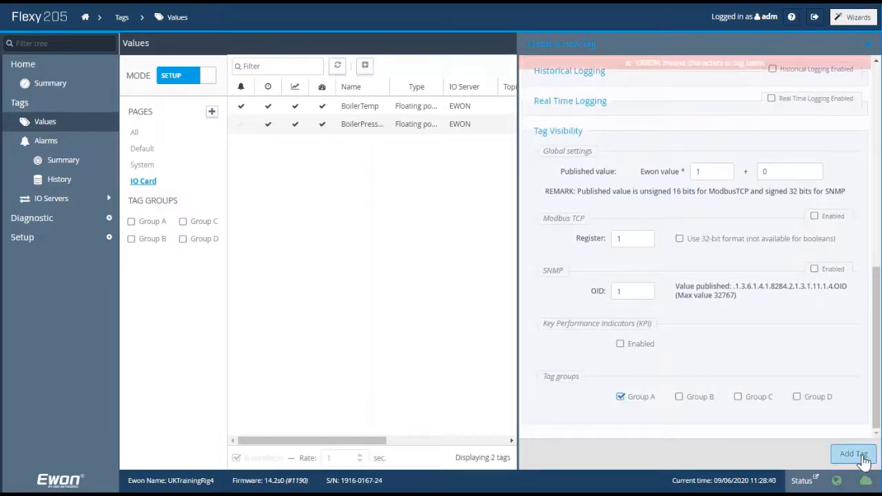
Correct the tag name to BoilerSwitchoff and add it as the third tag.
left_click(853, 453)
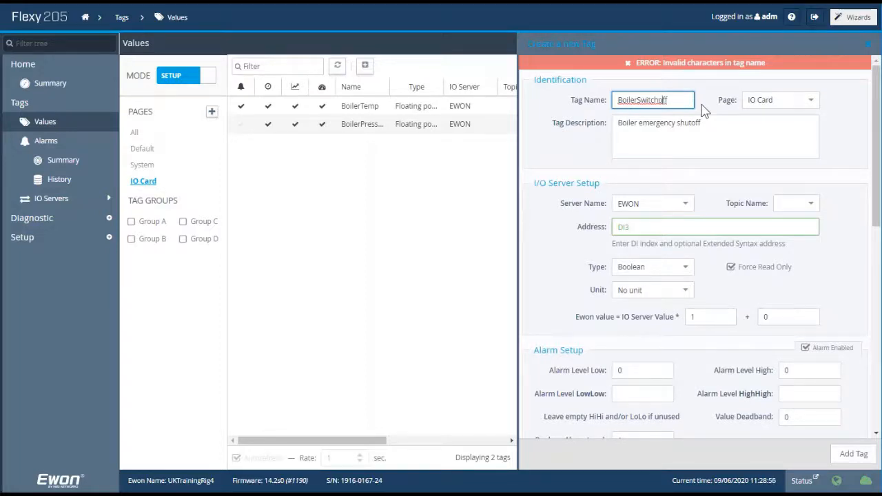
left_click(714, 136)
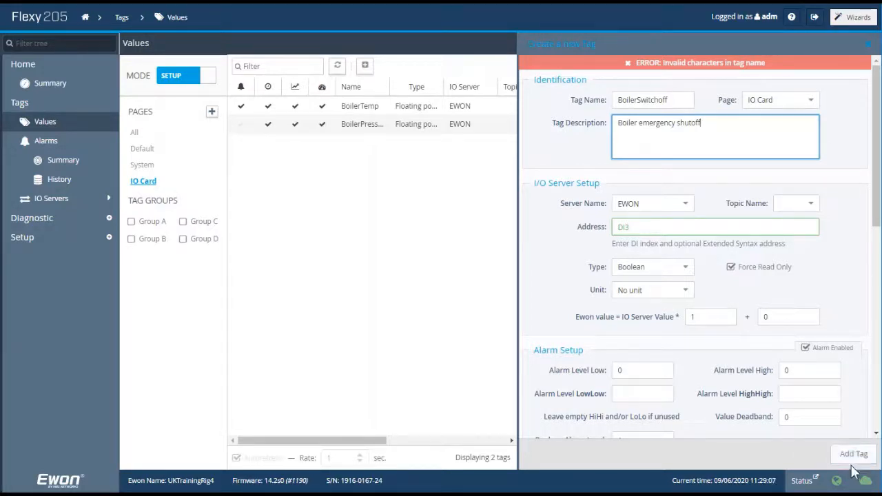
left_click(854, 454)
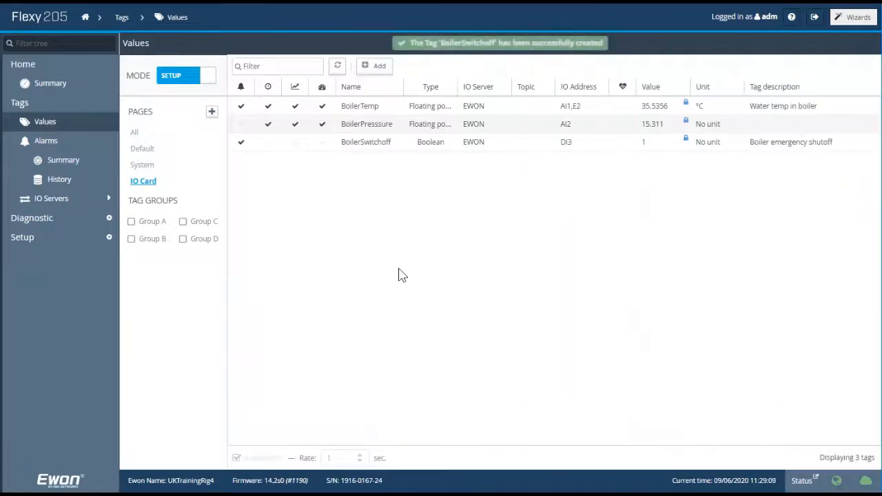
mouse_move(348, 252)
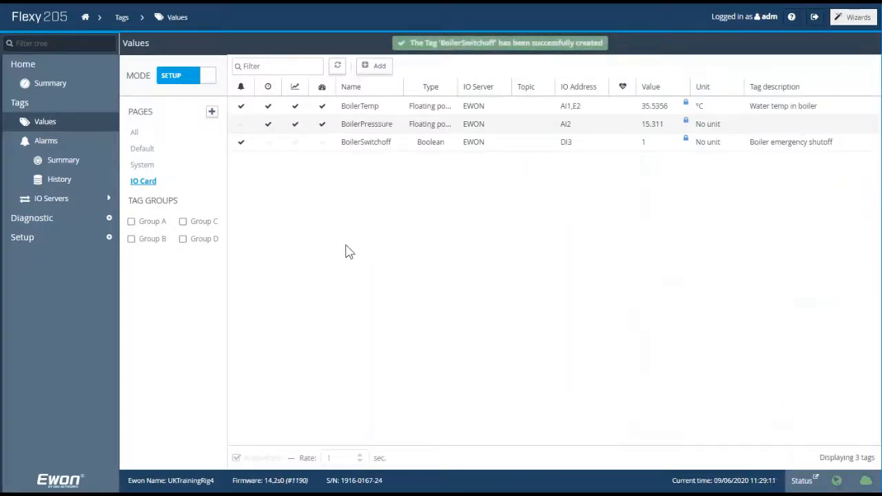
mouse_move(344, 234)
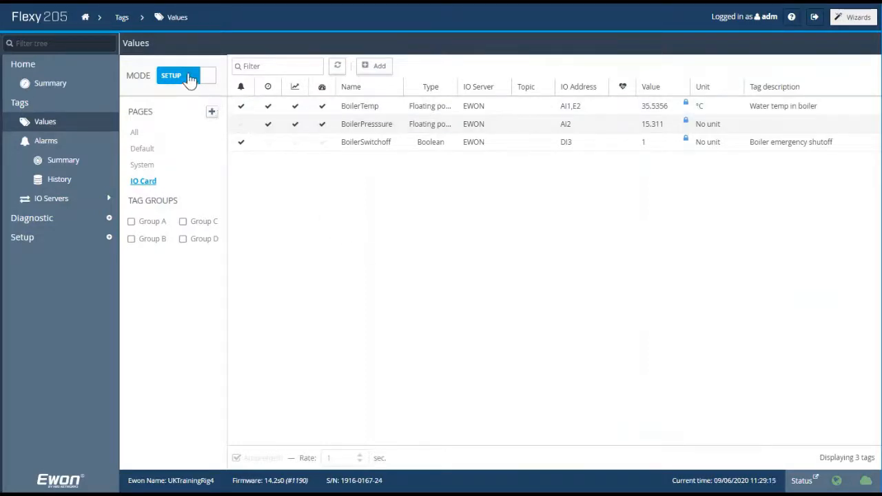
left_click(186, 76)
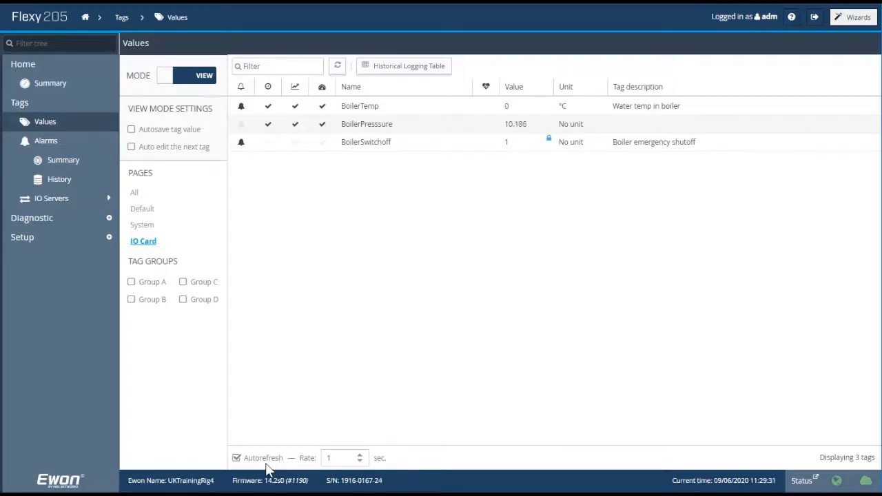
mouse_move(326, 454)
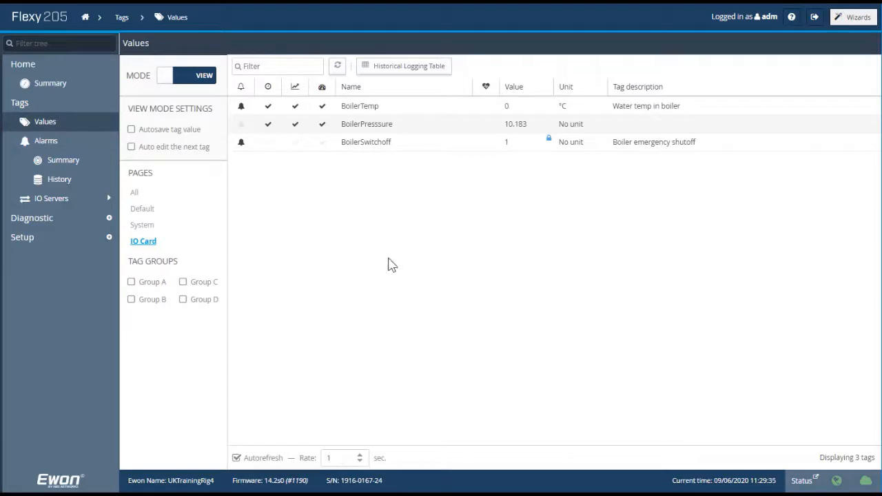
mouse_move(382, 236)
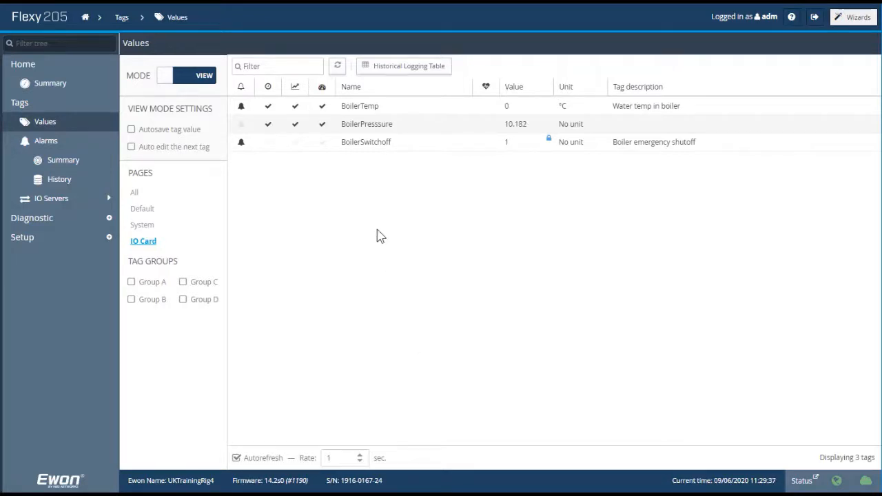
mouse_move(319, 173)
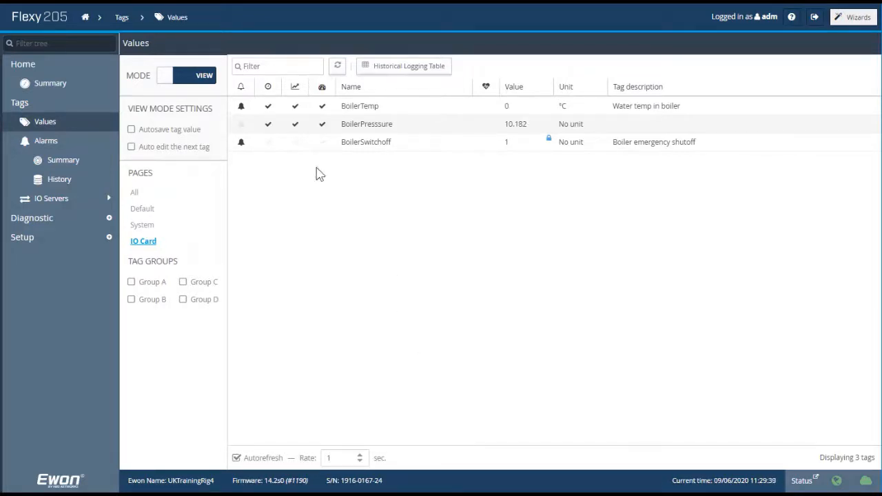
mouse_move(281, 202)
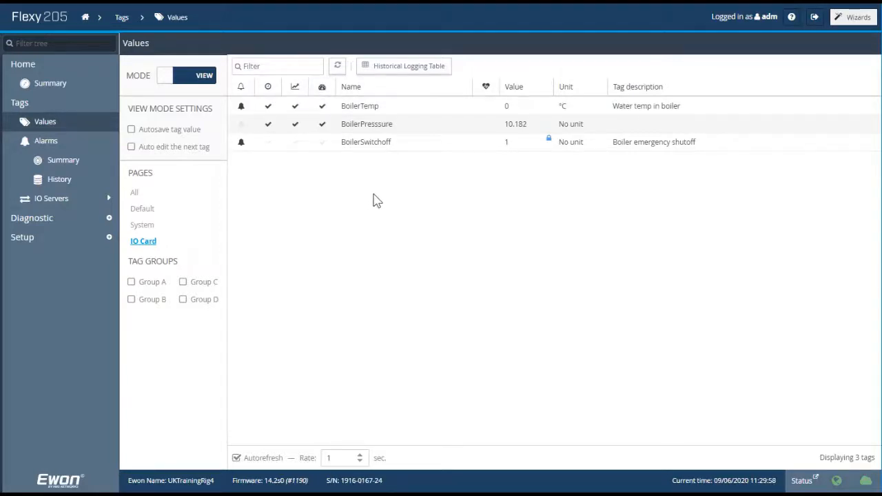
mouse_move(290, 196)
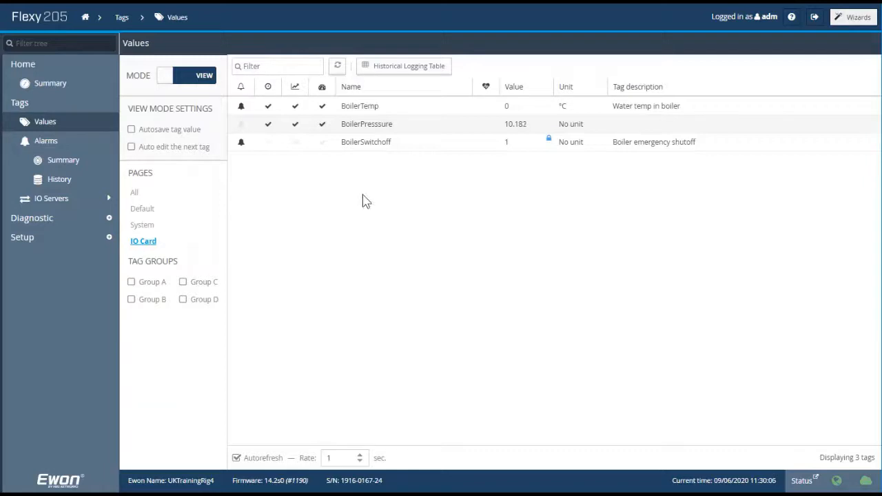
mouse_move(269, 192)
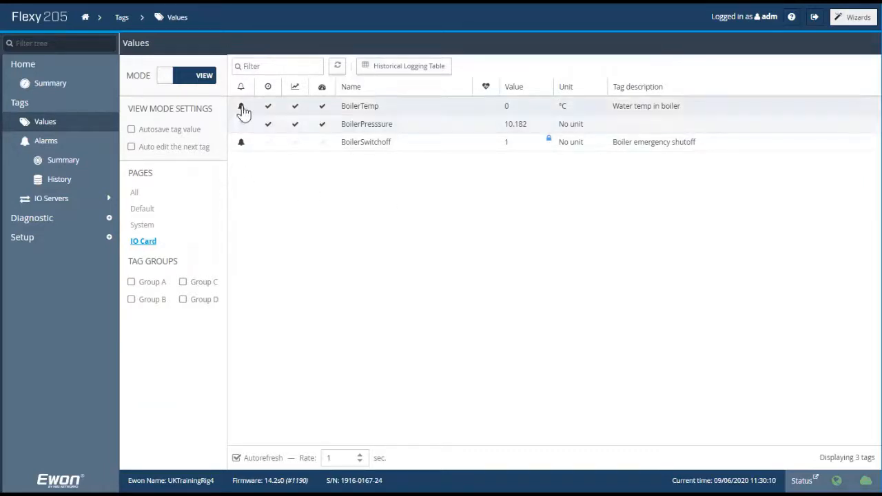
mouse_move(241, 144)
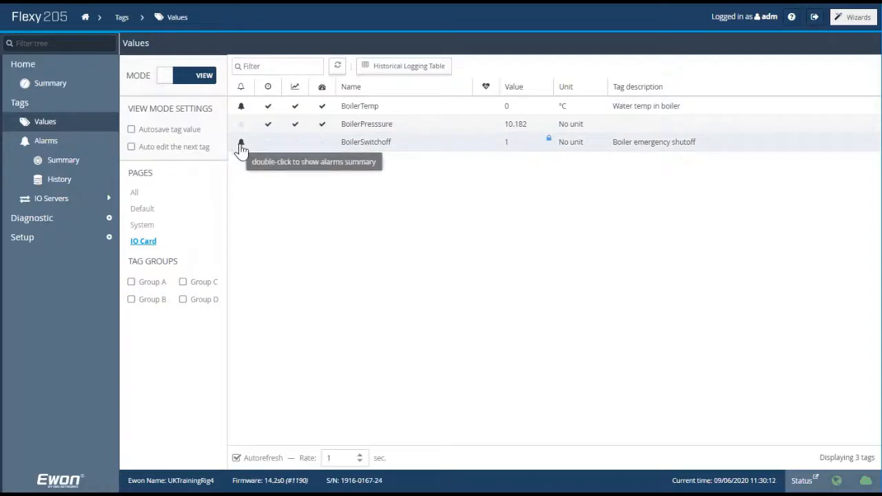
Acknowledge the BoilerTemp low-low alarm from the Alarm Summary.
double_click(241, 142)
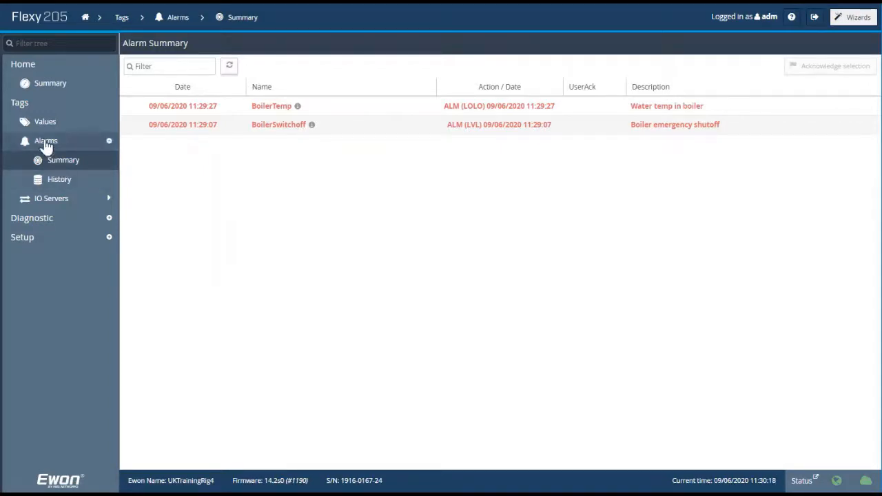
mouse_move(103, 158)
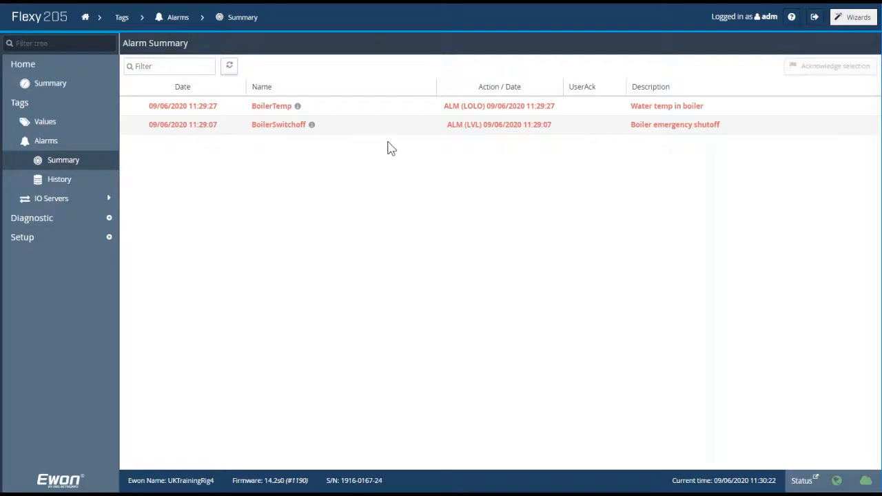
left_click(499, 105)
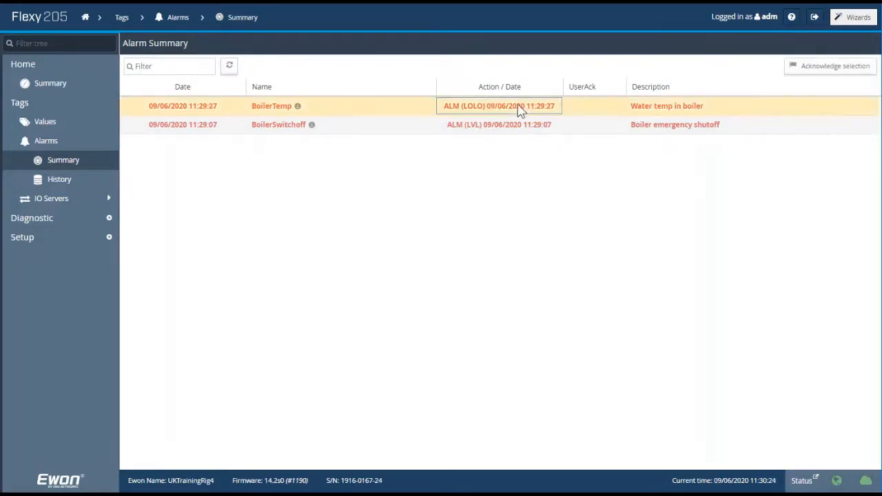
mouse_move(834, 69)
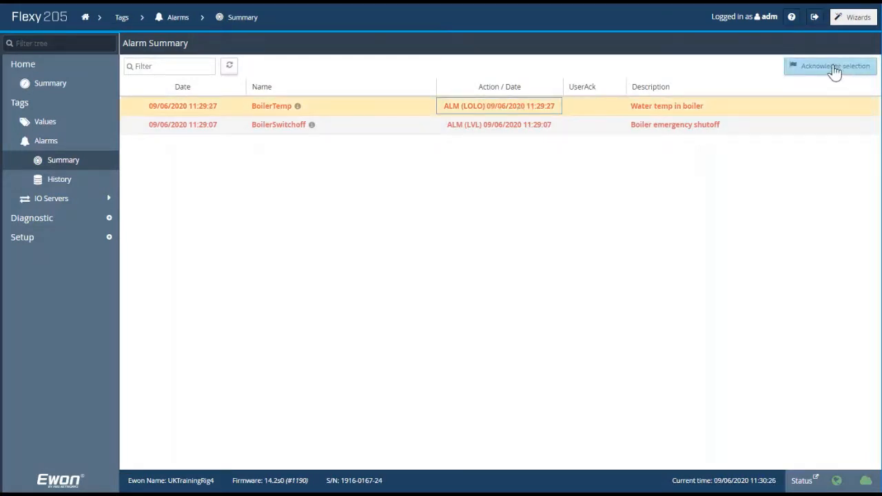
left_click(835, 66)
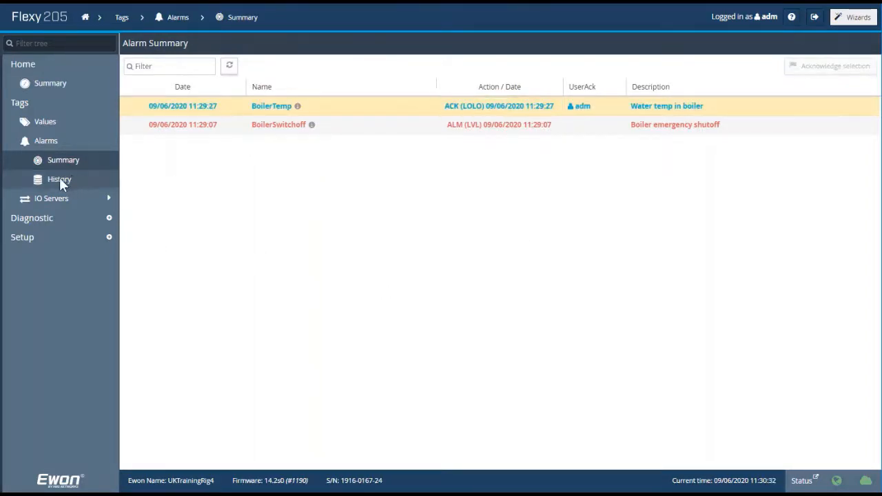
View the Alarms History log, then return to the Alarm Summary.
left_click(59, 179)
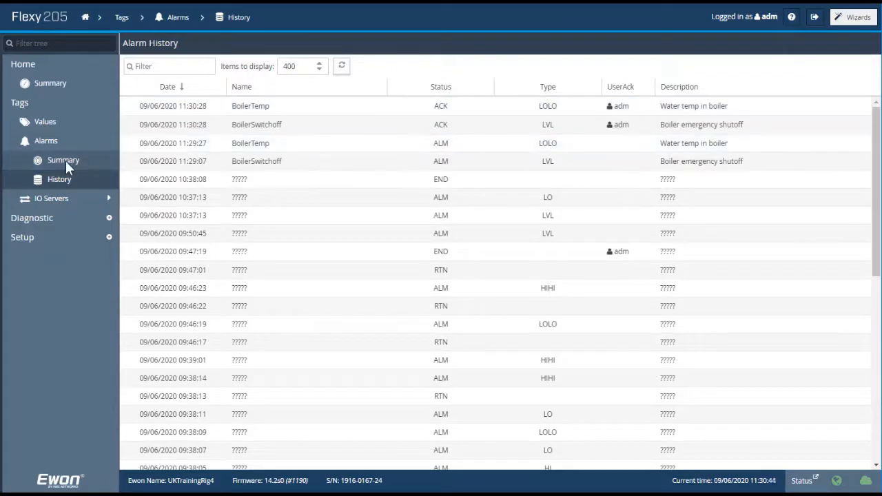
left_click(63, 160)
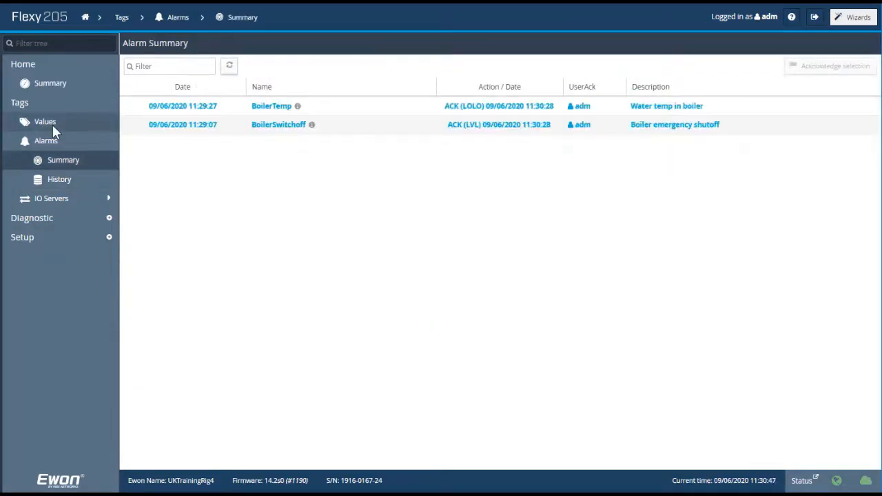
Return to the tag values list and bring up the Alarm Summary from an alarm bell icon.
left_click(45, 122)
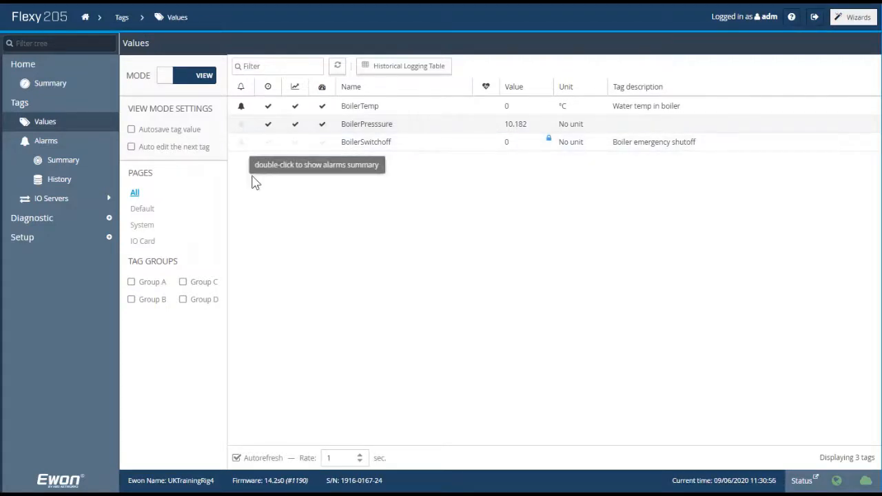
double_click(241, 106)
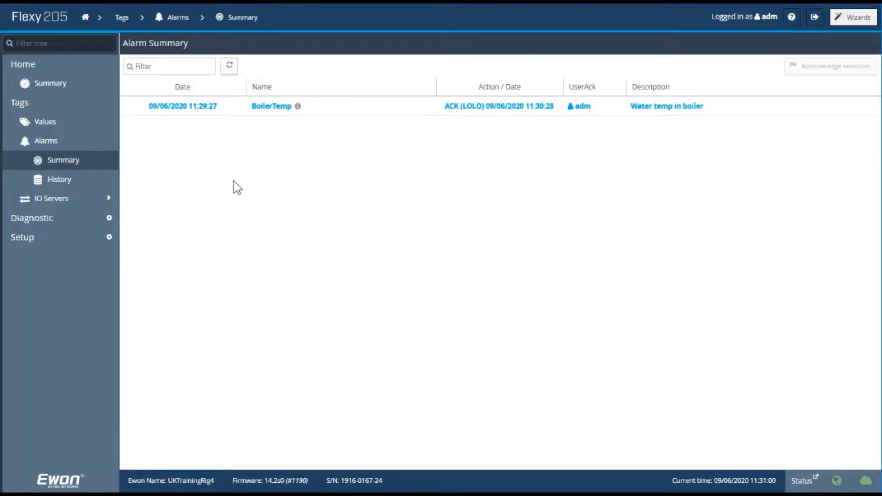
Go back from the Alarm Summary to the tag values list.
left_click(45, 121)
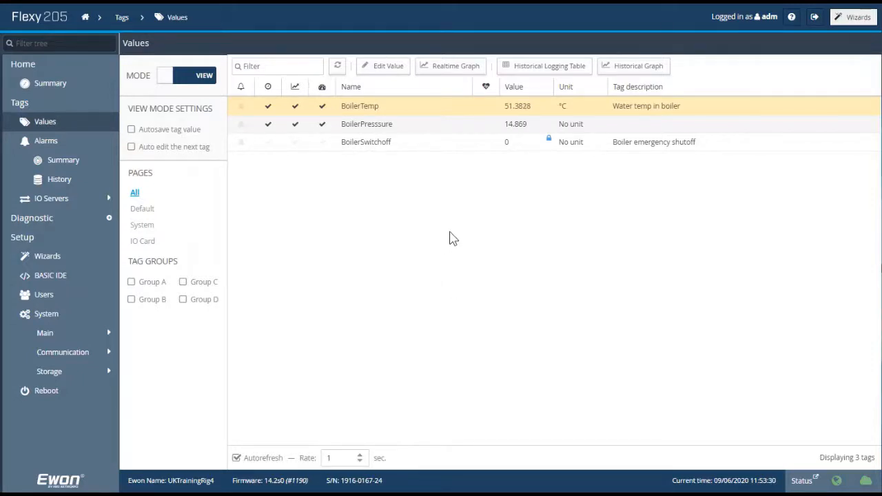
mouse_move(348, 218)
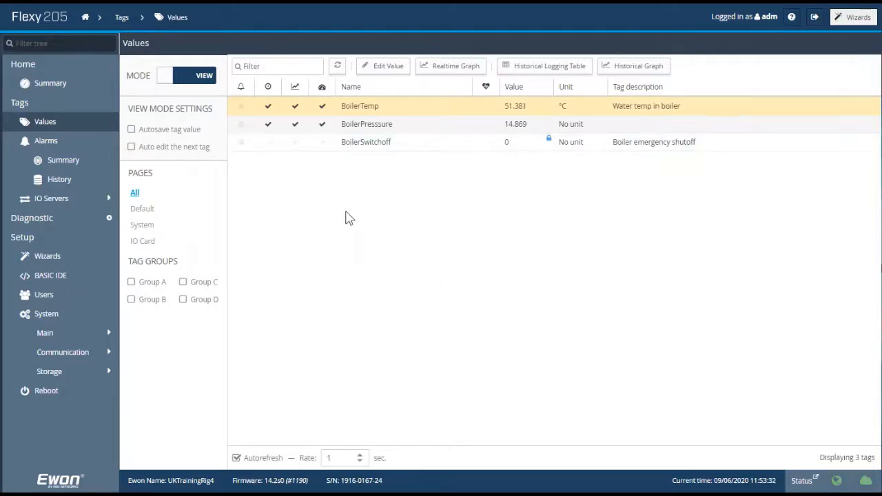
mouse_move(390, 214)
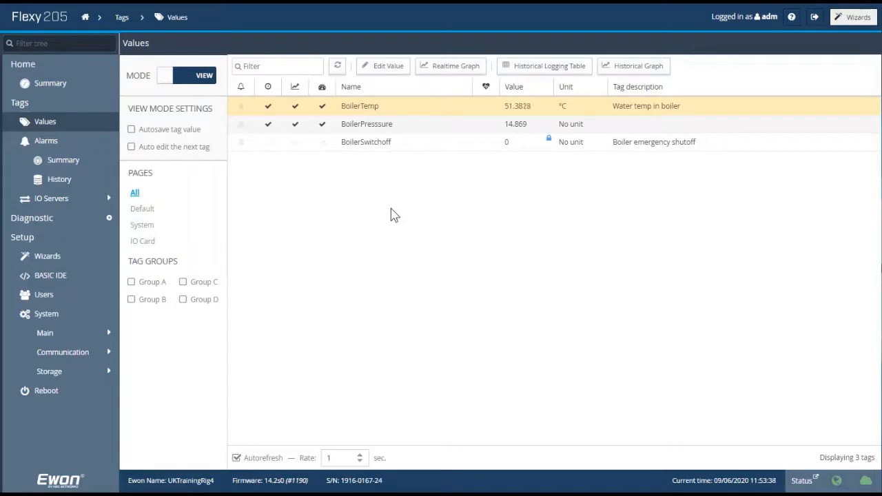
mouse_move(441, 223)
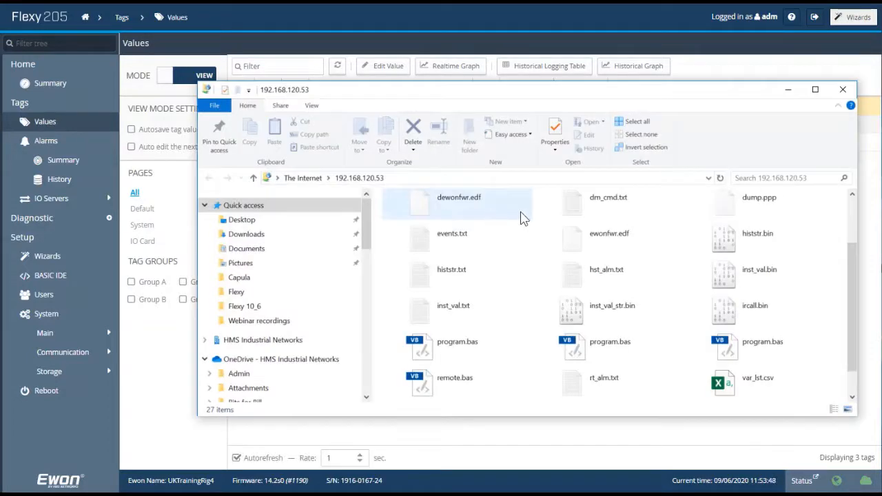
mouse_move(517, 210)
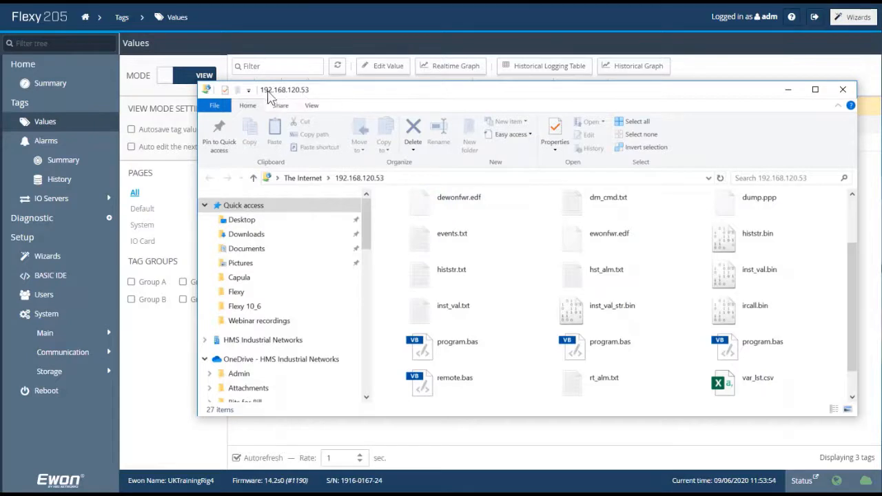
mouse_move(333, 95)
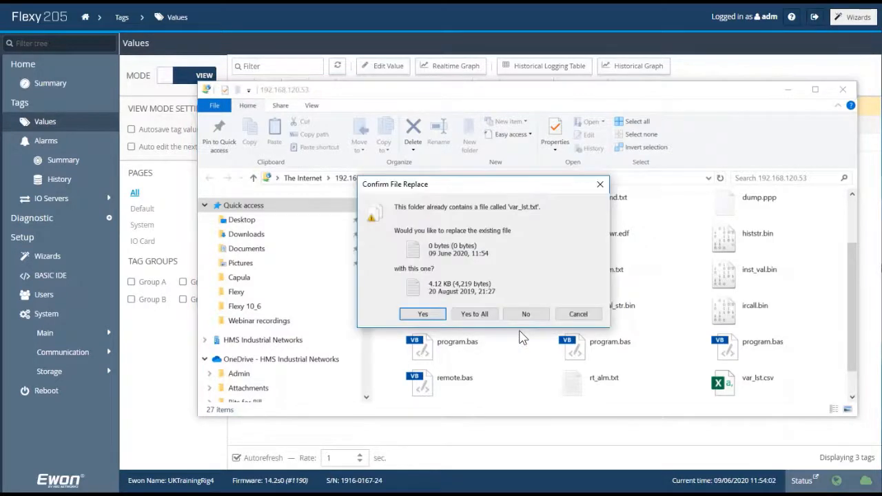
mouse_move(526, 212)
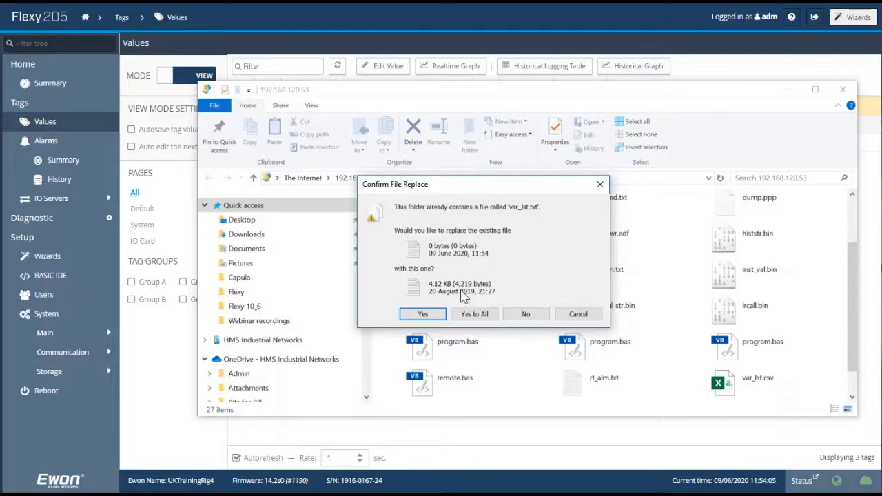
Confirm replacing the device's var_lst.txt with the 4.12 KB tag list file.
left_click(422, 314)
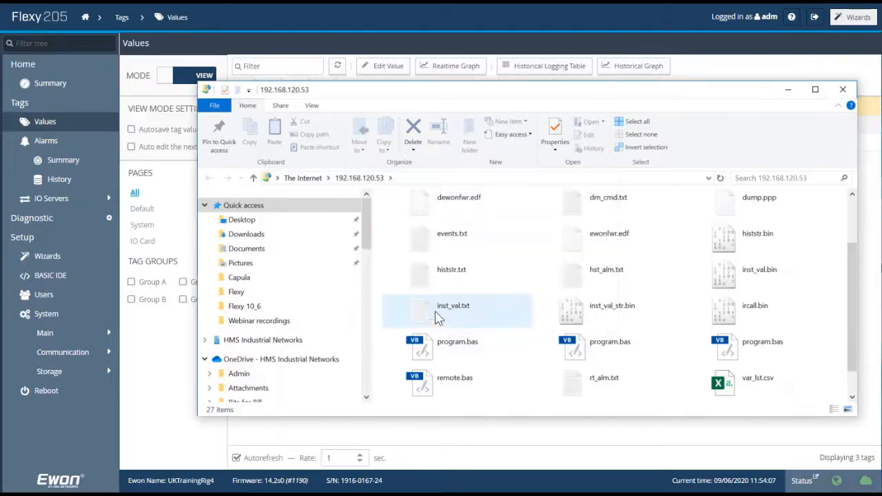
mouse_move(479, 269)
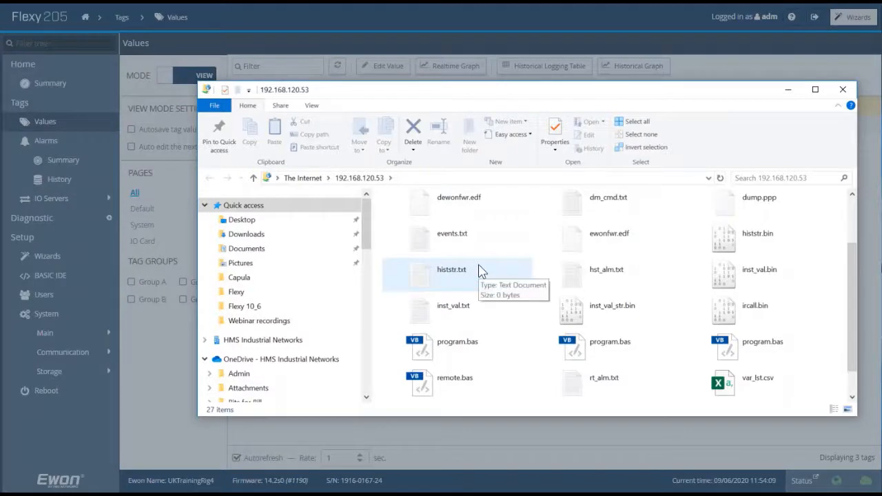
mouse_move(490, 277)
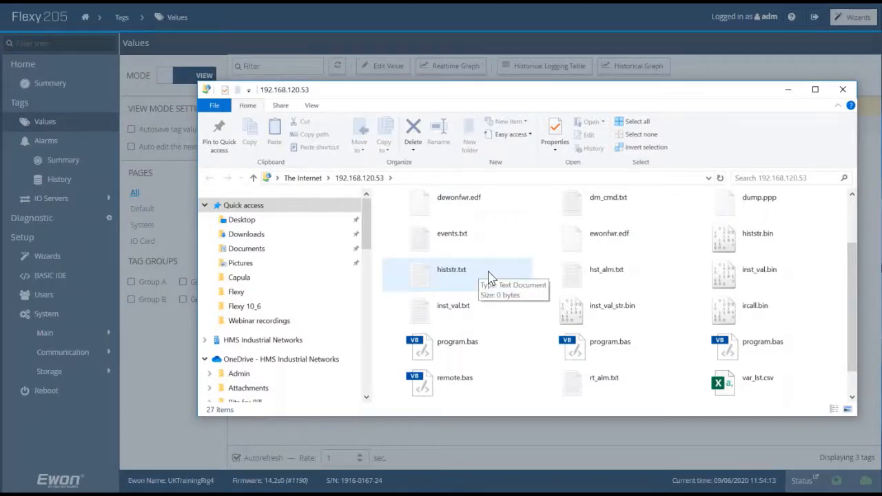
mouse_move(504, 281)
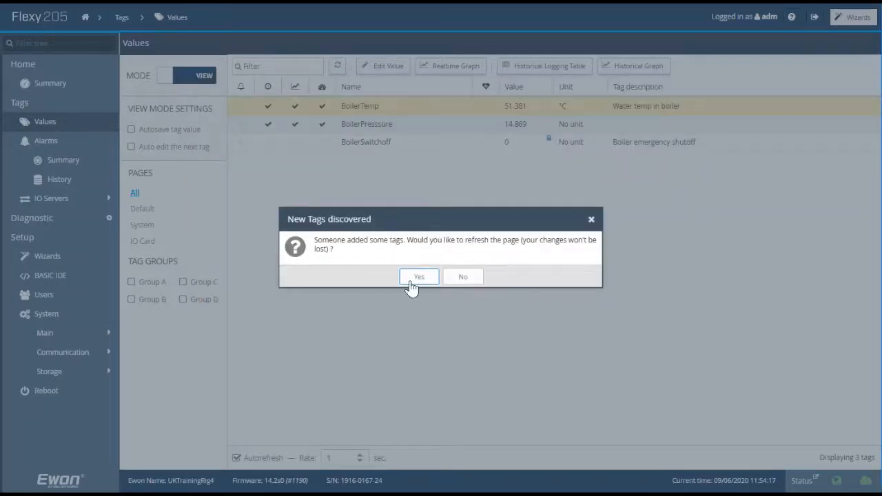
Accept the New Tags discovered prompt so the list refreshes to 18 tags.
left_click(419, 276)
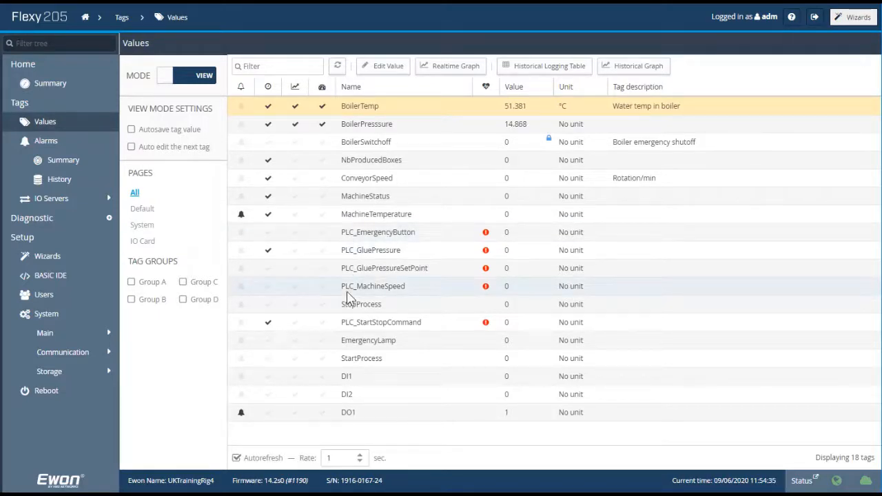
mouse_move(486, 232)
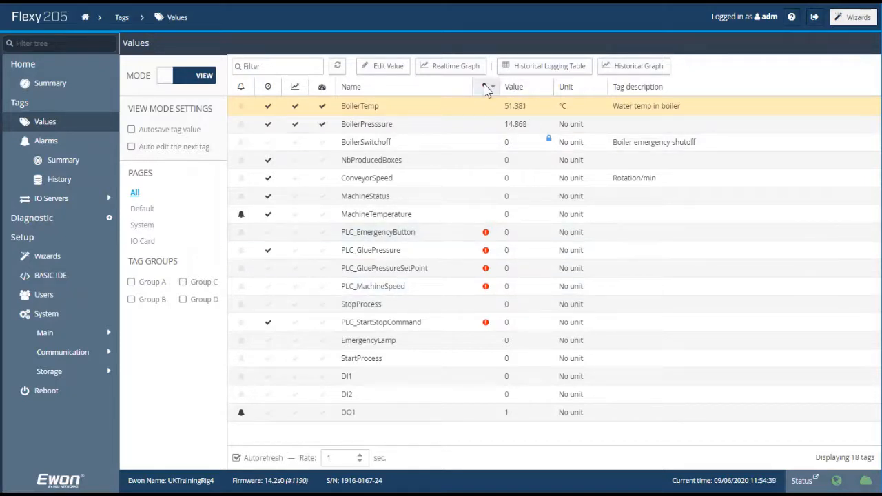
mouse_move(486, 86)
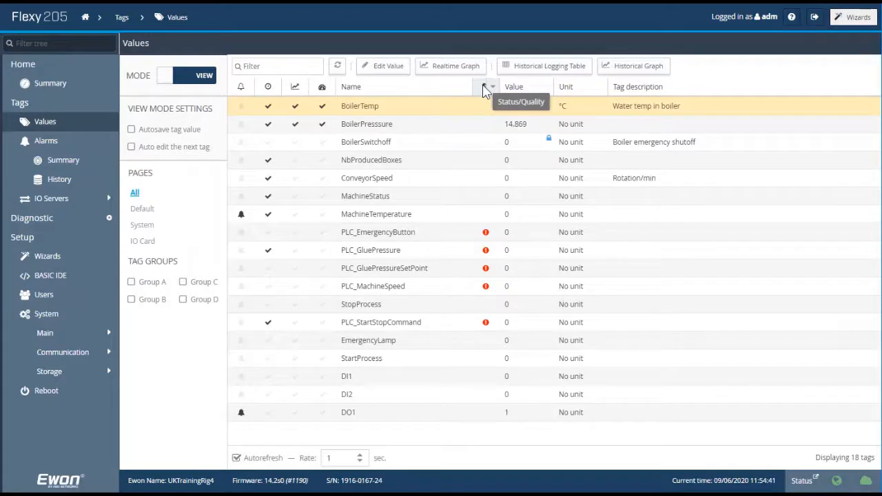
mouse_move(481, 221)
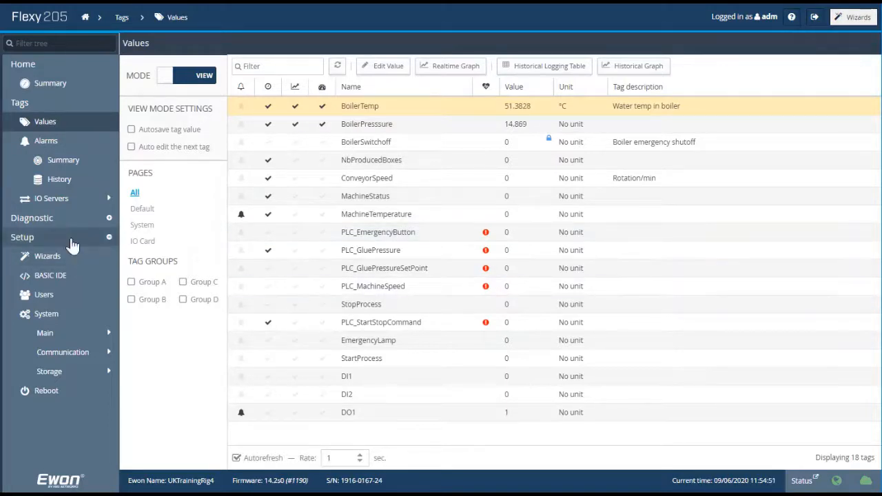
left_click(32, 218)
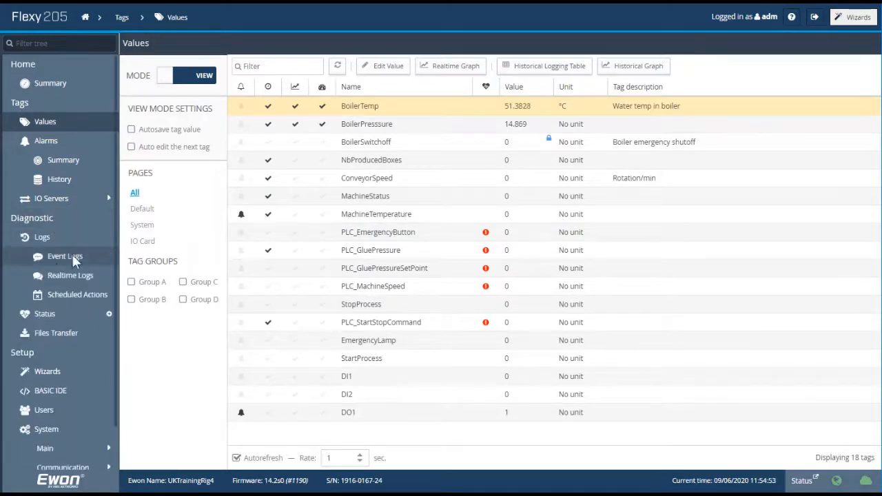
left_click(65, 255)
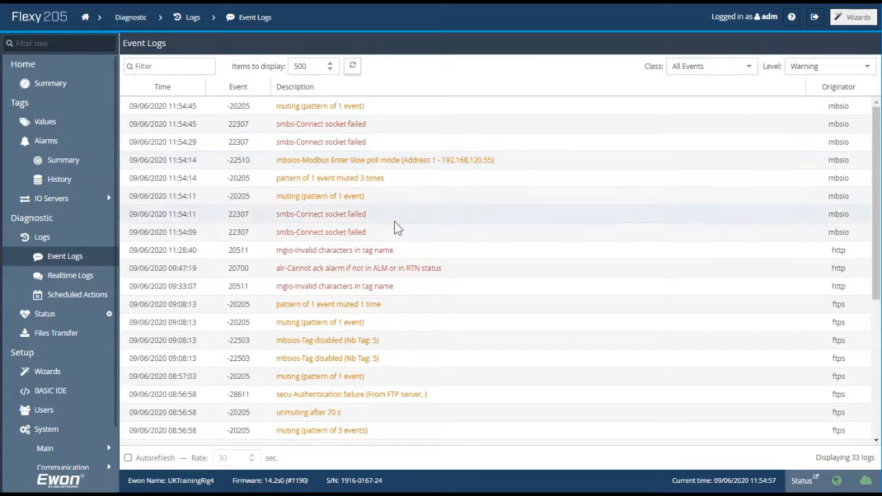
mouse_move(455, 252)
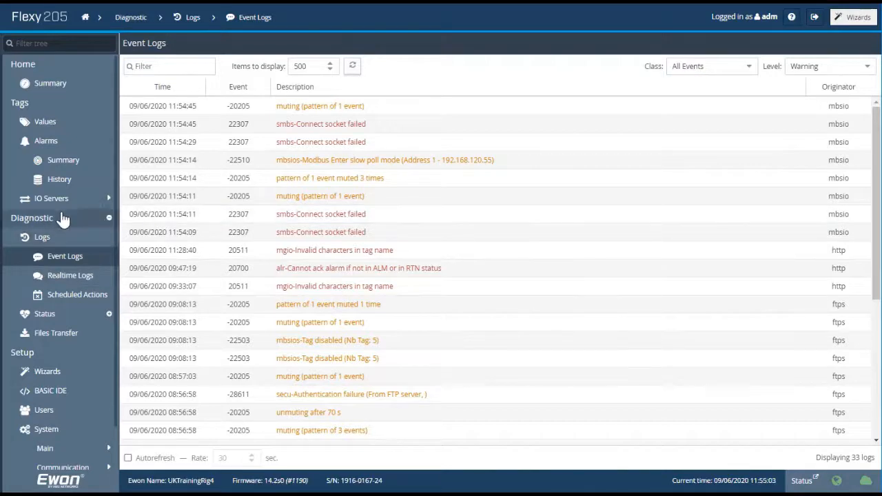
left_click(51, 199)
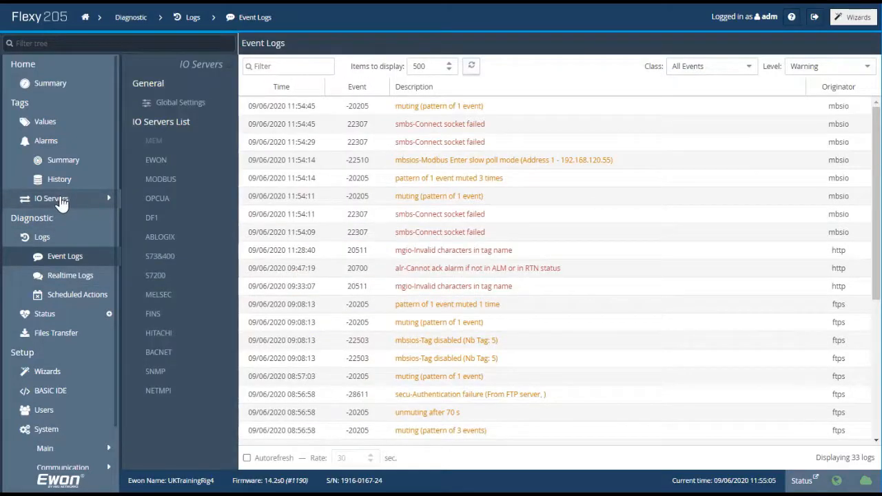
left_click(45, 121)
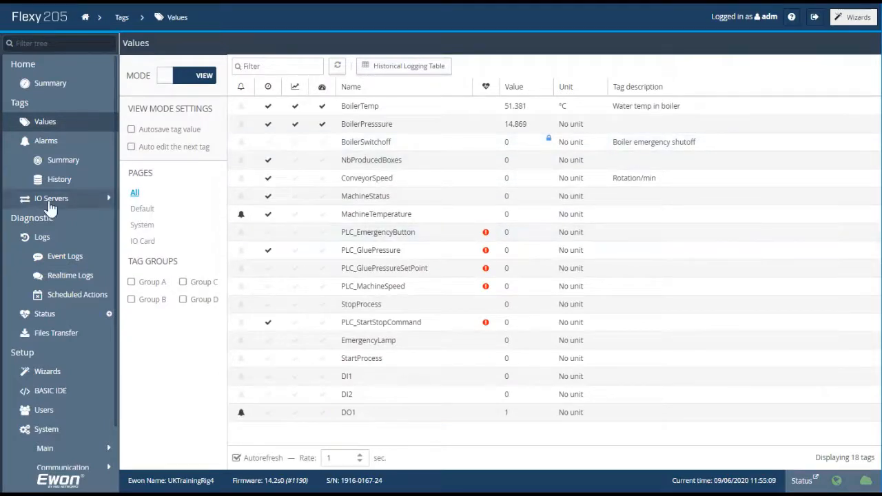
Set the MODBUS IO server Topic A IP address to 192.168.120.54, update, and return to tag values.
left_click(51, 199)
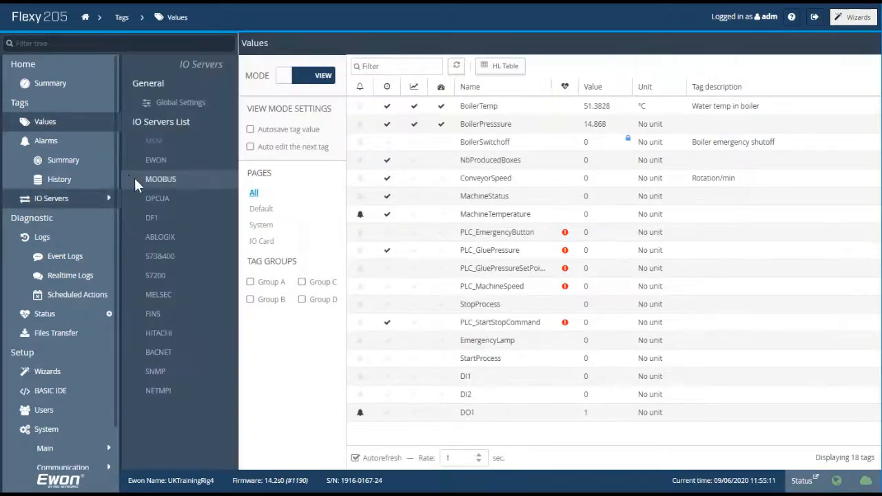
left_click(161, 179)
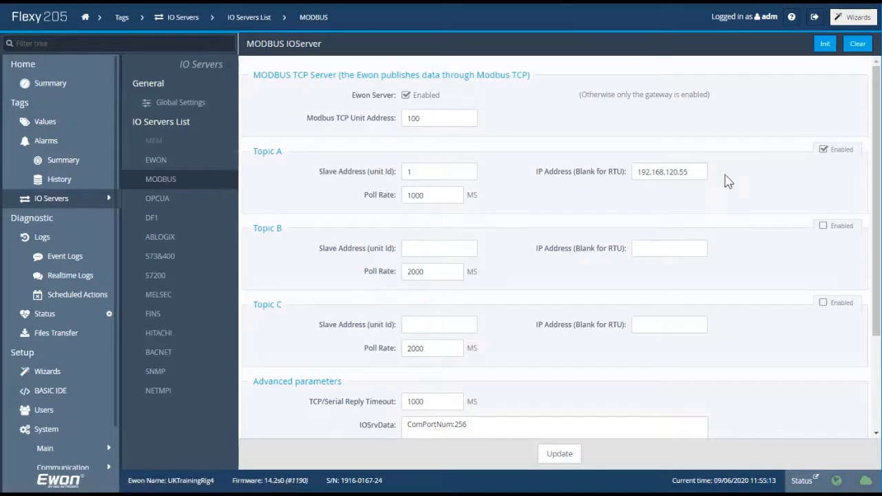
left_click(668, 172)
type("4")
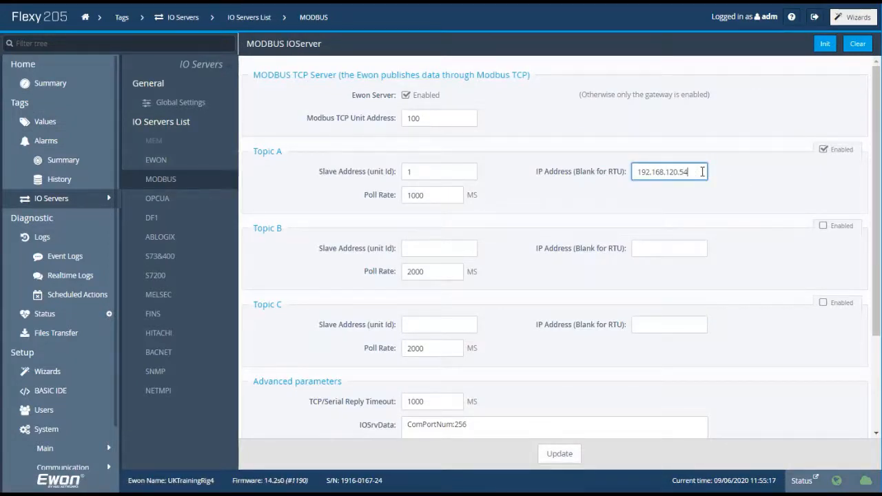
mouse_move(743, 183)
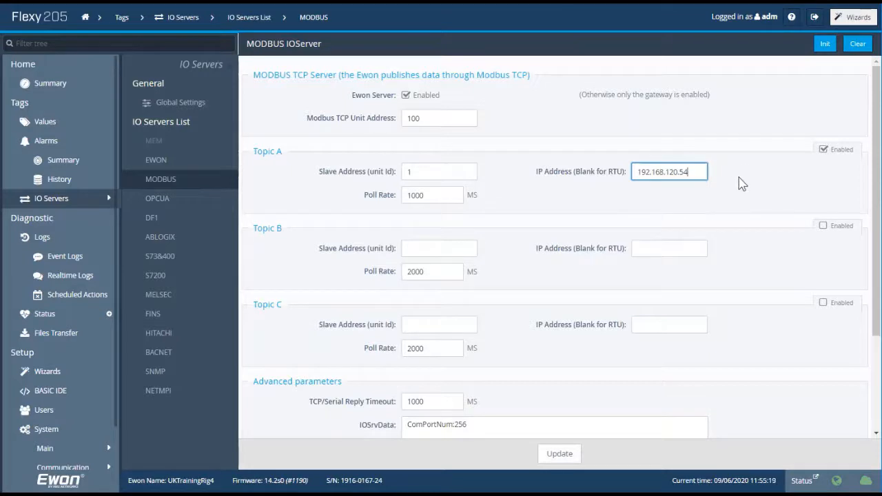
left_click(559, 454)
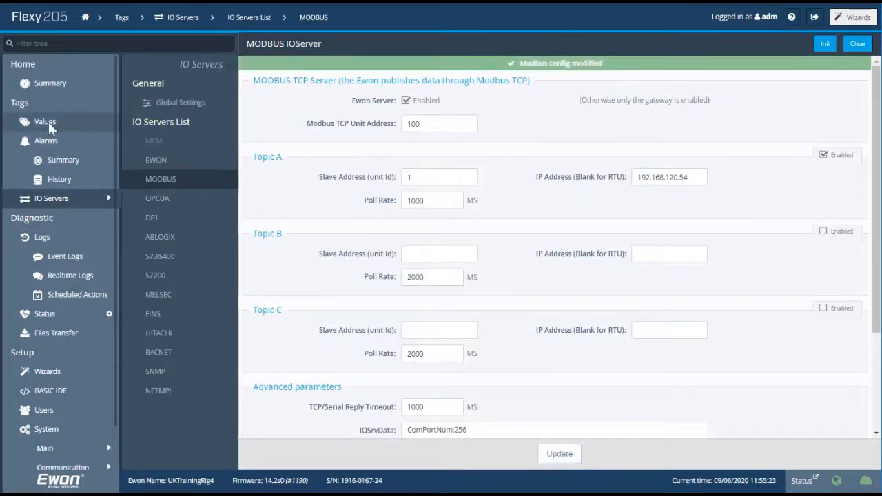
left_click(45, 121)
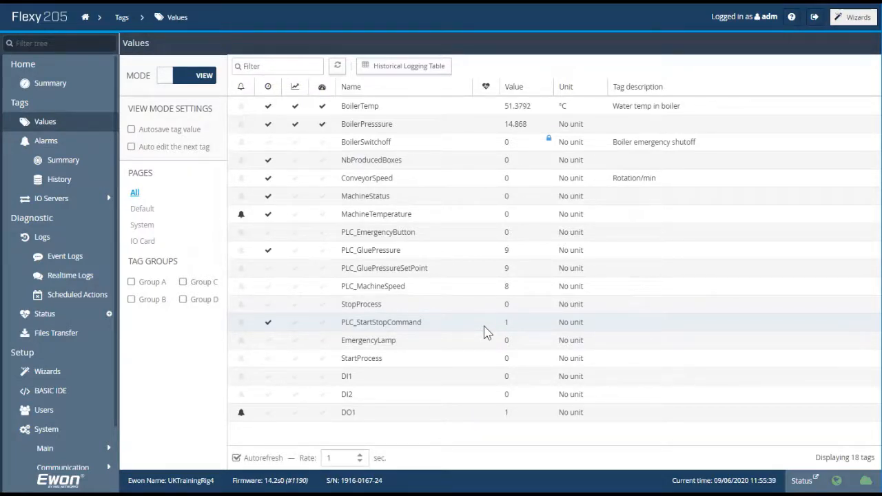
mouse_move(408, 262)
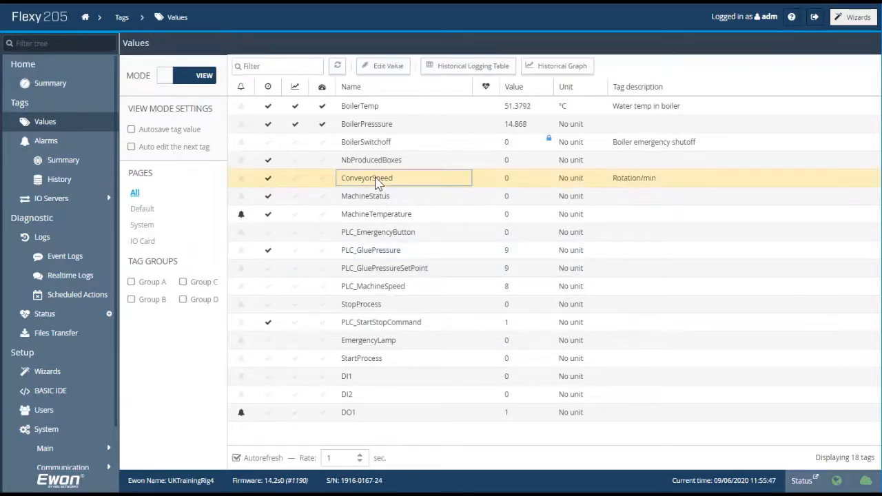
mouse_move(365, 185)
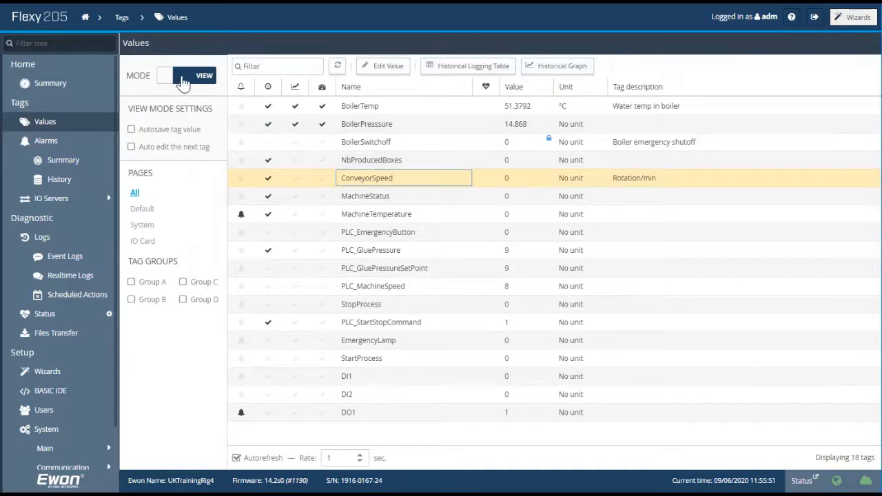
Switch the tag list to SETUP mode and review ConveyorSpeed's tag configuration.
left_click(186, 75)
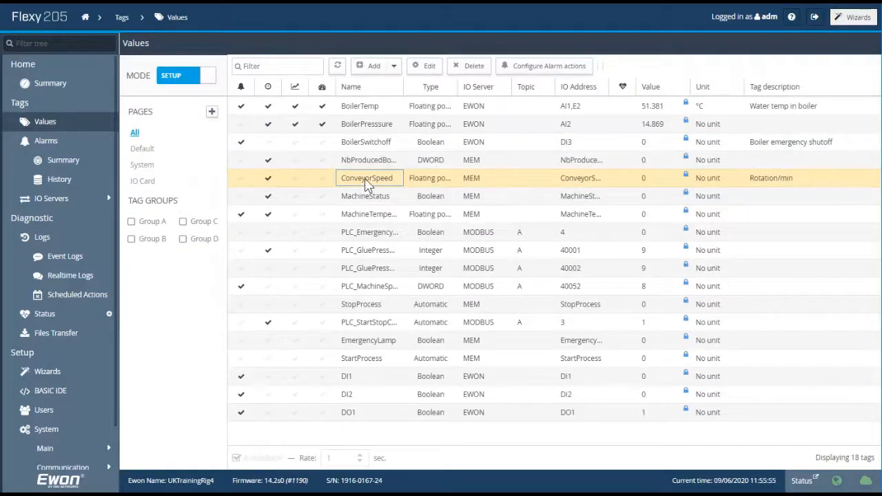
double_click(365, 178)
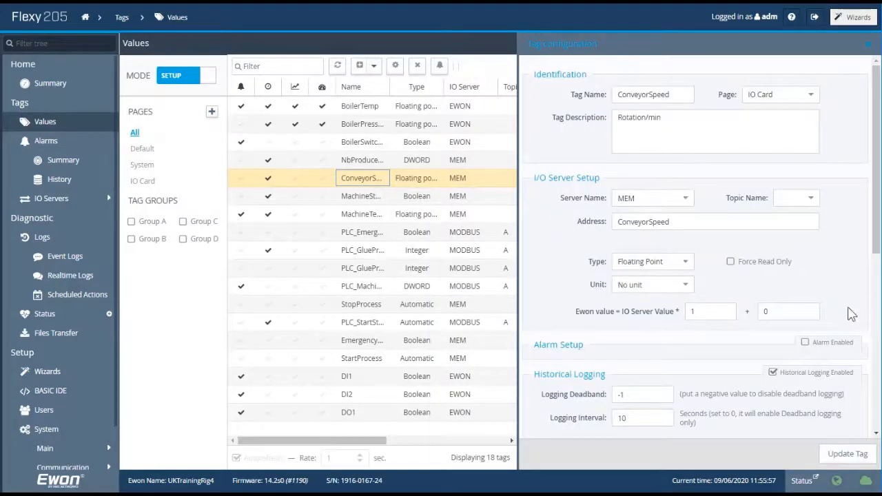
scroll("down", 3)
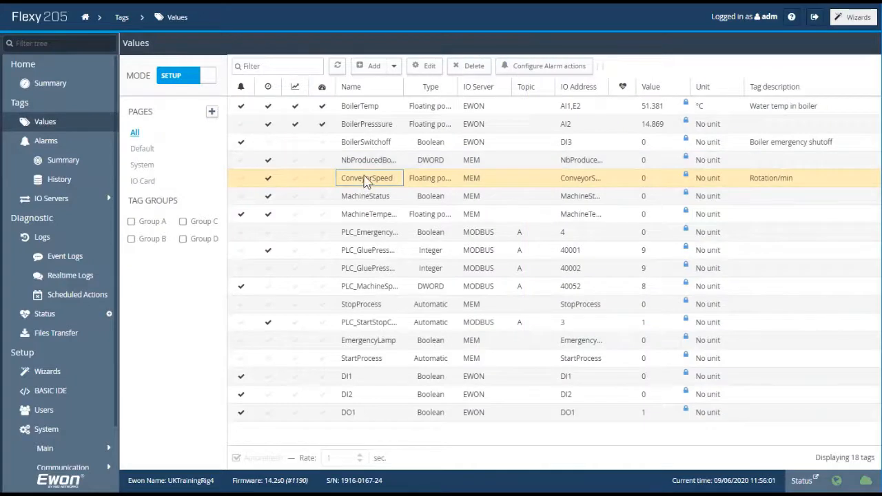
right_click(366, 178)
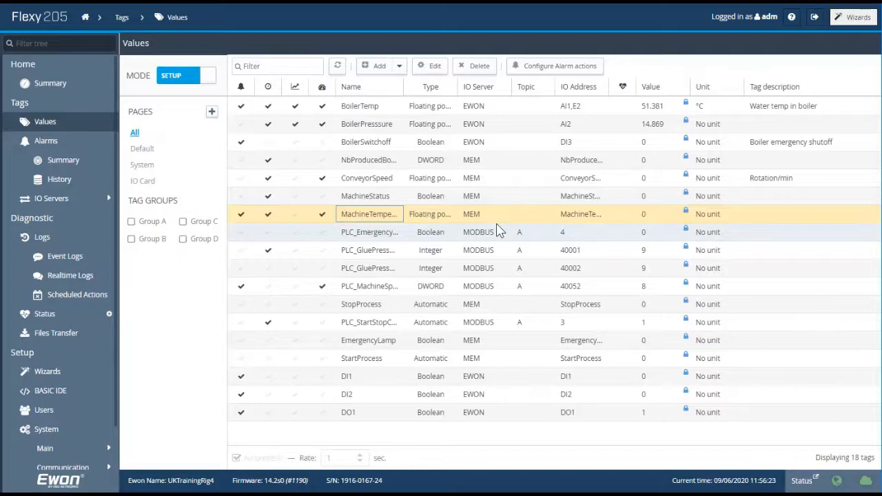
mouse_move(146, 252)
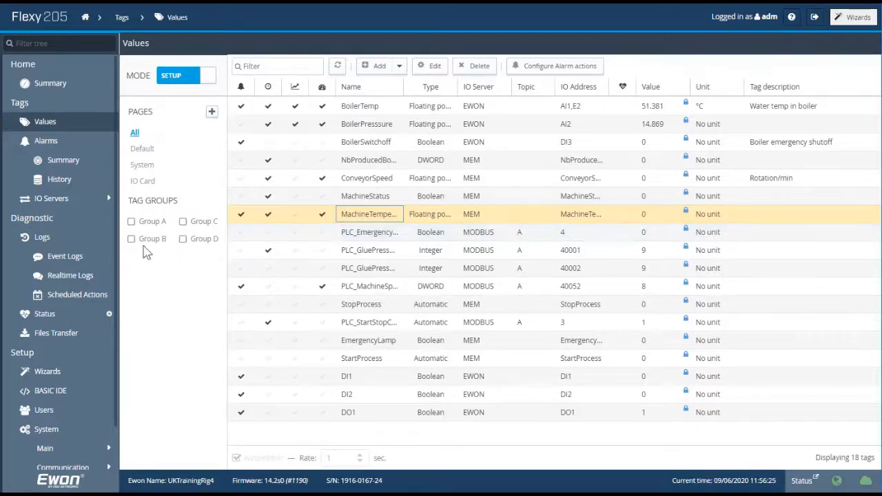
Filter the tag list by page: IO Card (10 tags), System (3), then Default (5 PLC tags).
left_click(142, 181)
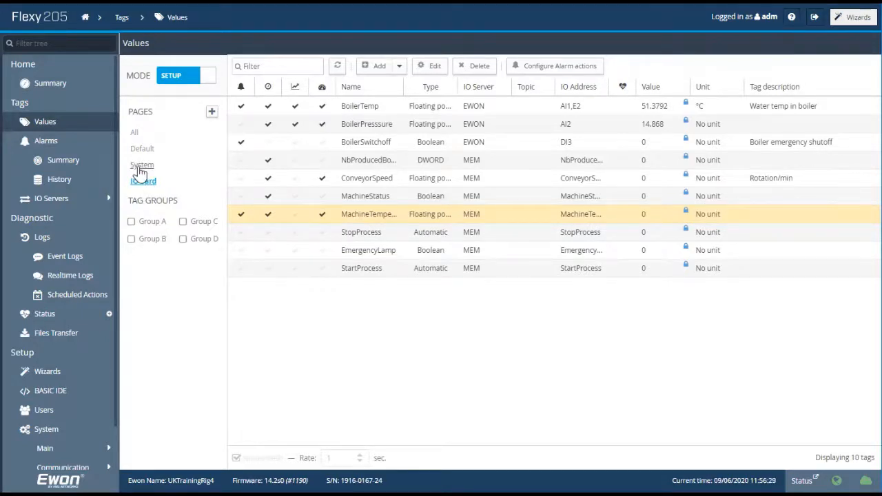
left_click(142, 165)
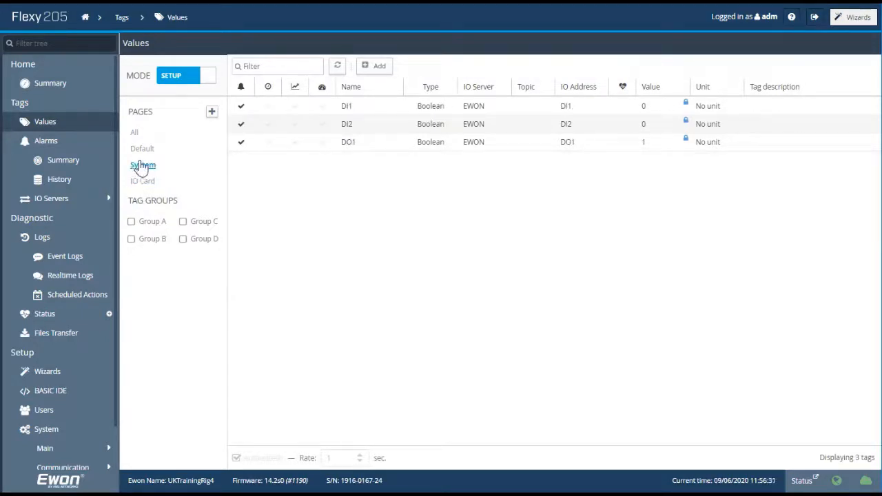
left_click(142, 149)
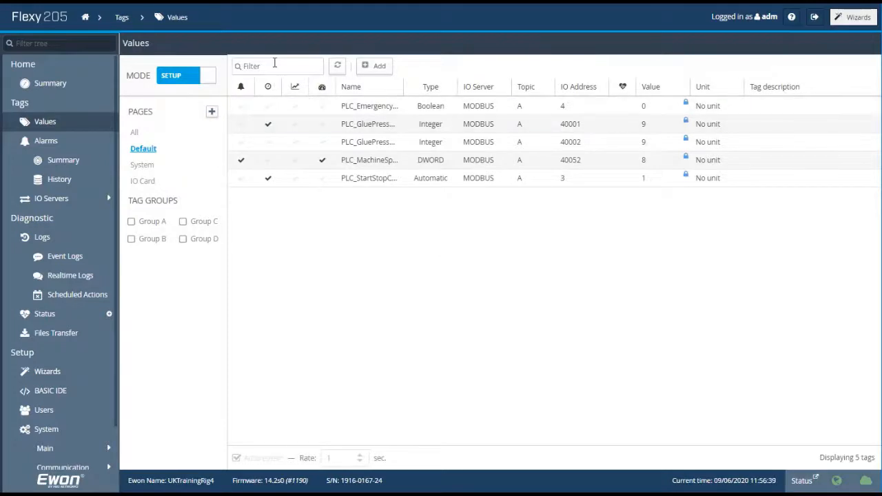
Show All pages, filter tag names by 'plc' to five tags, clear it, and switch back to VIEW mode.
left_click(134, 131)
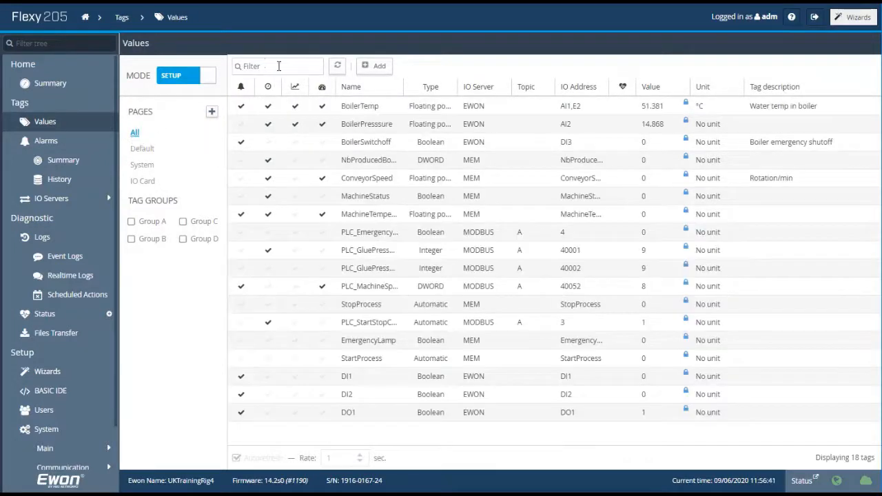
type("plc")
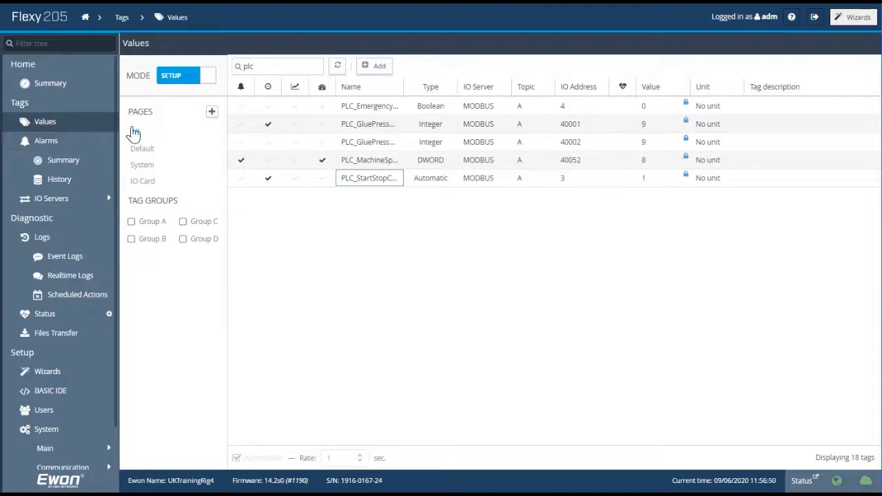
left_click(135, 132)
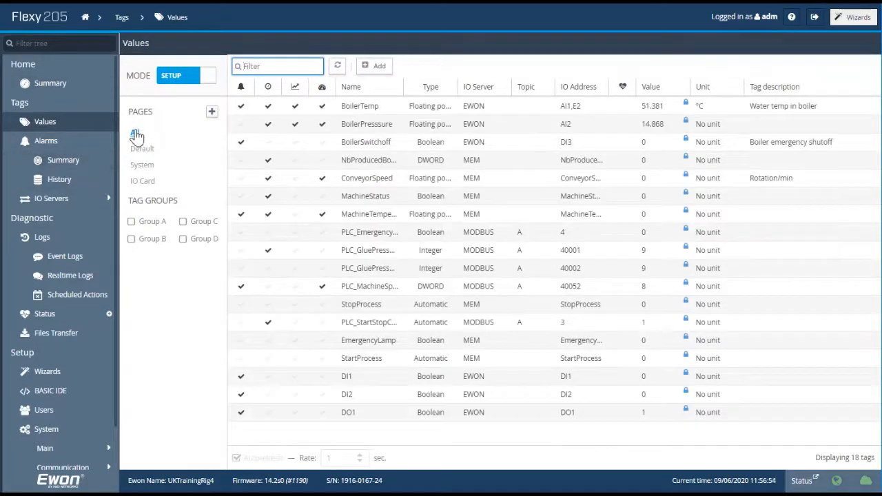
left_click(134, 133)
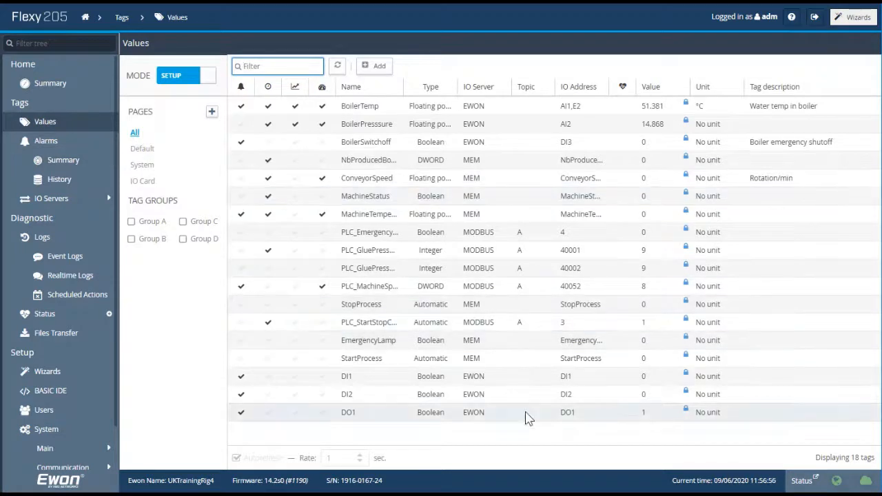
mouse_move(514, 382)
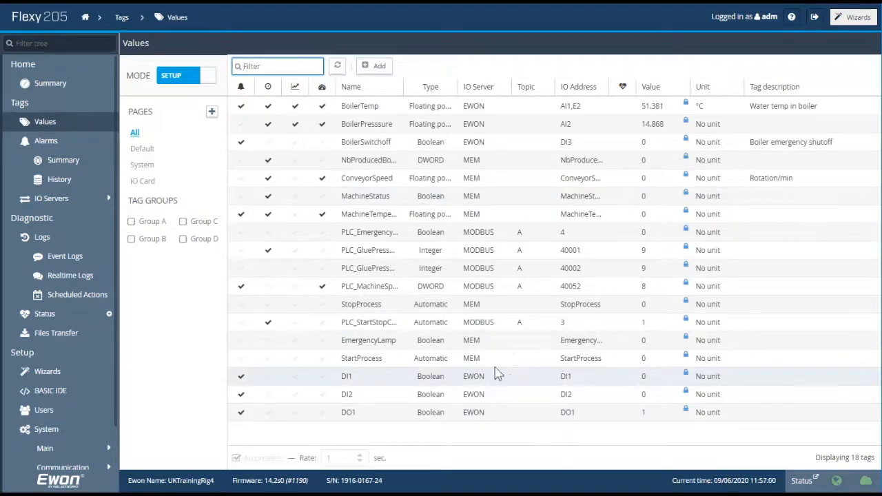
left_click(192, 75)
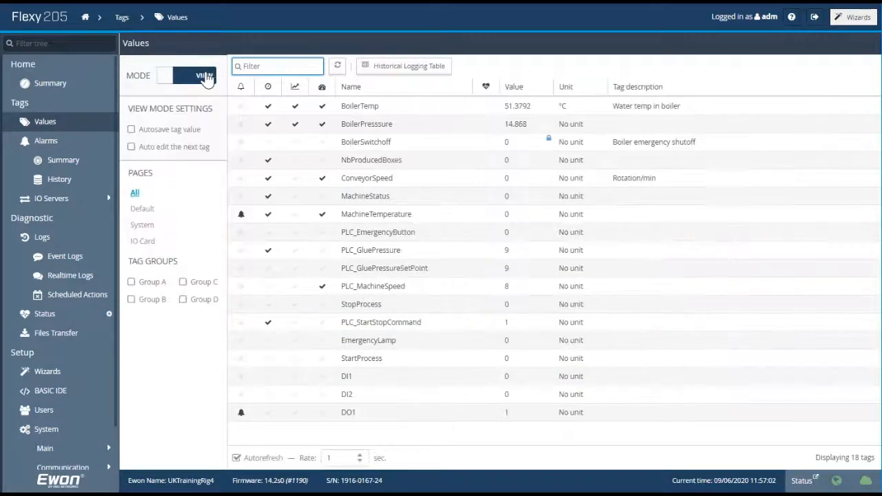